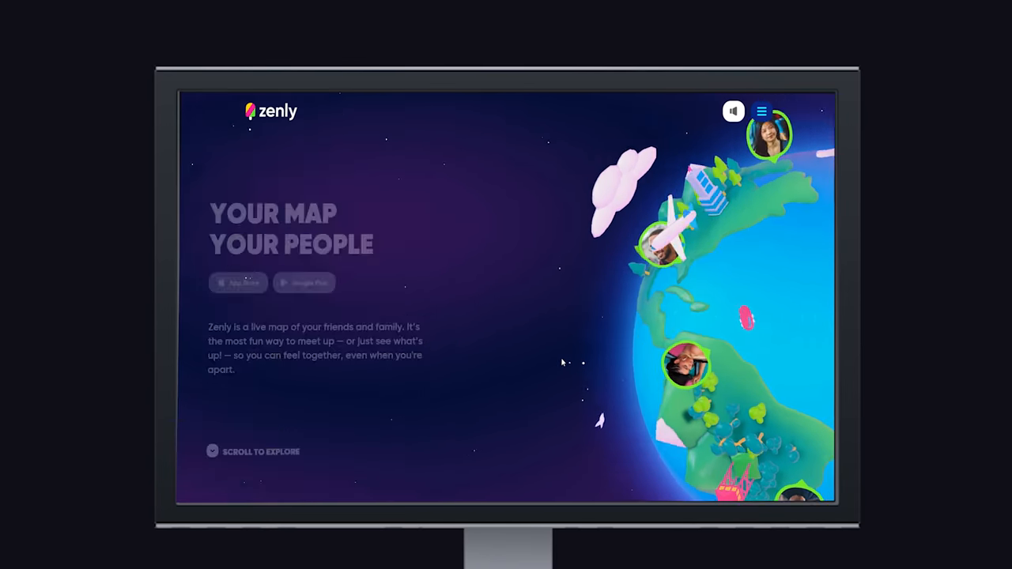
- Scroll through the portfolio sections down to the torus scene with grid helper and stars
scroll("down", 3)
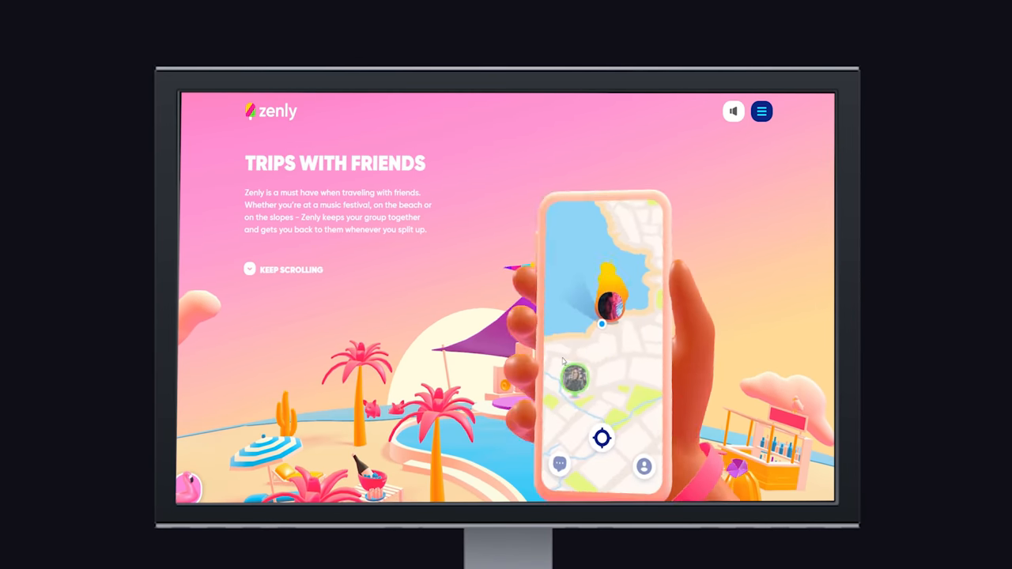
scroll("down", 3)
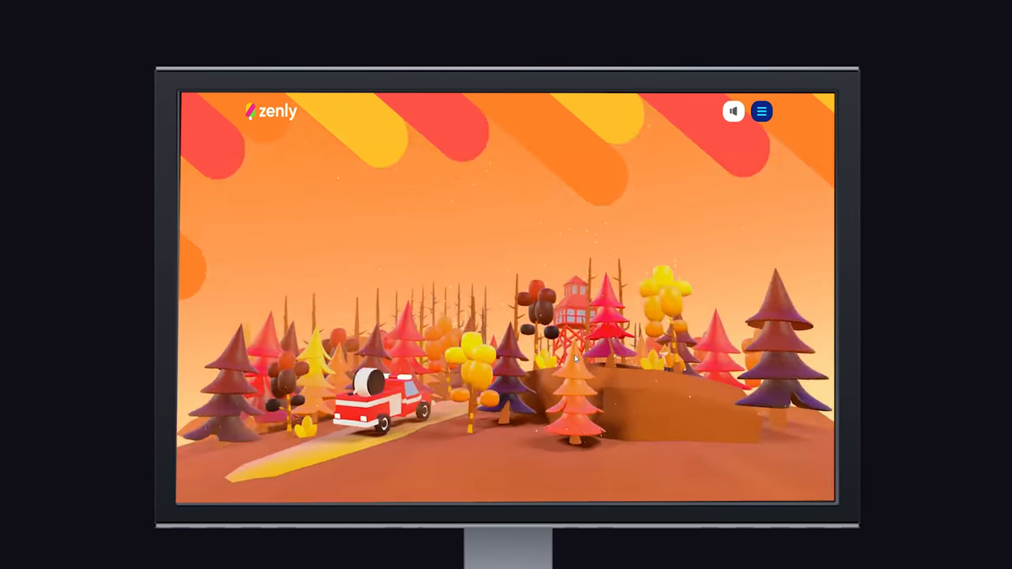
scroll("down", 3)
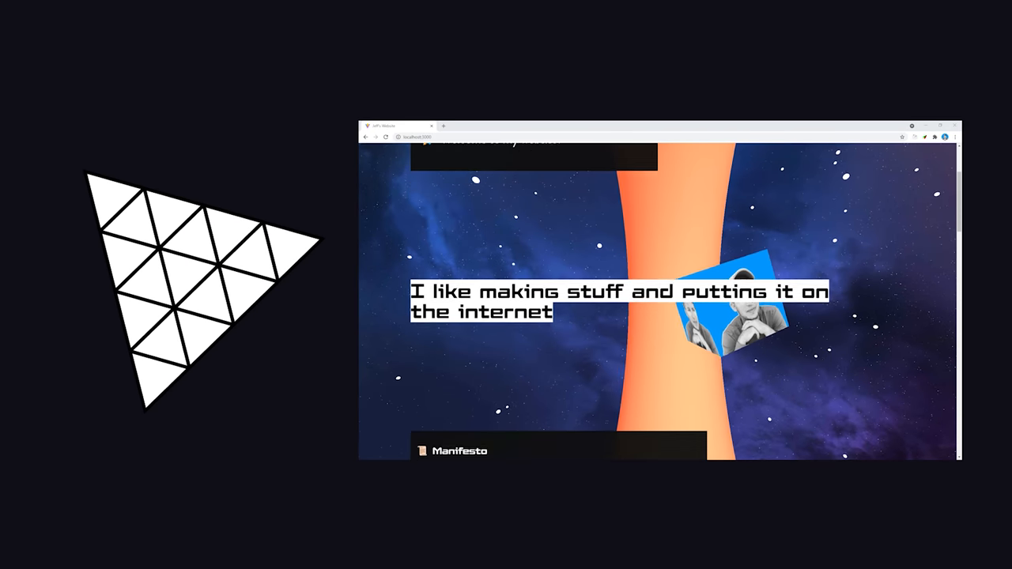
scroll("down", 3)
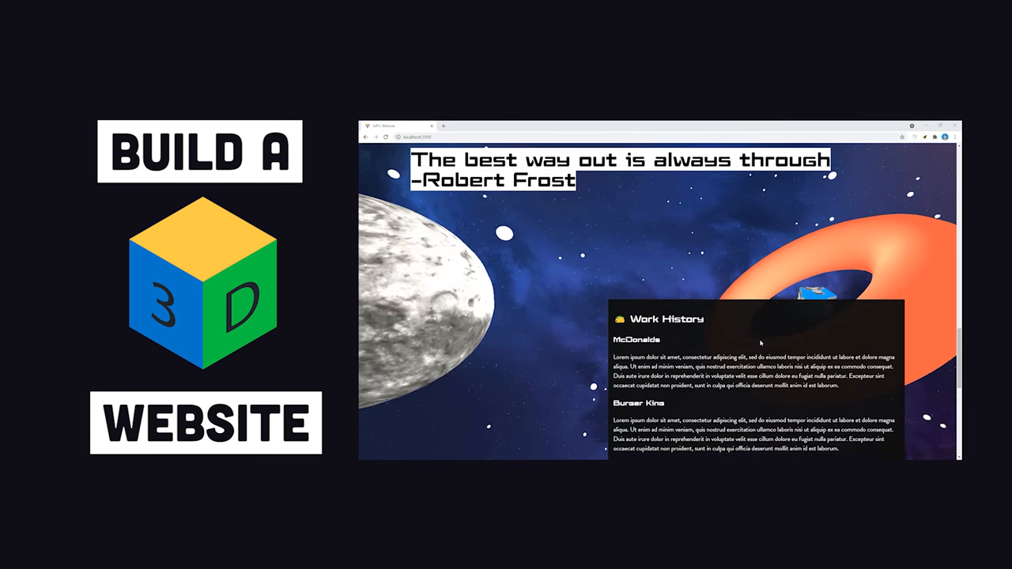
scroll("down", 3)
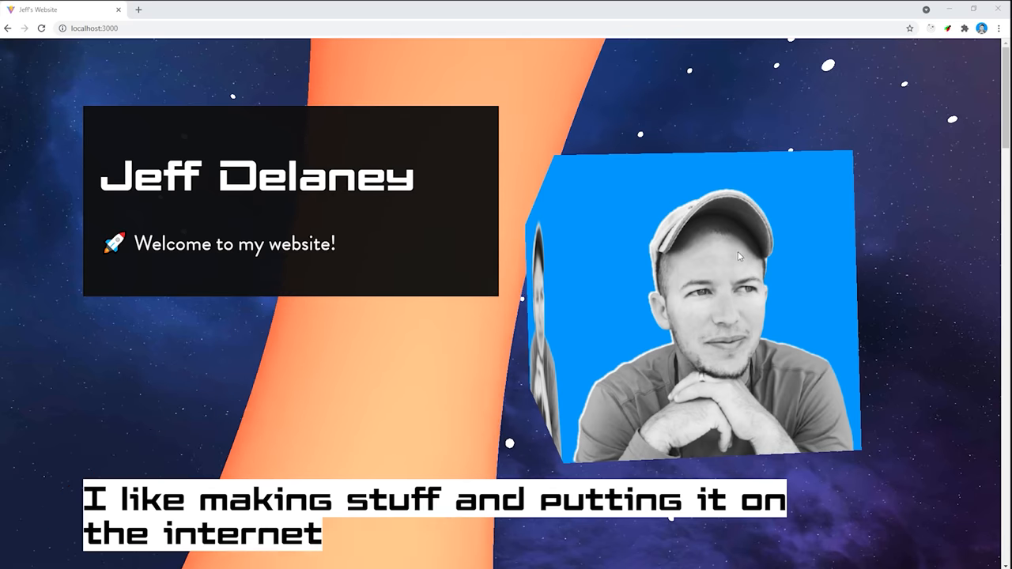
scroll("down", 3)
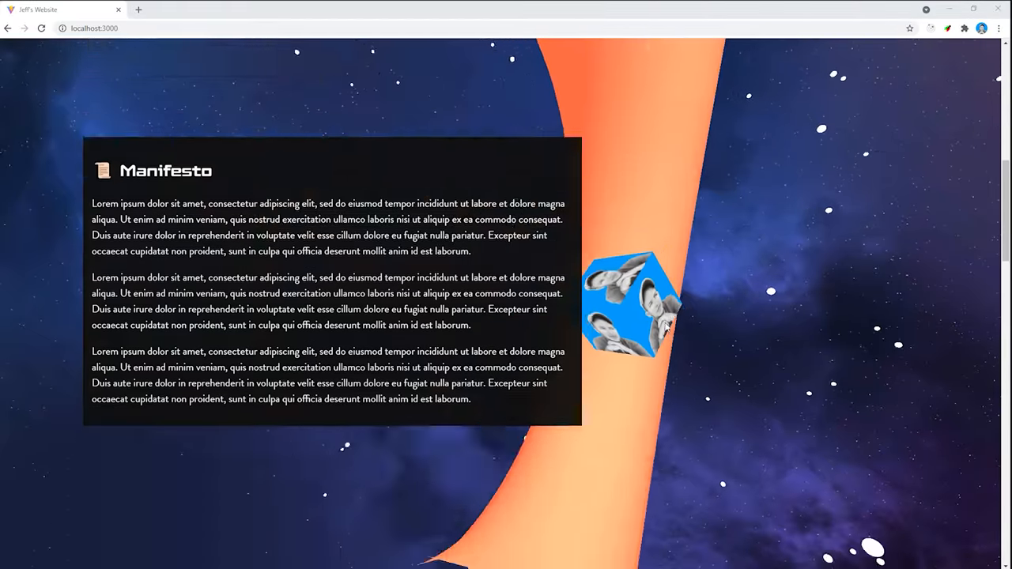
scroll("down", 3)
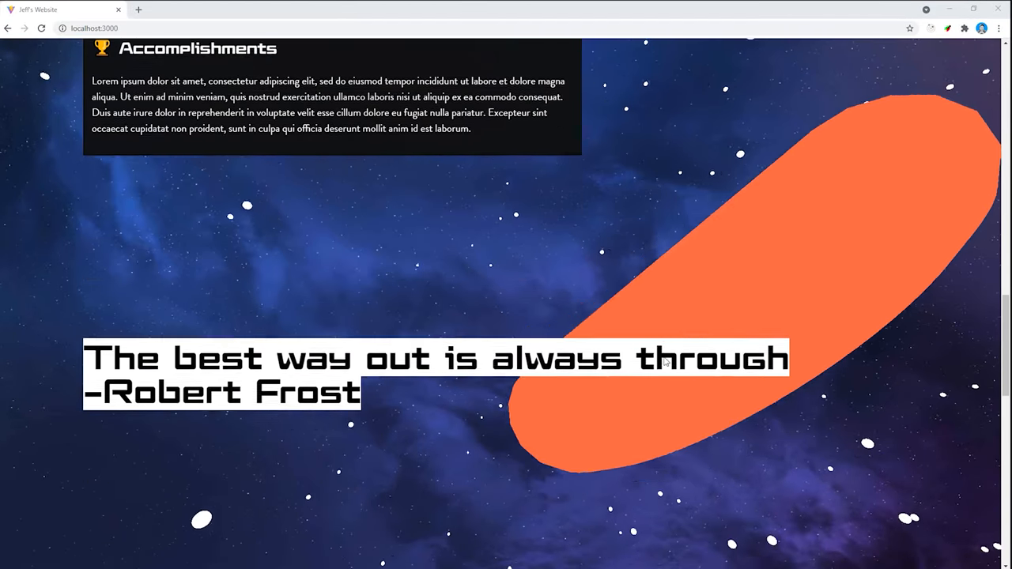
scroll("down", 3)
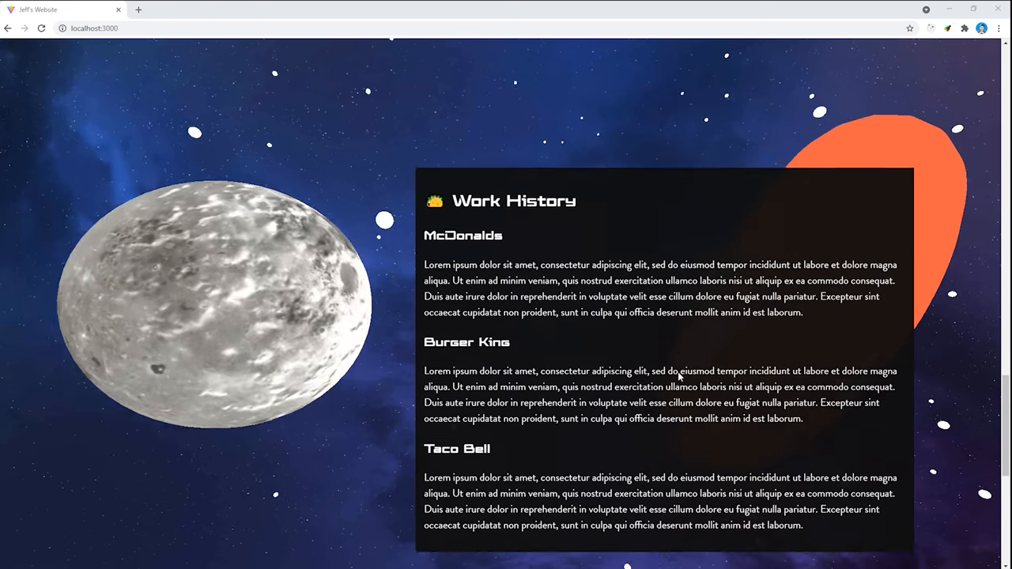
scroll("up", 3)
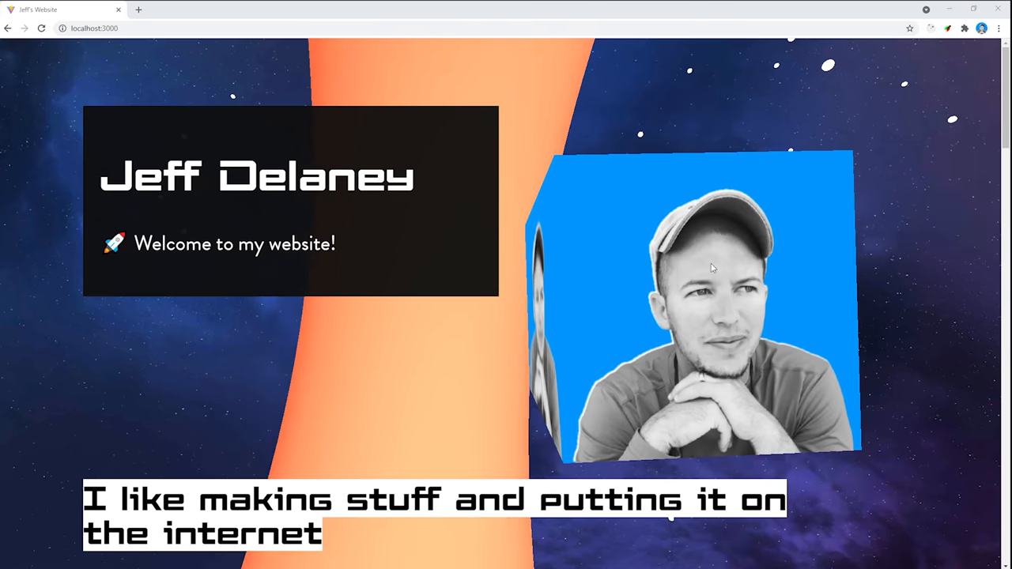
scroll("down", 3)
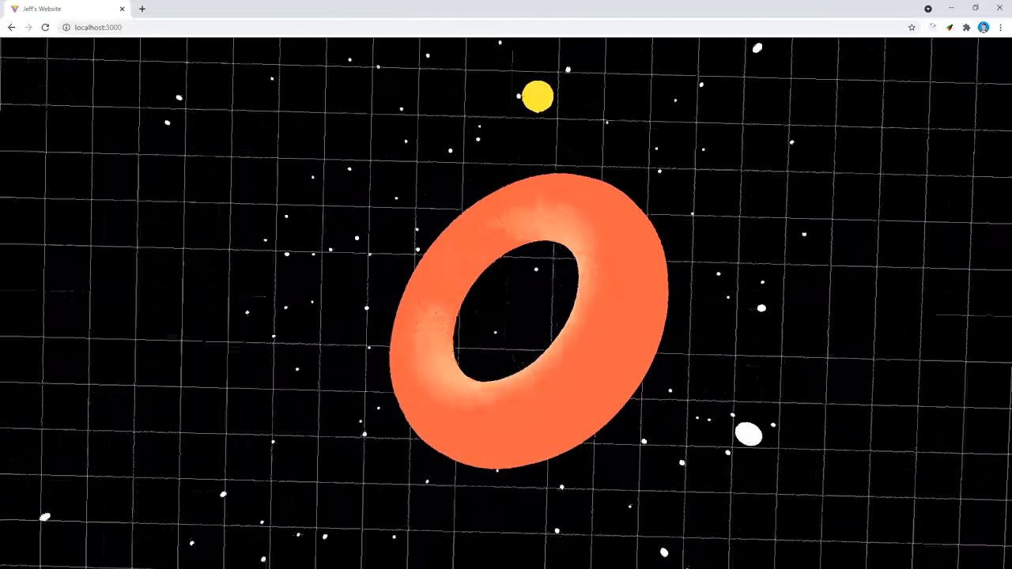
scroll("down", 3)
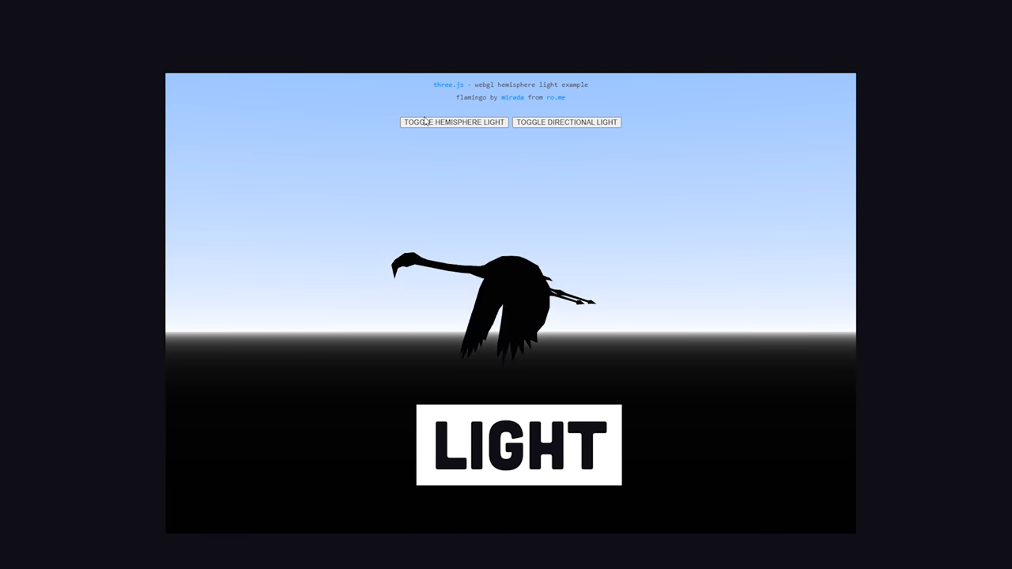
- Toggle the hemisphere light in the three.js flamingo demo
left_click(566, 122)
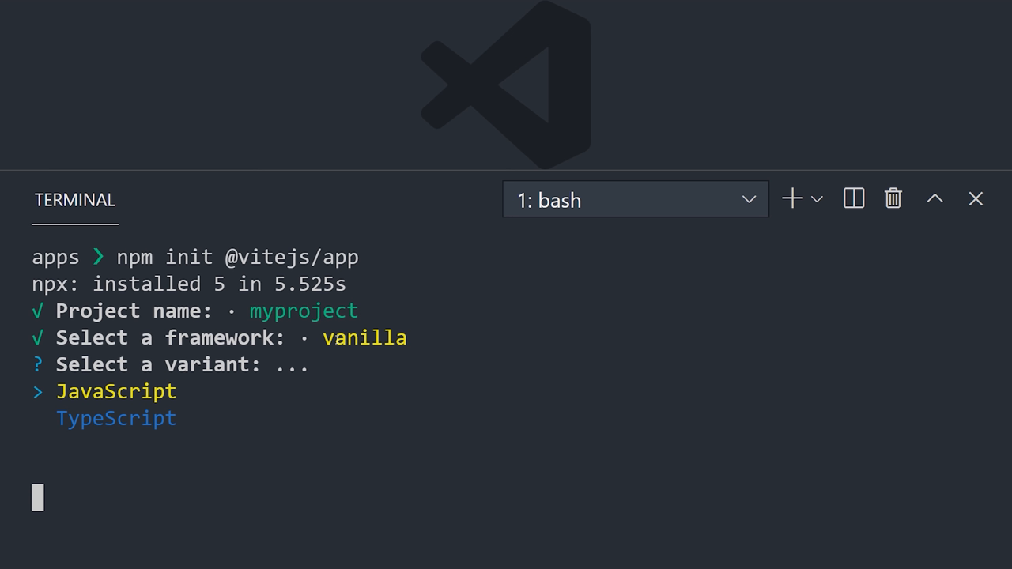
- Install three with npm, start the Vite dev server on localhost:3000, and view style.css
left_click(976, 199)
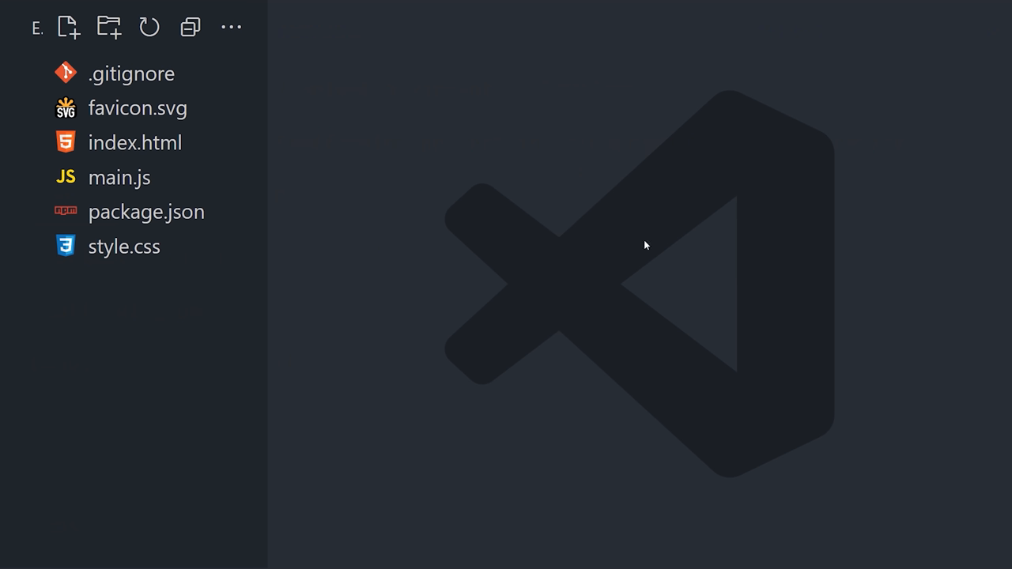
mouse_move(623, 447)
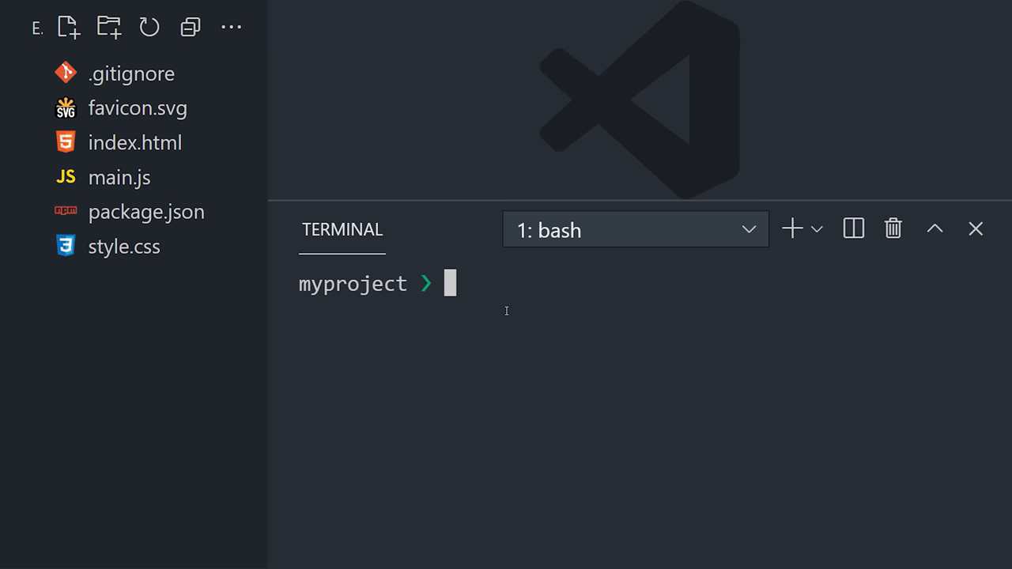
type("npm install thre")
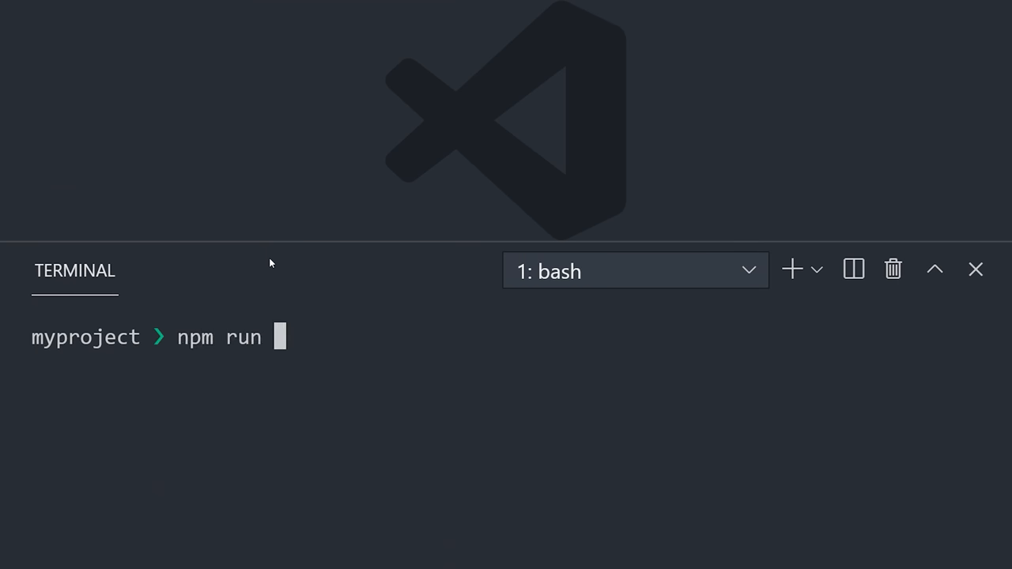
key("Return")
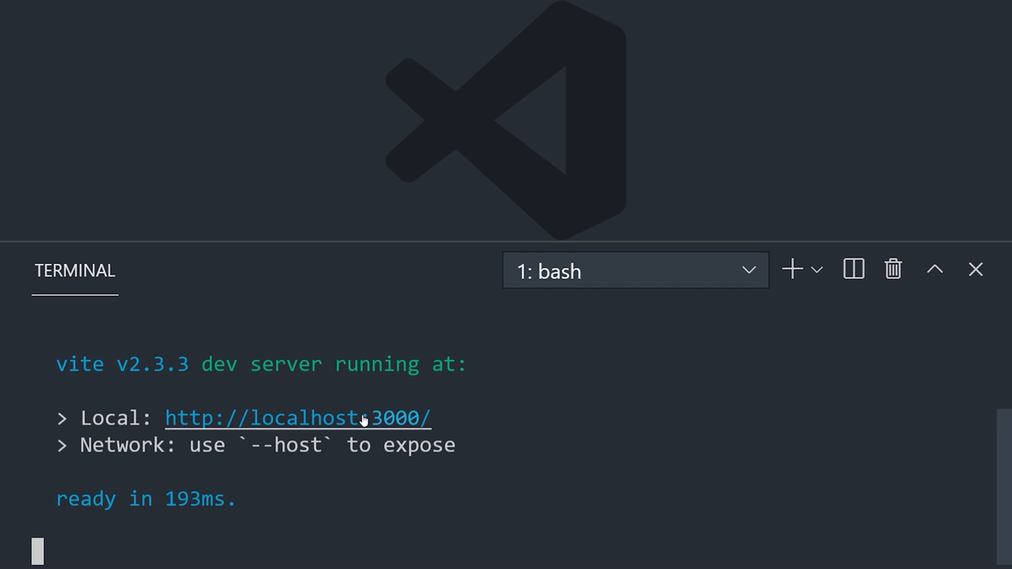
left_click(297, 417)
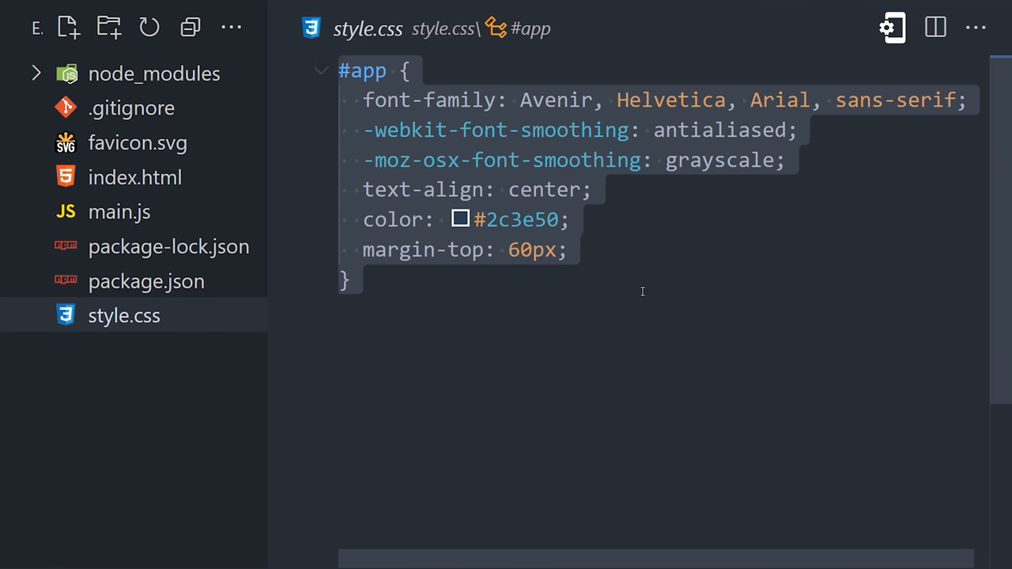
left_click(119, 211)
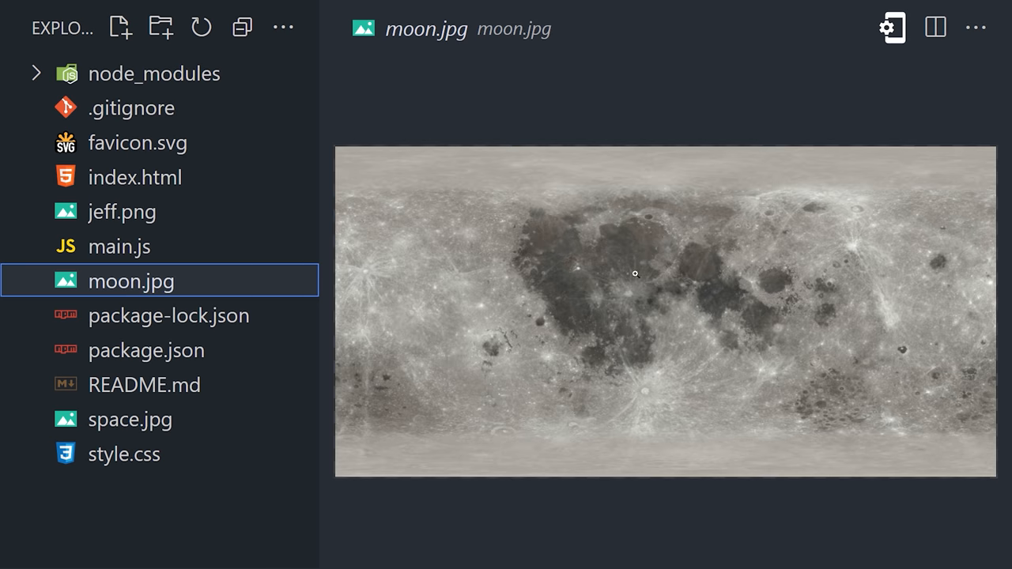
- Preview space.jpg and moon.jpg, then bring up index.html
left_click(130, 419)
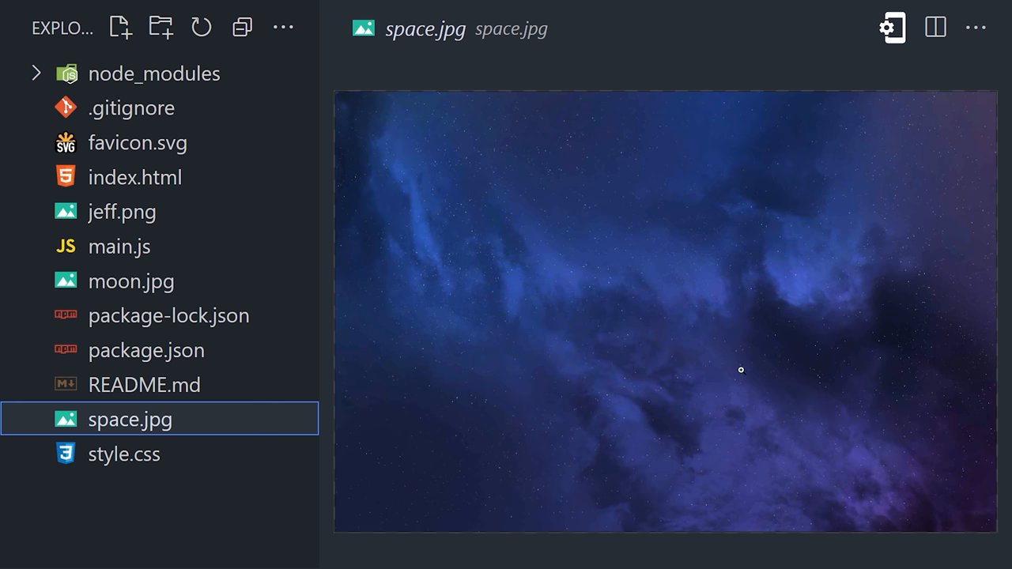
left_click(131, 282)
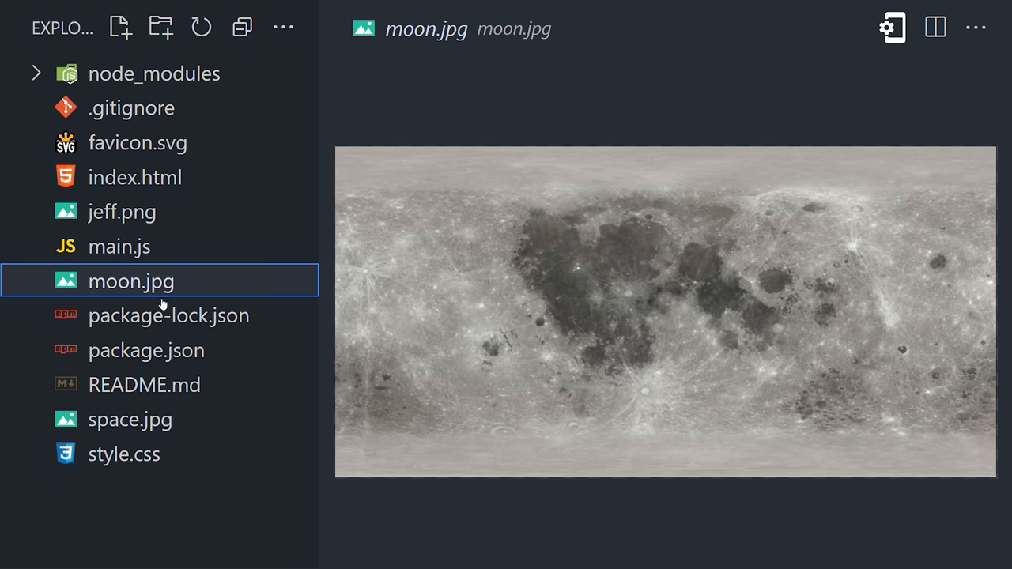
mouse_move(145, 414)
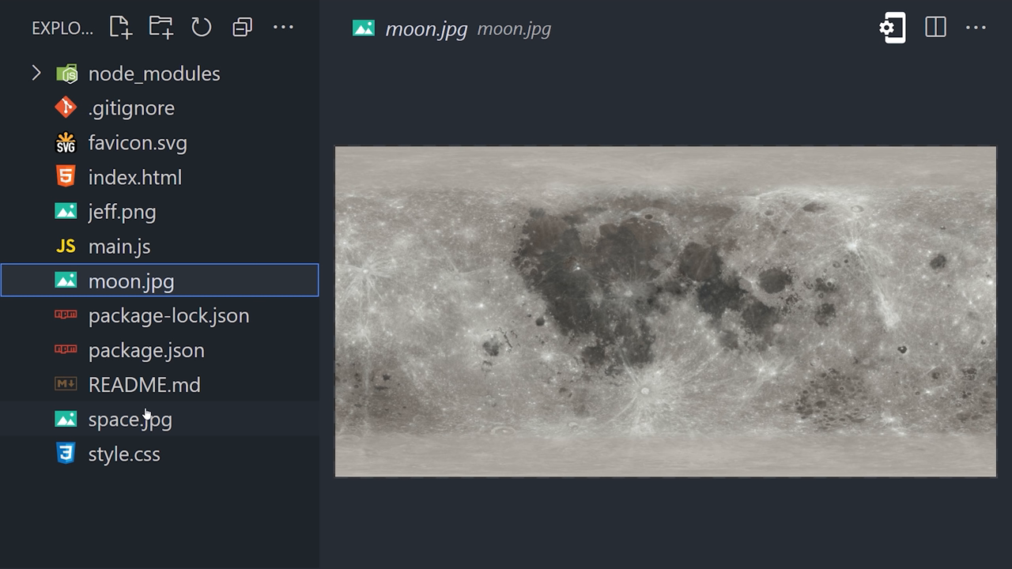
left_click(134, 177)
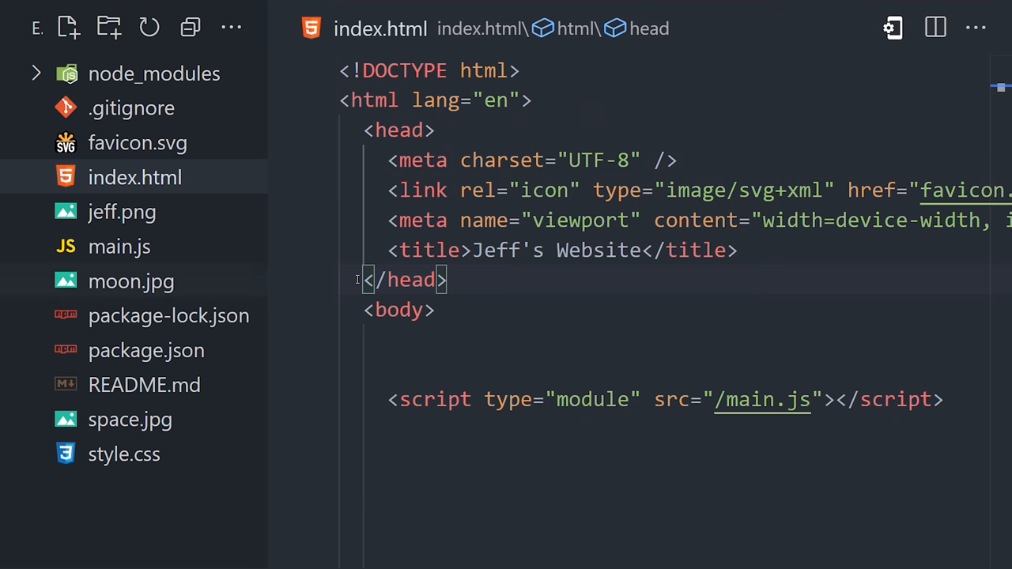
mouse_move(193, 253)
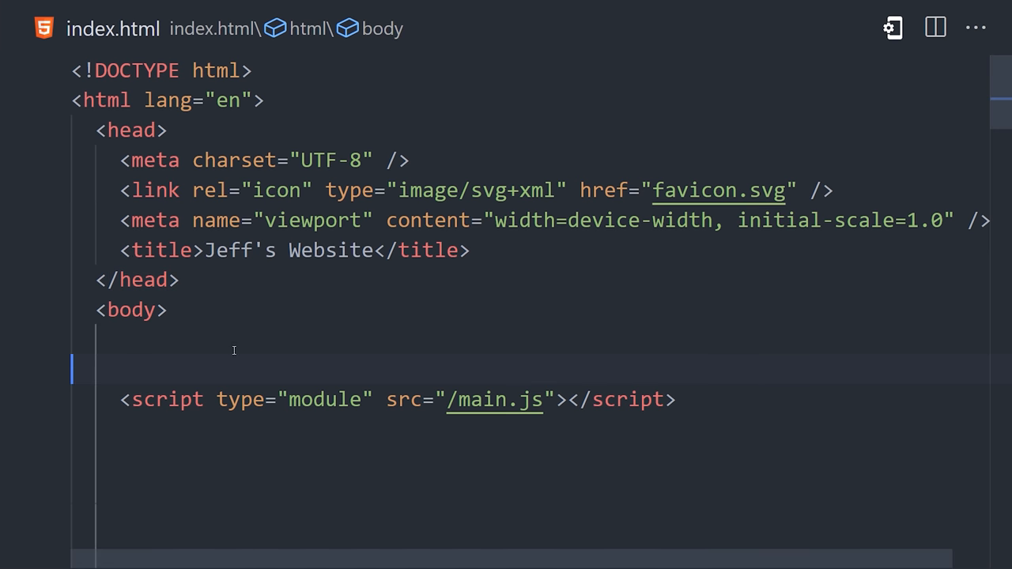
- Add <canvas id="bg"> to the body and pin it fixed at top 0, left 0 in style.css
type("<canvas></canvas>")
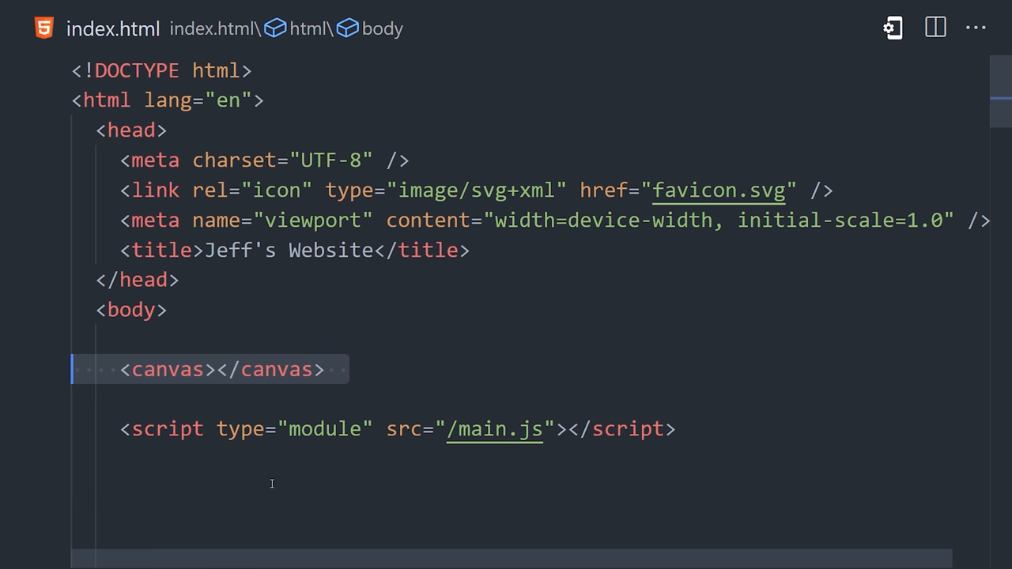
type("id=\"bg\"")
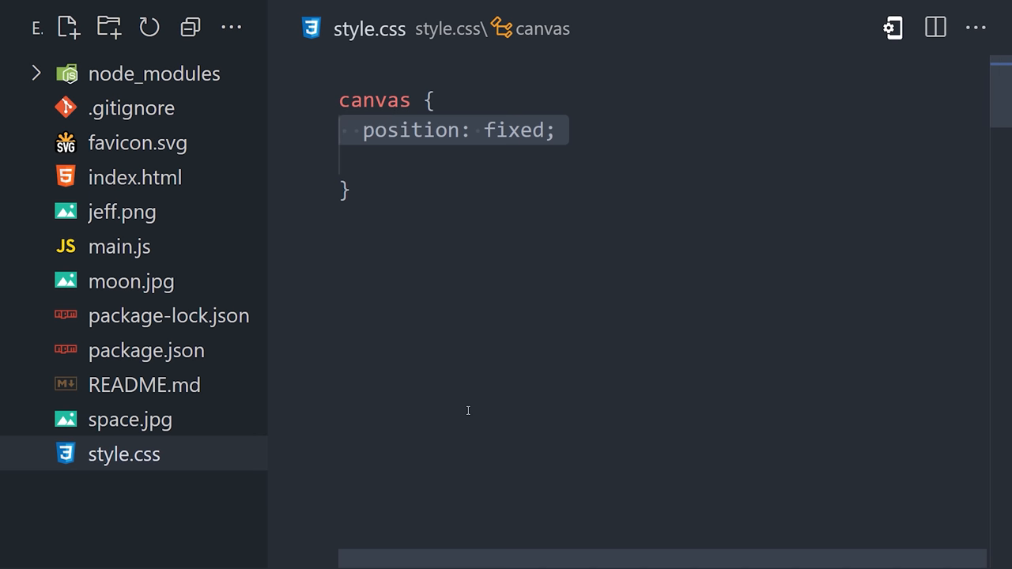
type("top: 0;")
type("left: 0;")
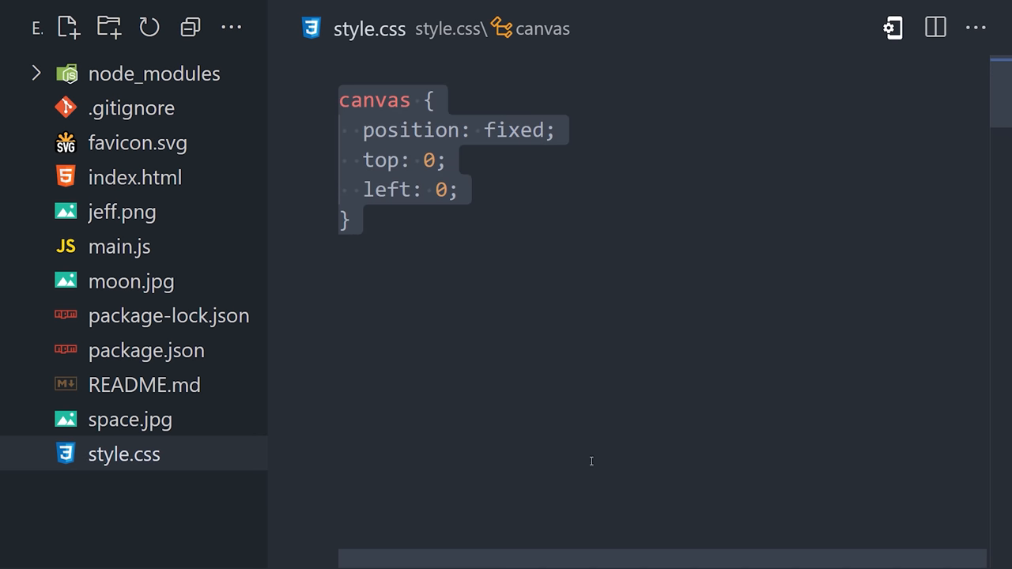
left_click(340, 459)
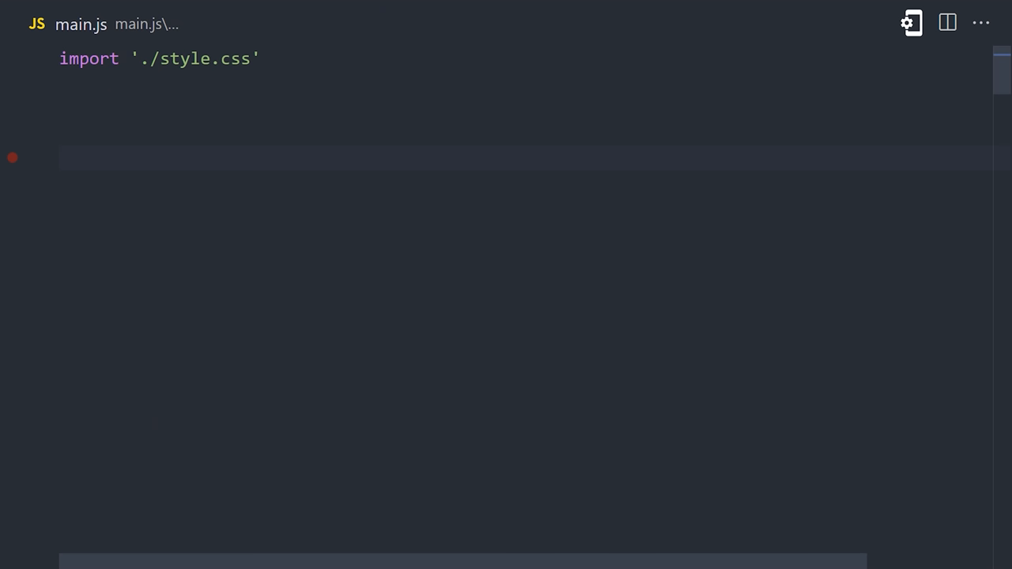
- Import three and declare a PerspectiveCamera with 75° field of view and 0.1 near plane
type("import * as THREE from 'three';")
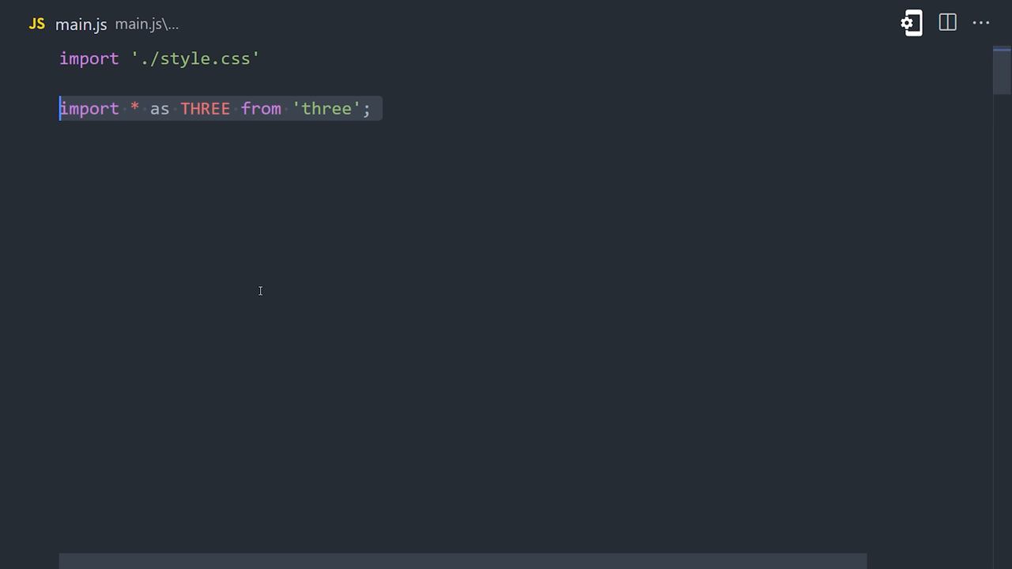
mouse_move(261, 300)
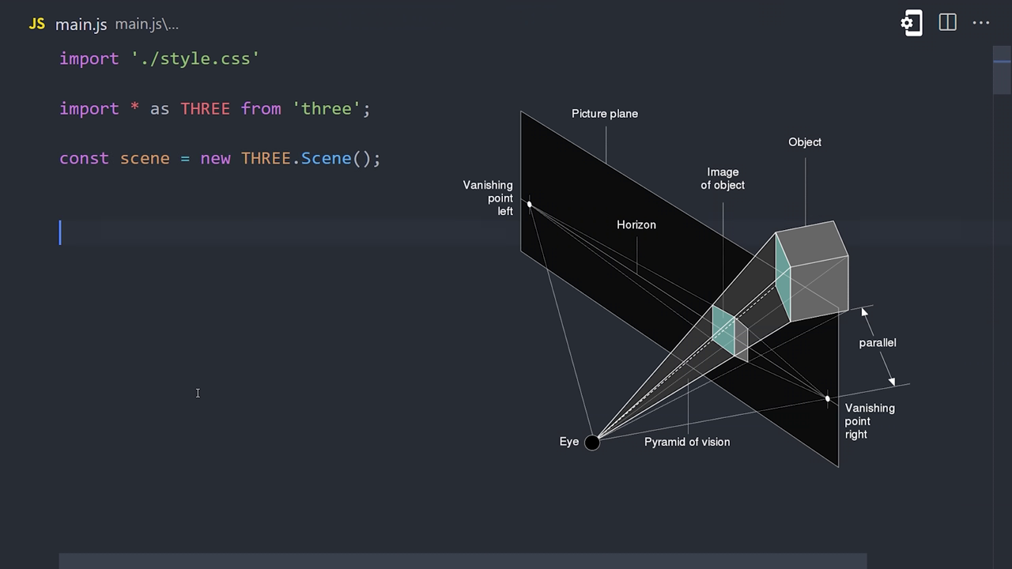
type("const camera =")
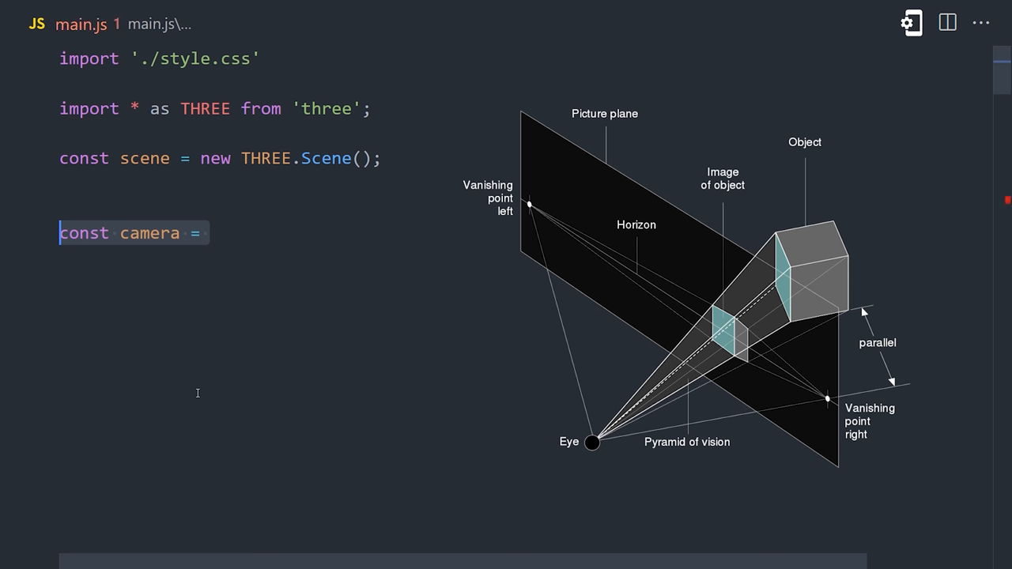
type("new THREE.PerspectiveCamera( );")
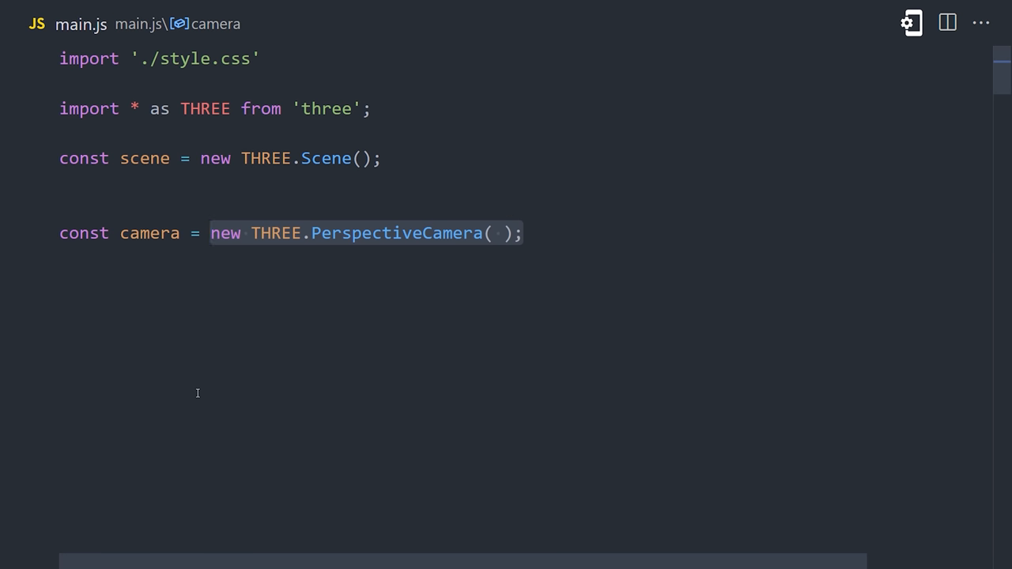
type("75,")
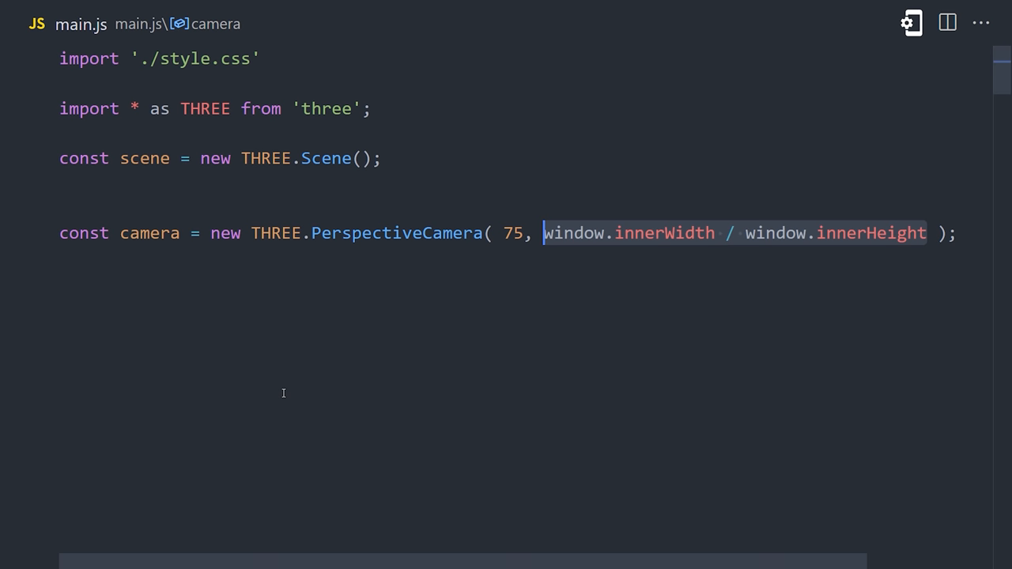
type(", 0.1, 1000")
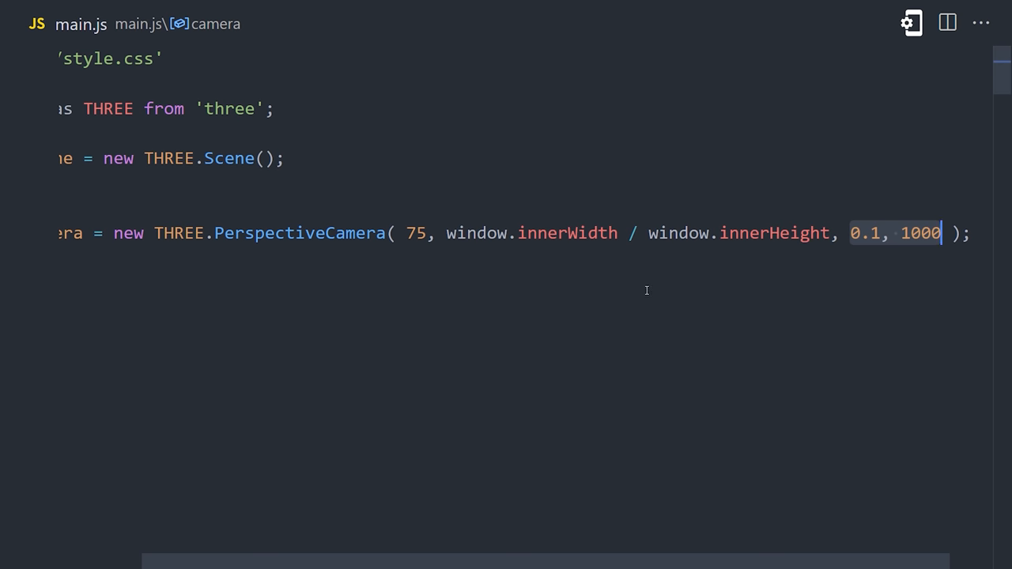
- Create a WebGLRenderer on the #bg canvas with device pixel ratio and full-window size
type("const renderer =")
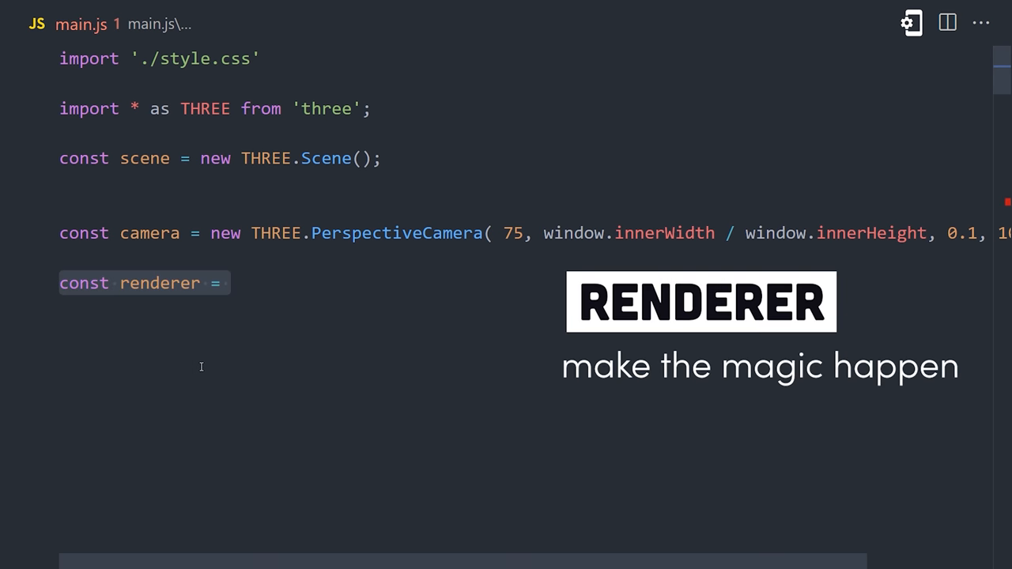
type("new THREE.WebGLRenderer();")
type("canvas: ,")
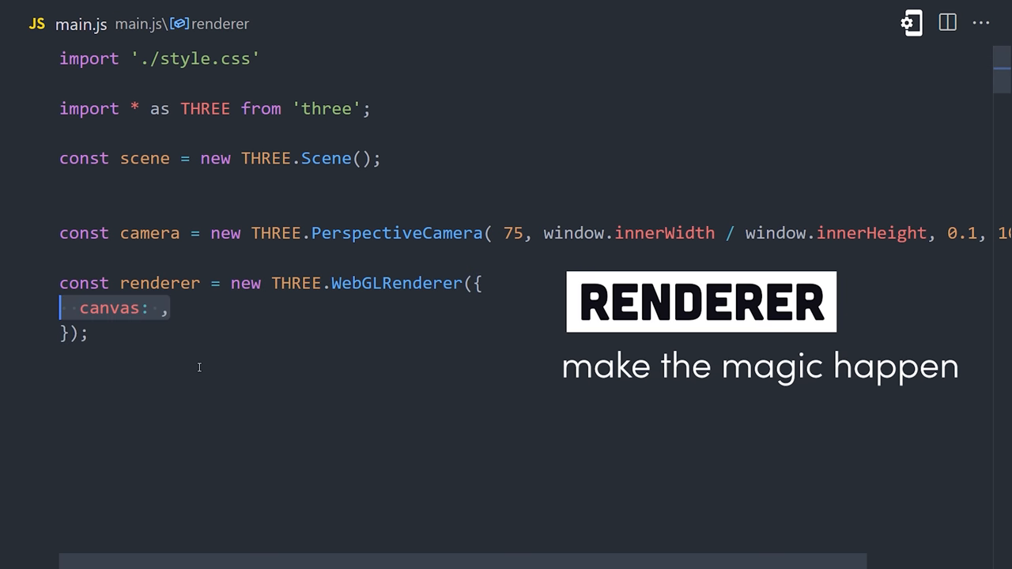
type("document.querySelector('#bg')")
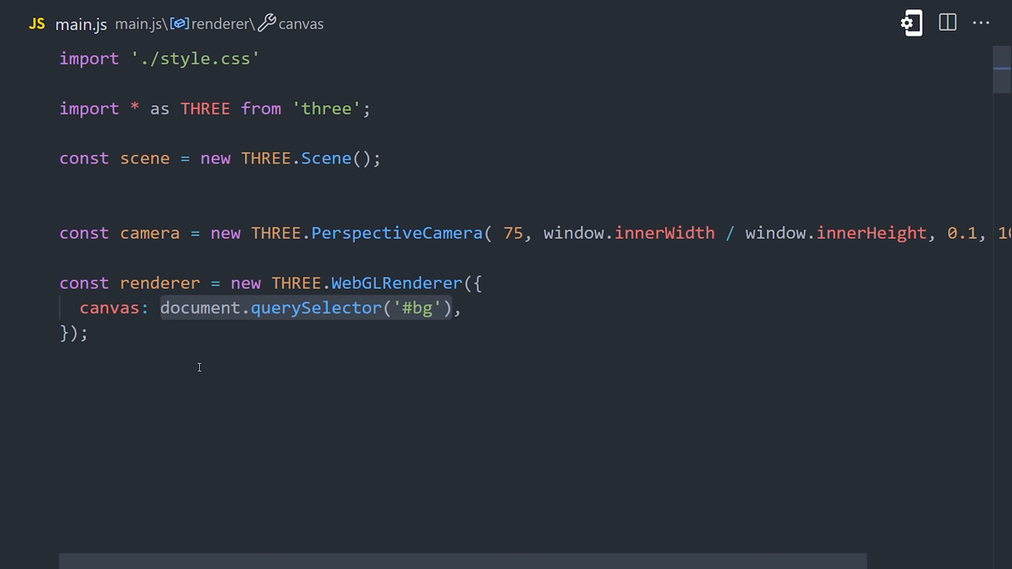
type("renderer.setPixelRatio(  );")
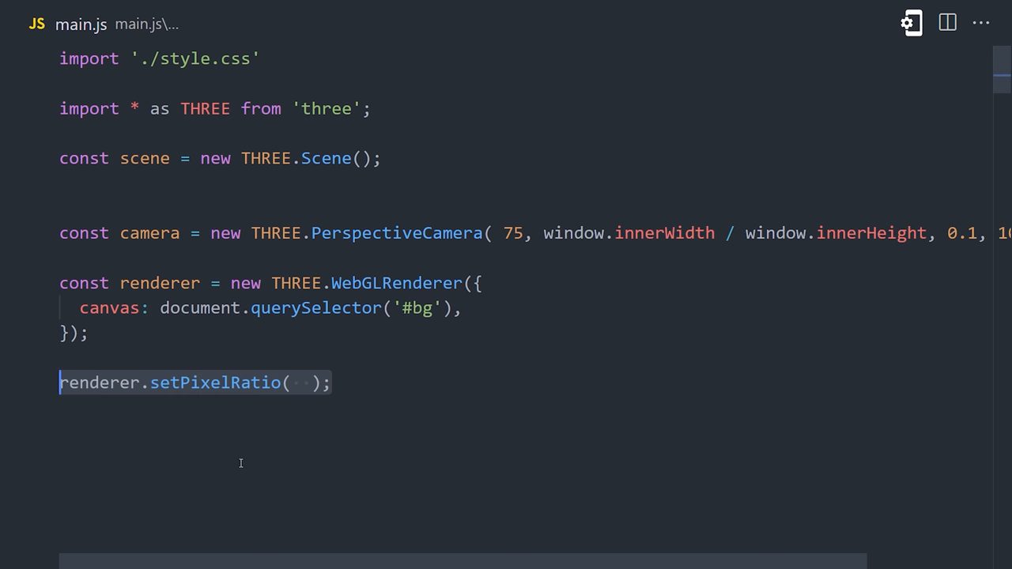
scroll("down", 3)
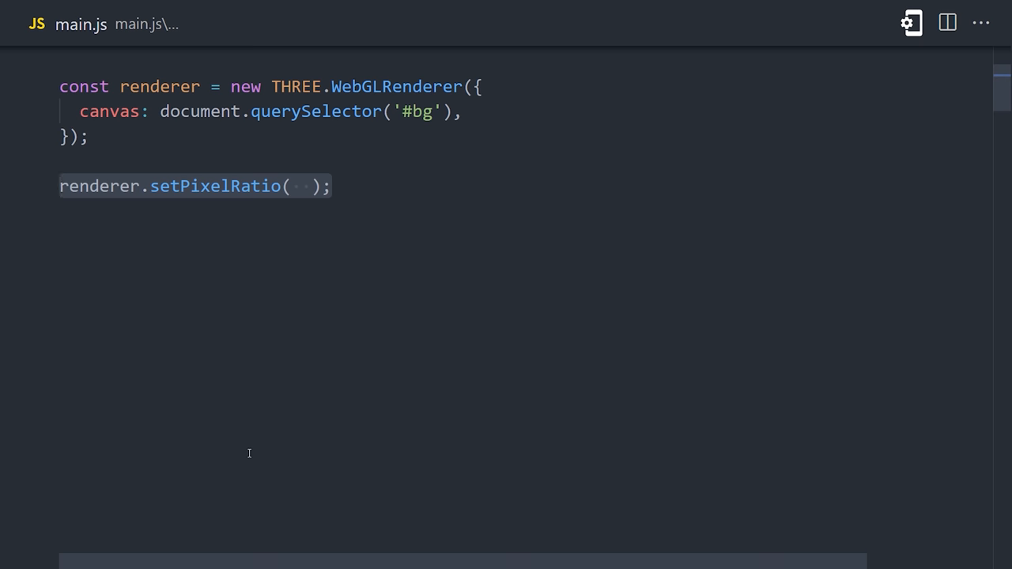
type("window.devicePixelRatio")
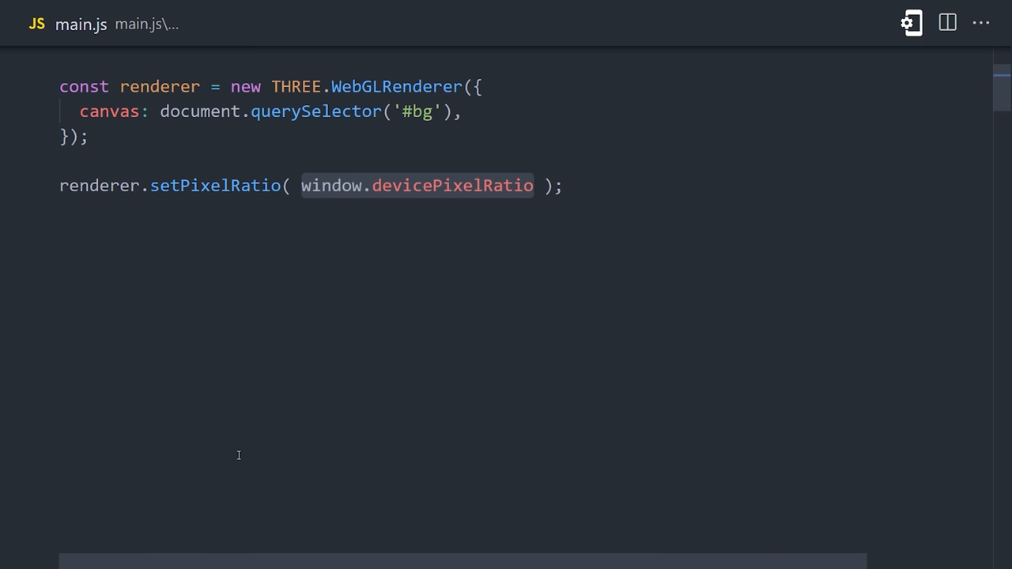
type("renderer.setSize( window.innerWidth, window.innerHeight );")
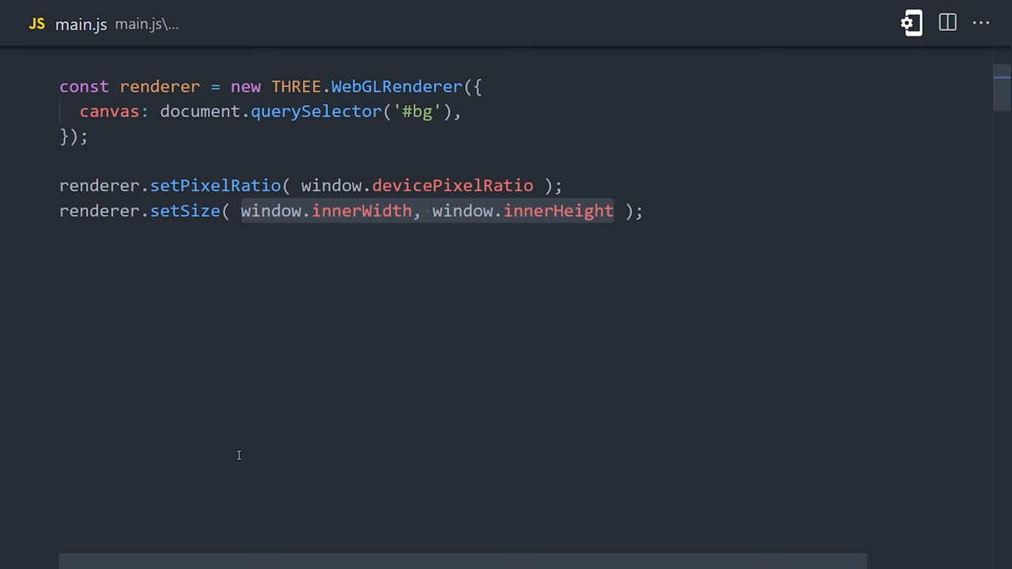
- Move the camera back to z 30 and call renderer.render(scene, camera)
type("camera.position.setZ(30);")
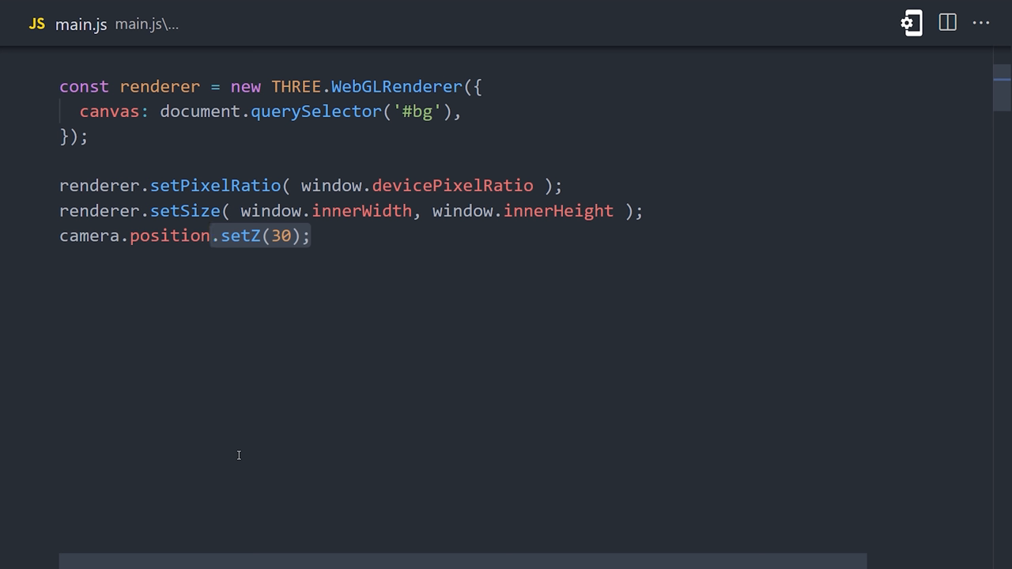
key("Enter")
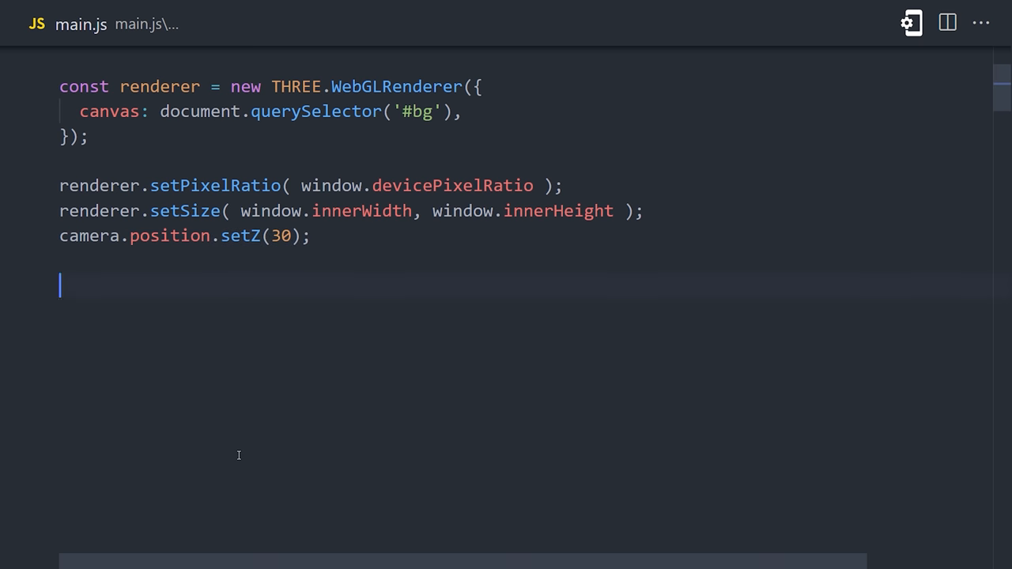
type("renderer.render( );")
type("const geometry =")
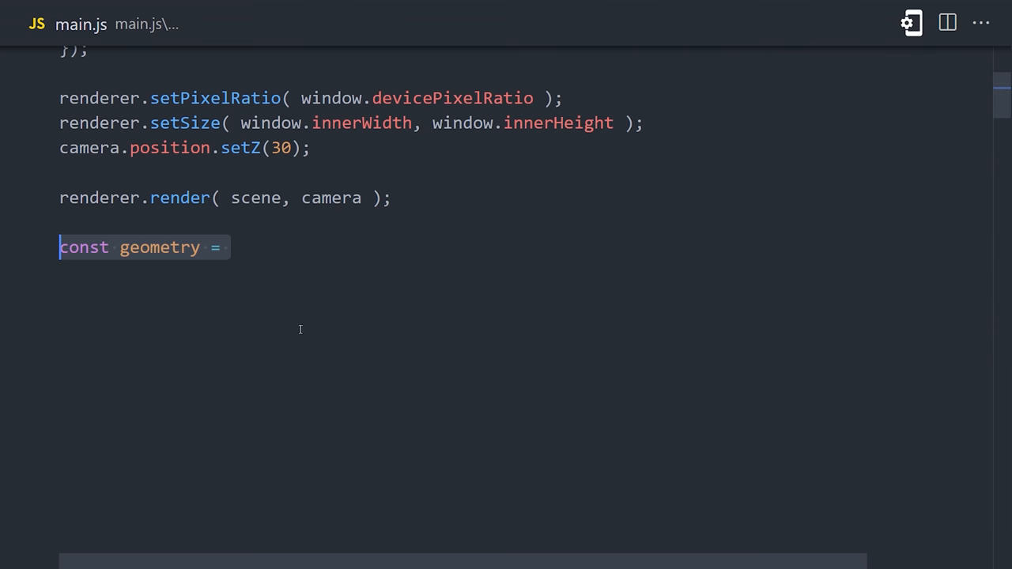
- Assign new THREE.TorusGeometry() and browse the Icosahedron and Ring geometry docs
key("enter")
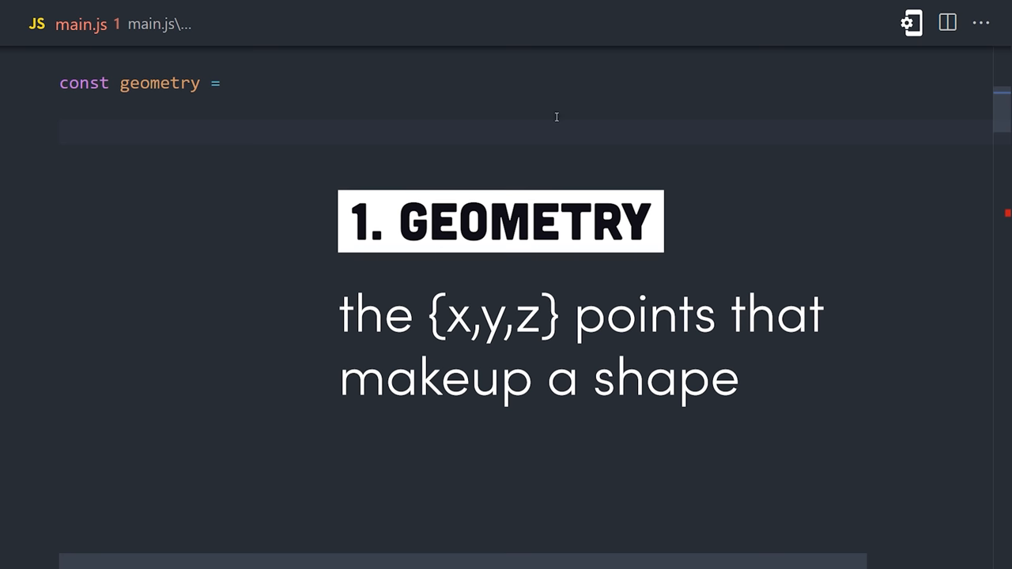
type("new THREE.TorusGeometry()")
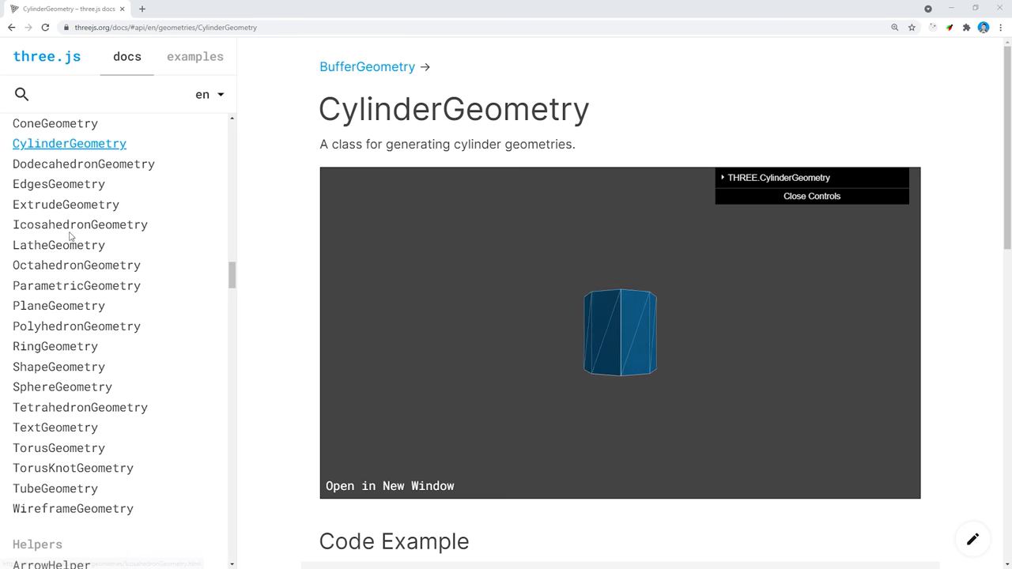
left_click(79, 224)
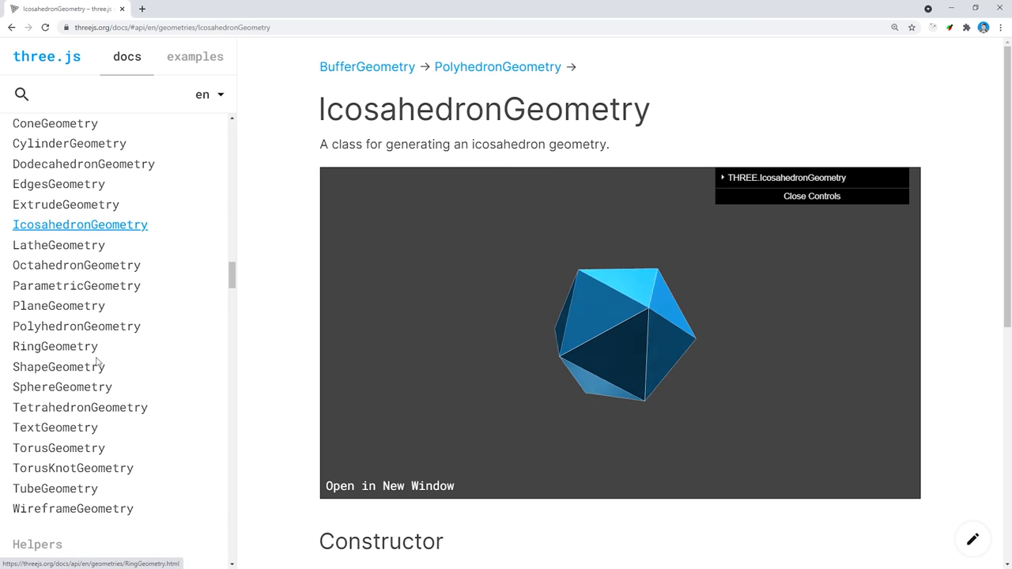
left_click(53, 347)
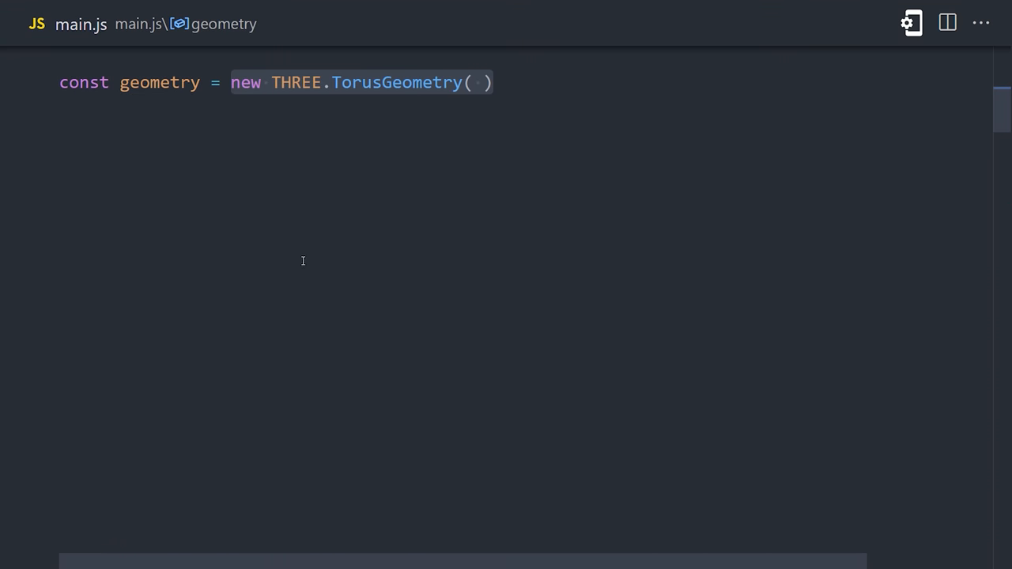
- Give the torus 10, 3, 16, 100 arguments and a MeshBasicMaterial with color 0xFF6347, wireframe true
type("10, 3, 16, 100")
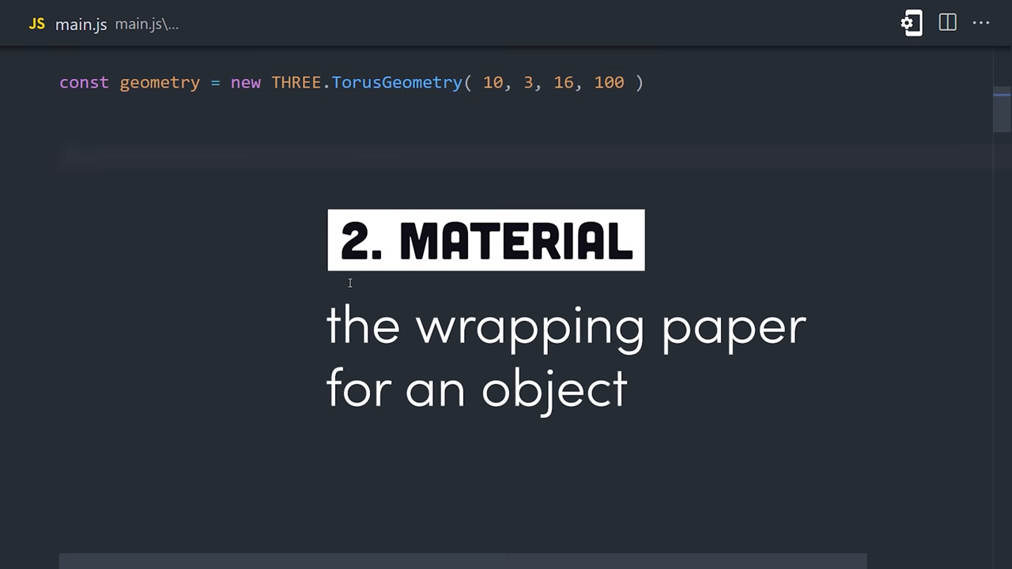
type("const material = new THREE.MeshBasicMaterial();")
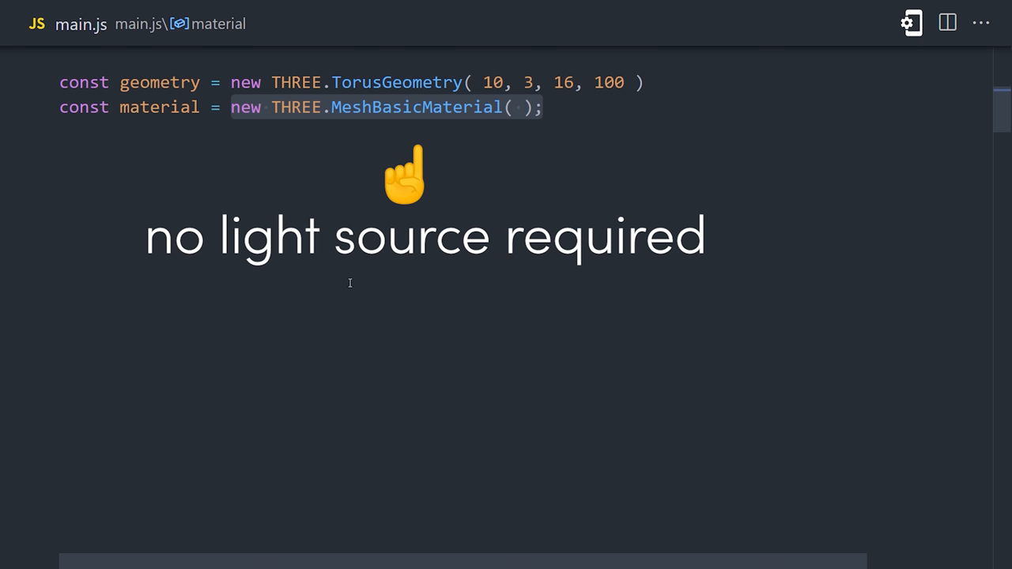
type("{}")
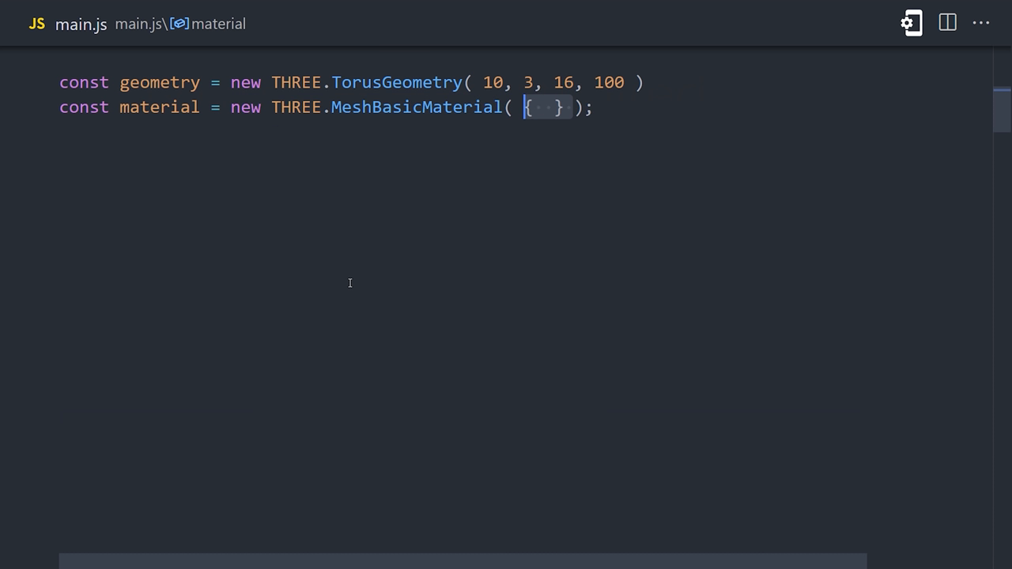
type("color: 0xFF6347, wireframe: true")
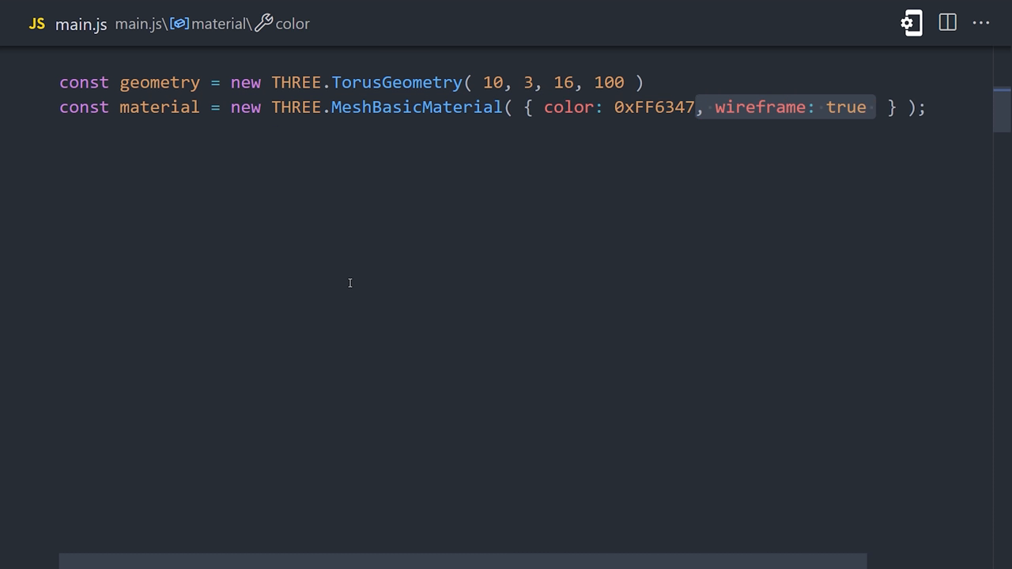
mouse_move(444, 226)
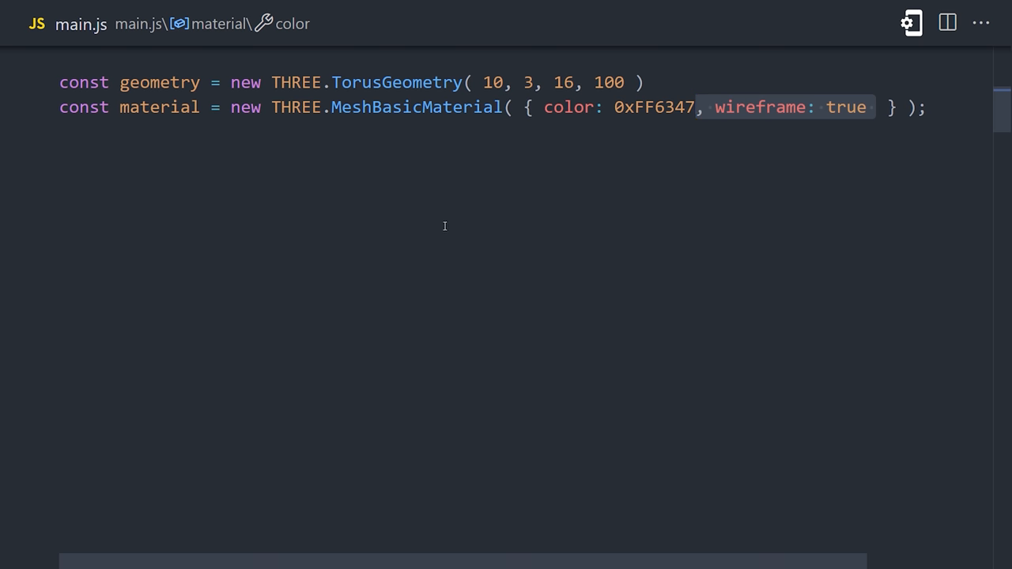
- Combine geometry and material into a torus mesh and add it to the scene
left_click(60, 230)
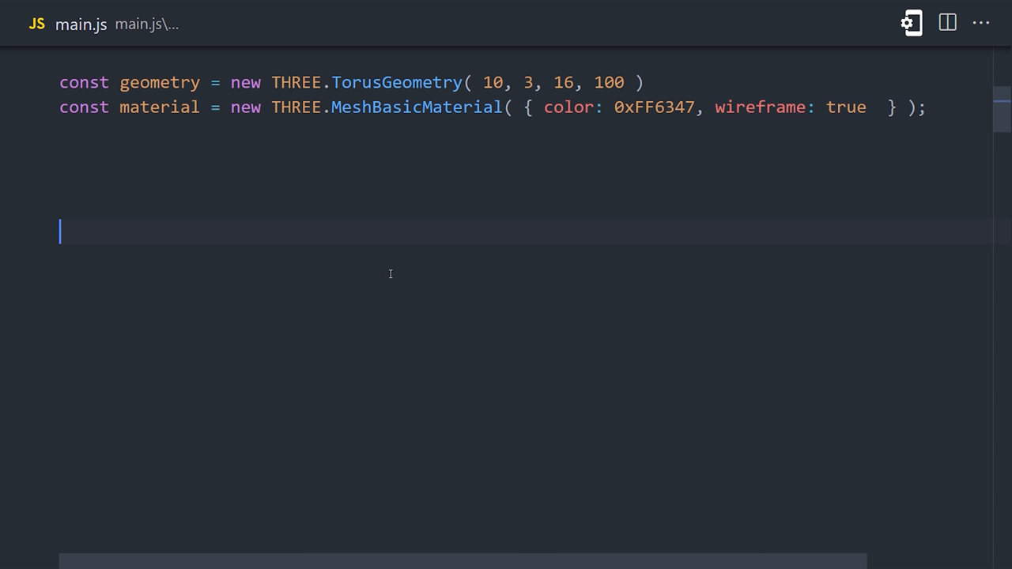
type("const torus = new THREE.Mesh(  );")
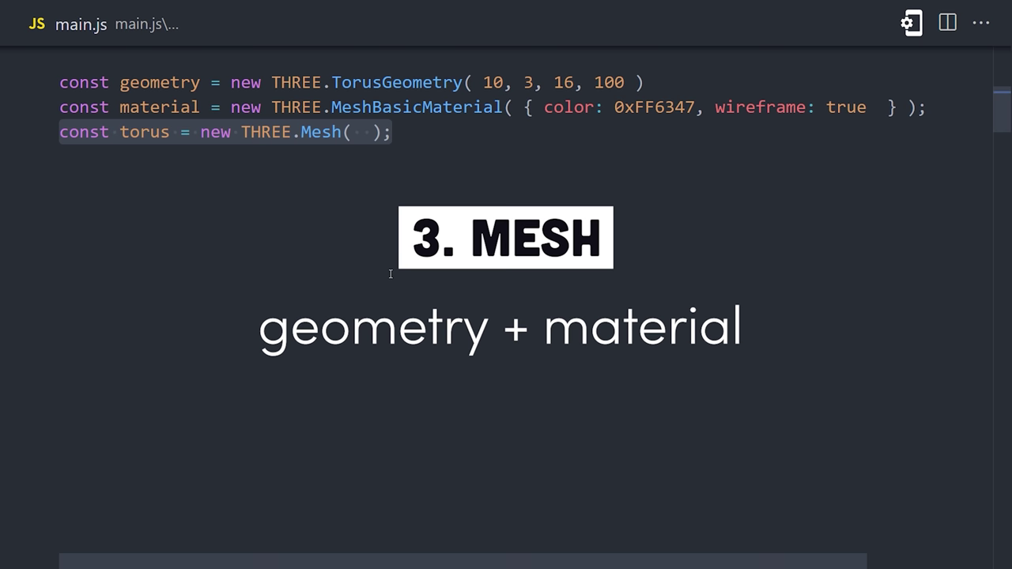
type("geometry, material")
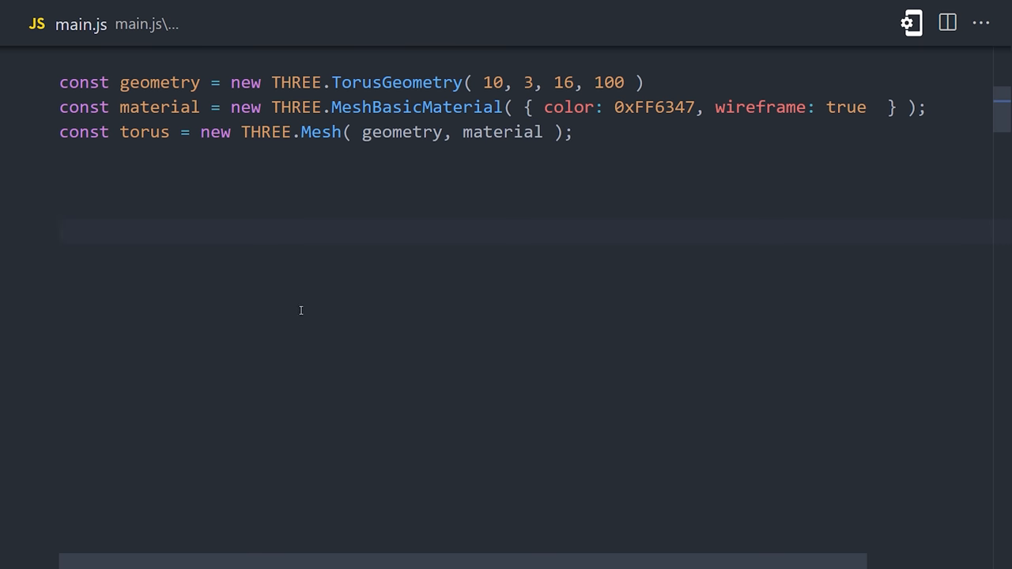
type("scene.add(torus)")
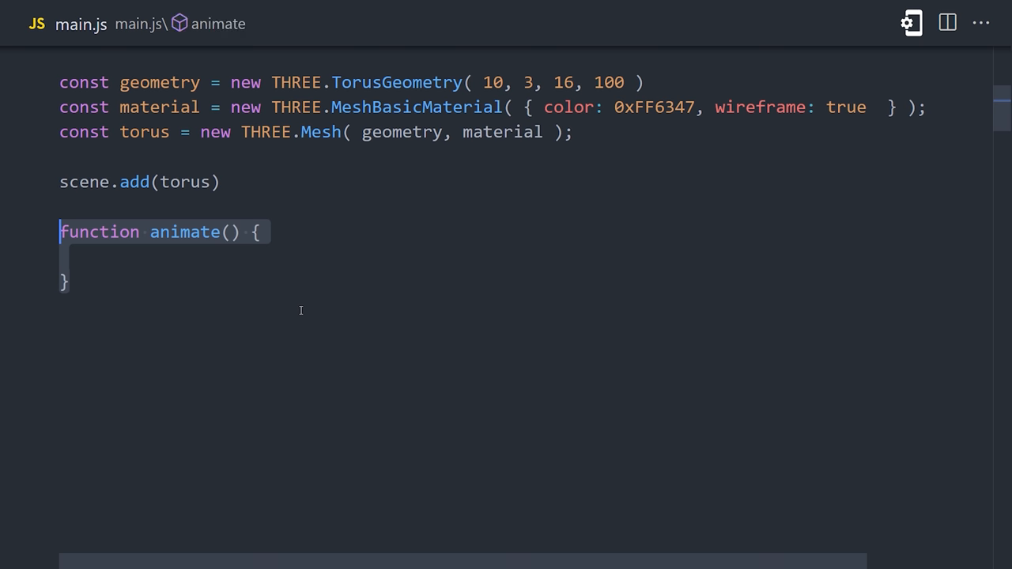
- Add requestAnimationFrame(animate) inside the loop and call animate()
type("requestAnimationFrame( animate );")
type("renderer.render( scene, camera );")
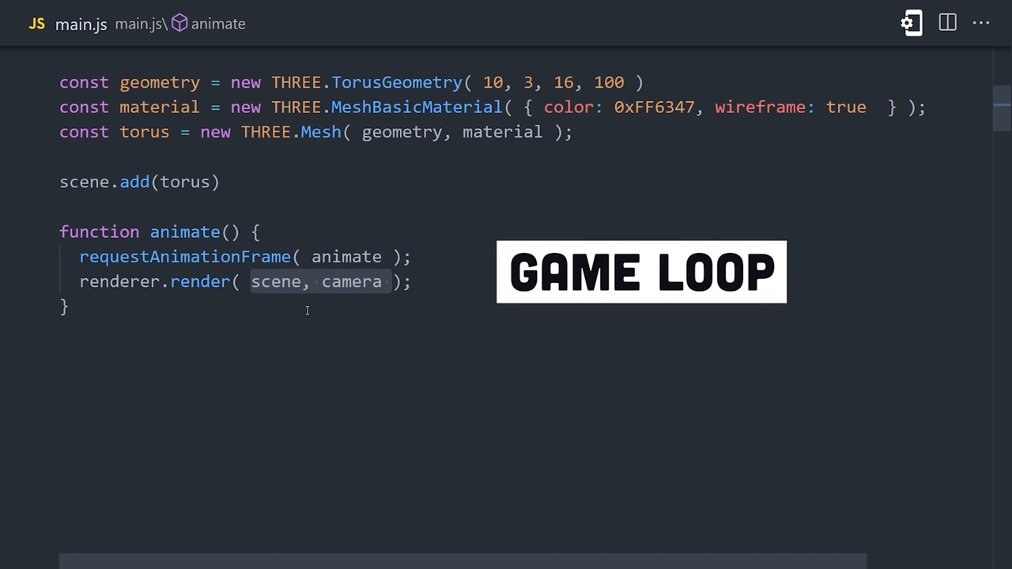
key("Enter")
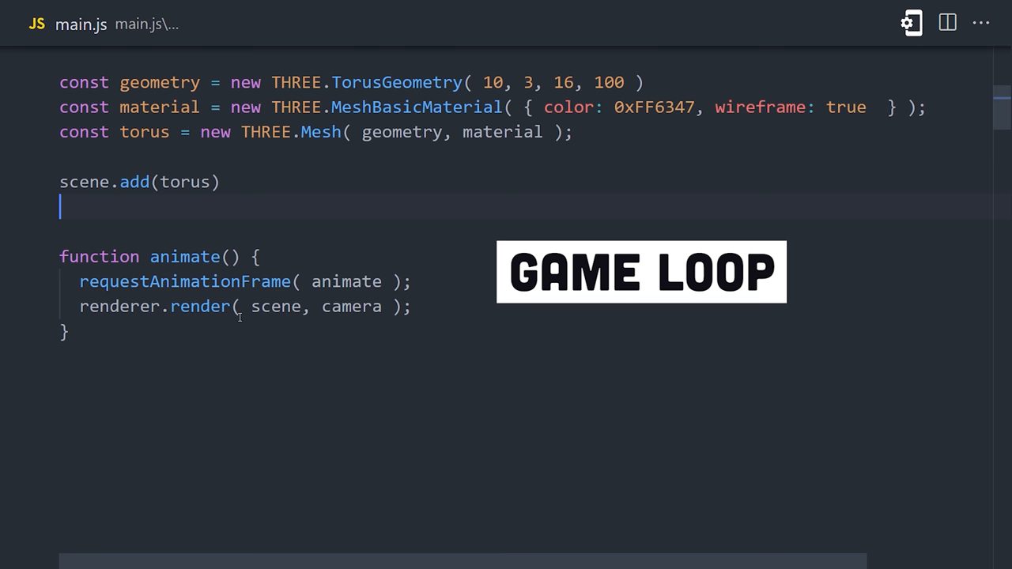
type("ani")
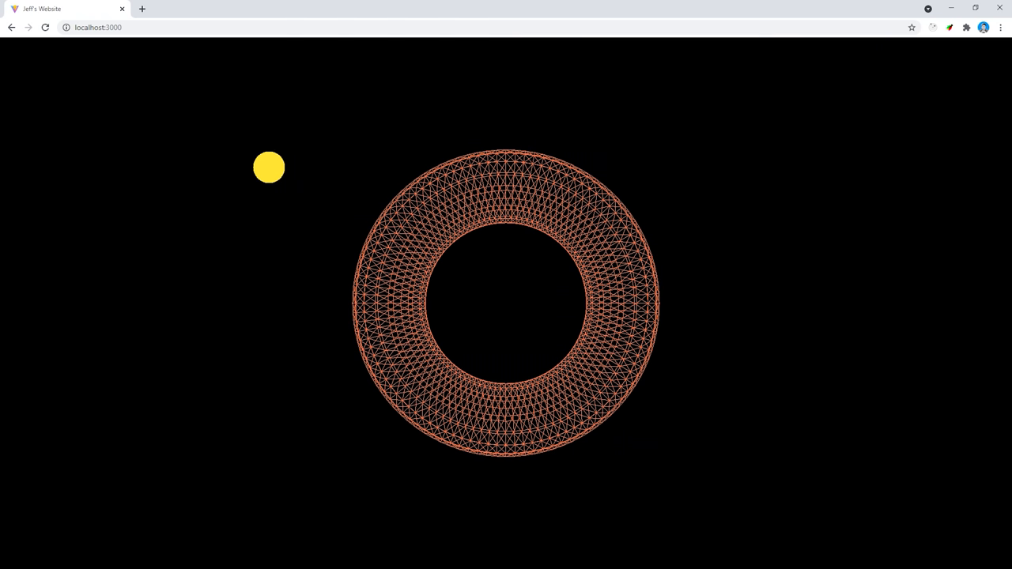
mouse_move(578, 330)
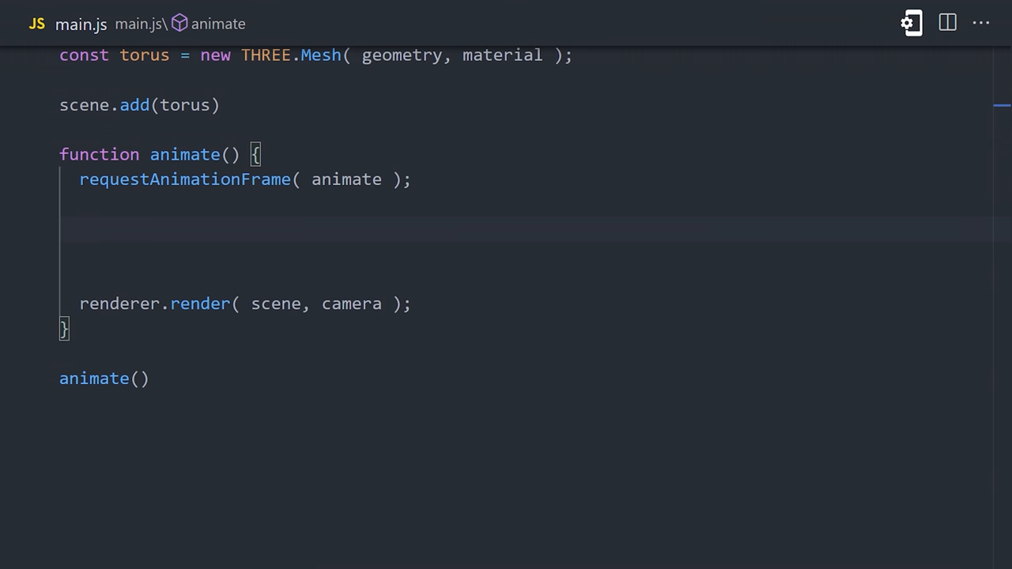
- Rotate the torus each frame by 0.01 on x, 0.005 on y and 0.01 on z
type("torus.rotation.x;")
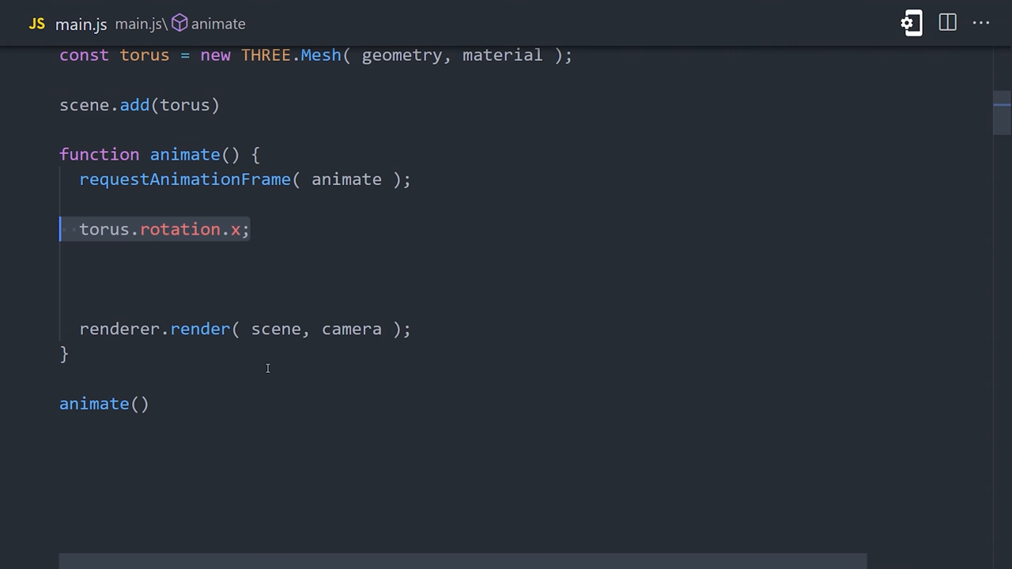
type("+= 0.01")
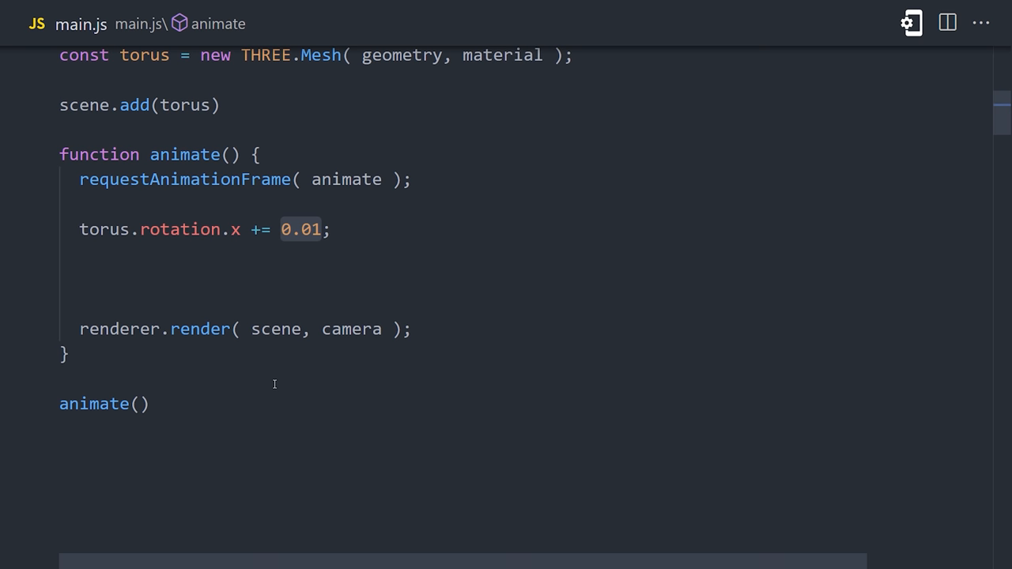
left_click(282, 230)
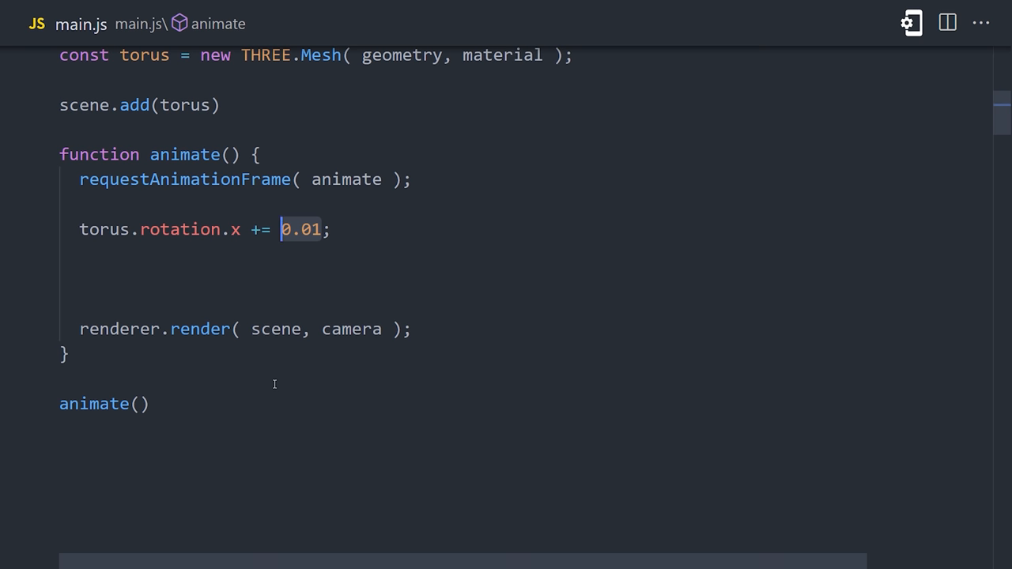
type("torus.rotation.y += 0.005;")
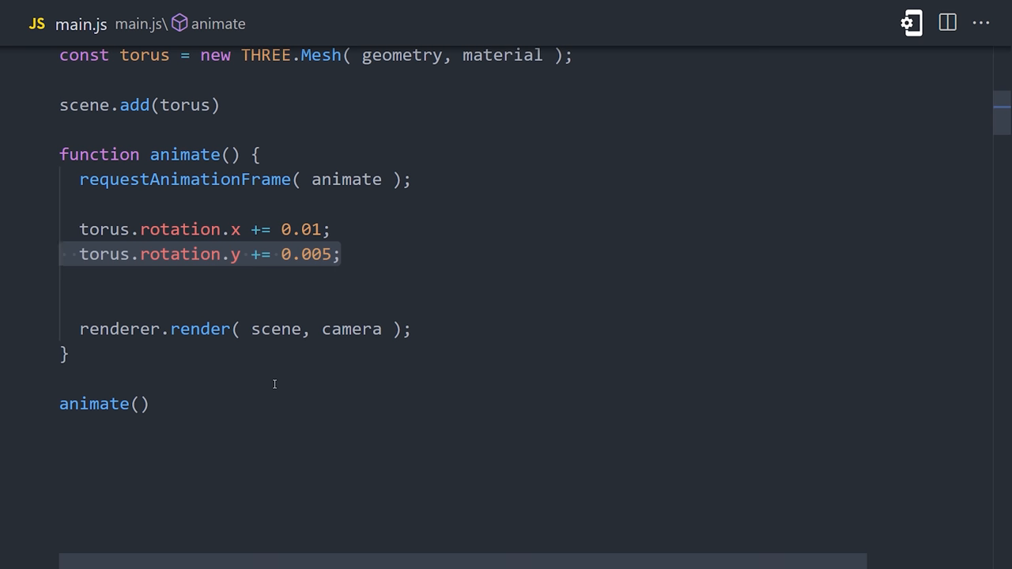
type("torus.rotation.z += 0.01;")
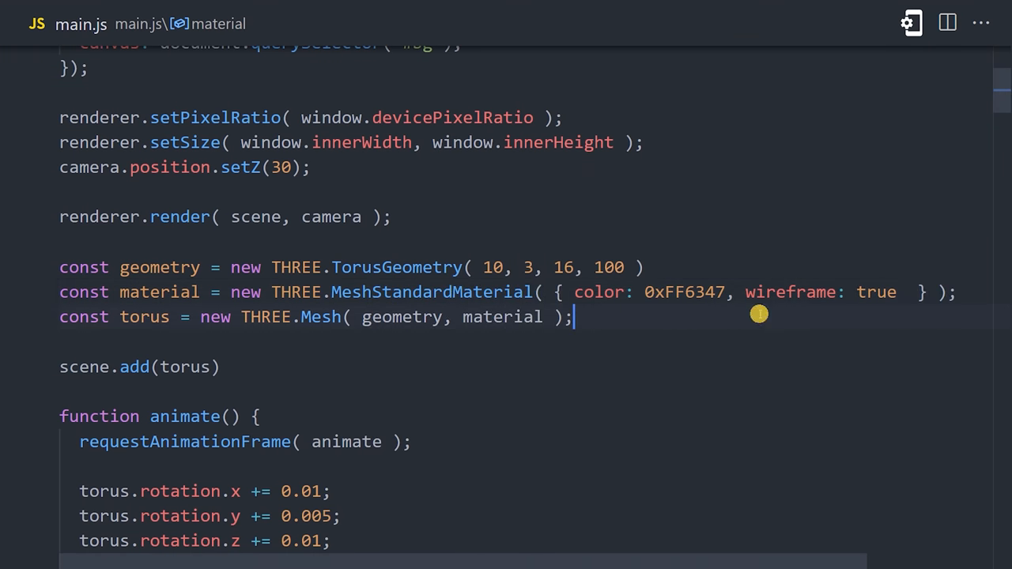
- Remove wireframe: true from the torus material and start declaring const pointLight
double_click(790, 290)
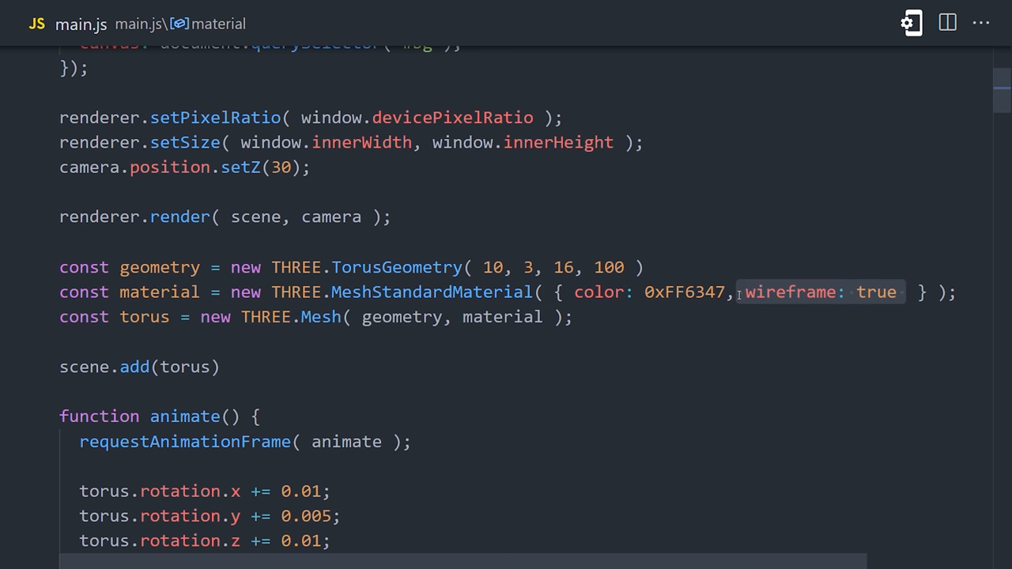
key("Backspace")
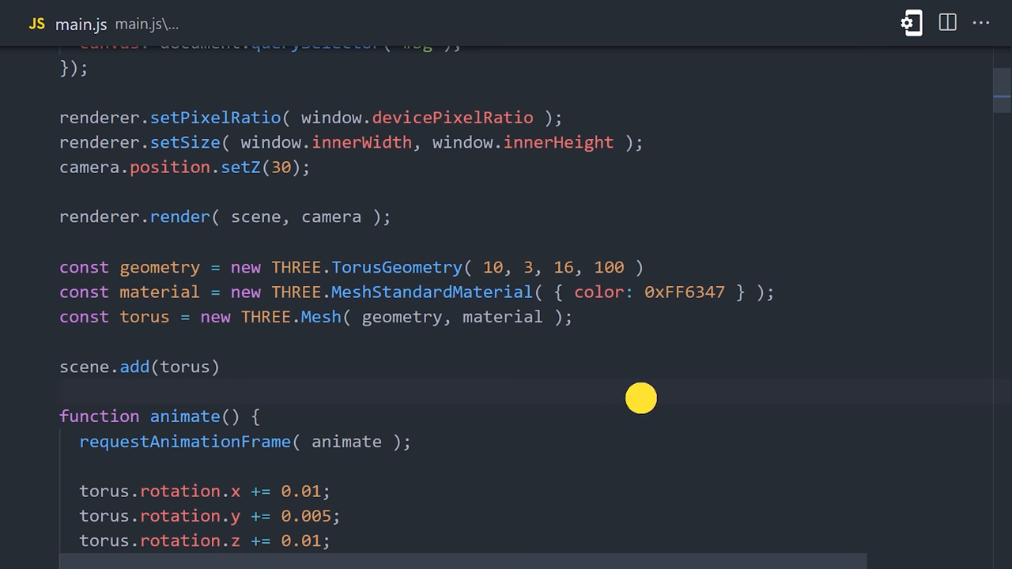
mouse_move(640, 398)
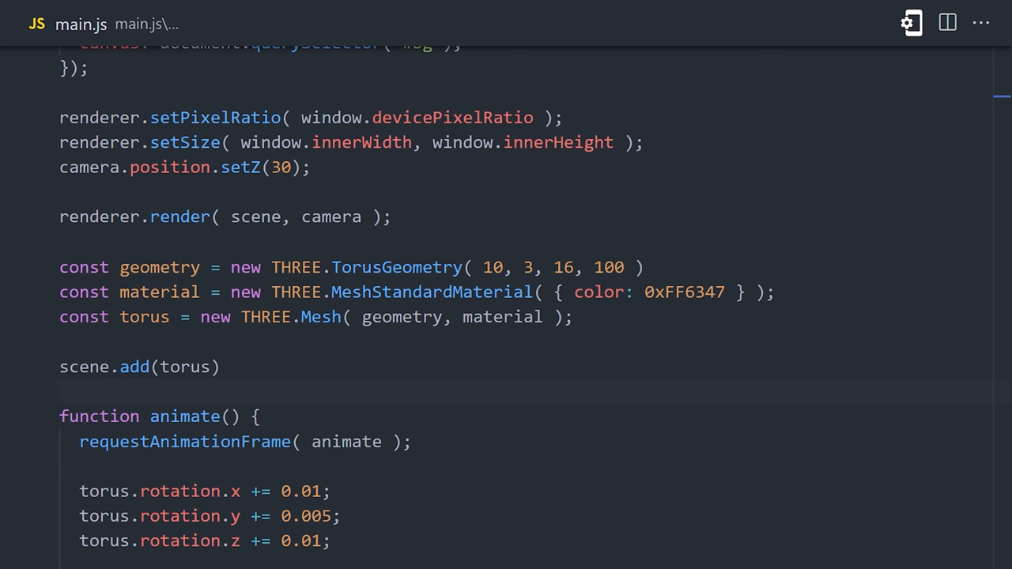
type("const pointLight =")
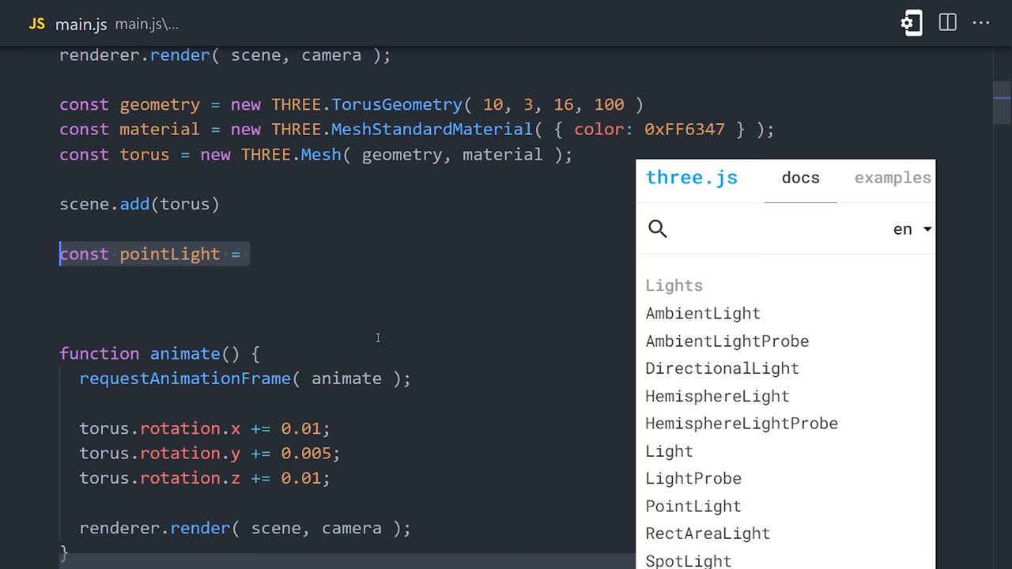
- Make pointLight a new THREE.PointLight with white color 0xffffff
left_click(376, 338)
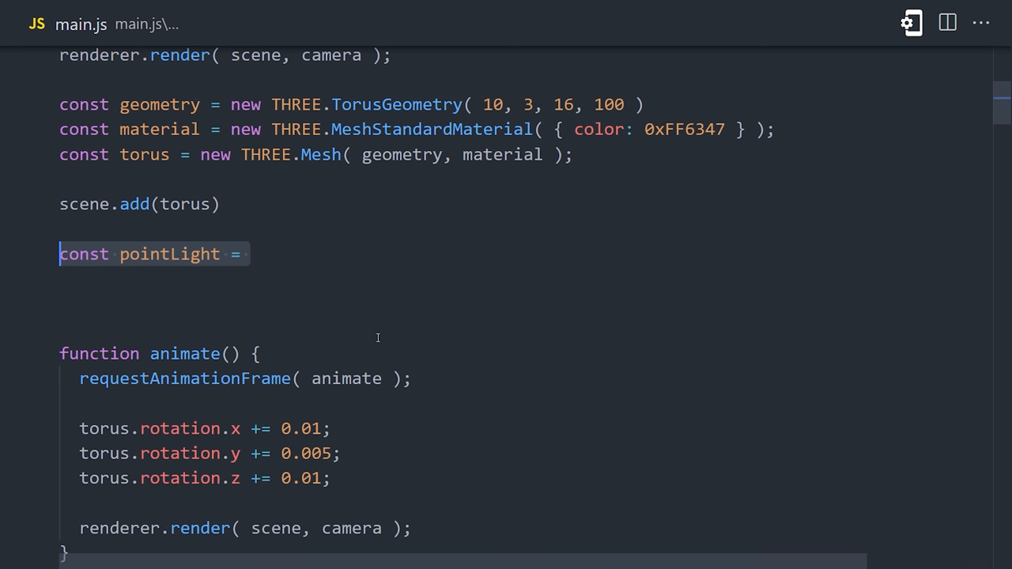
type("new THREE.PointLight()")
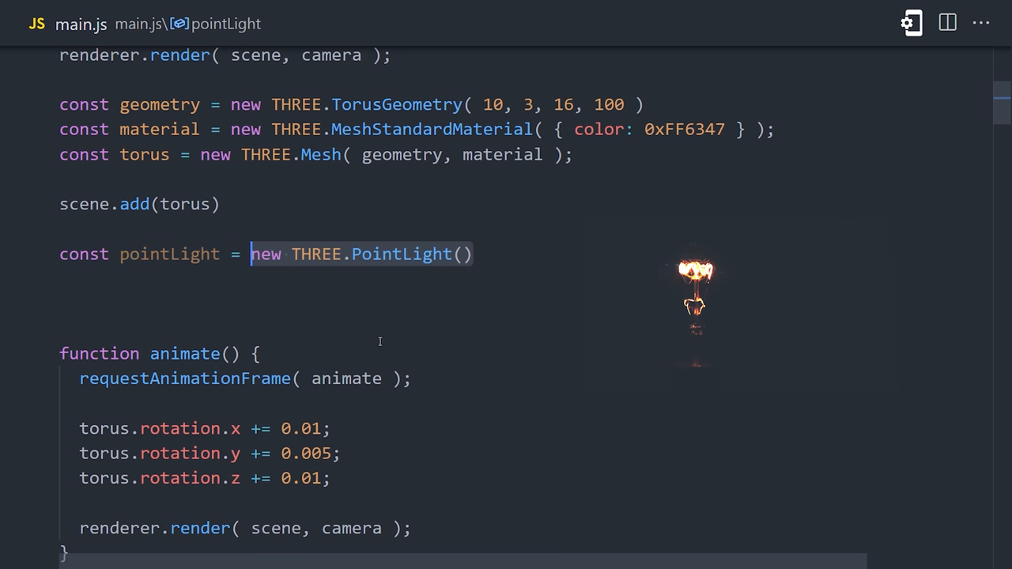
type("0xffffff")
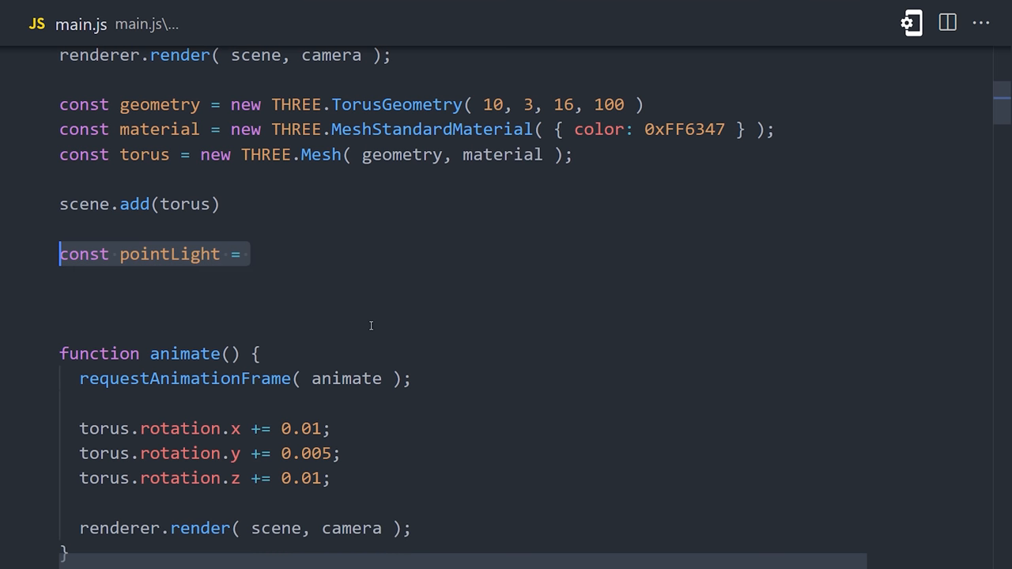
type("new THREE.PointLight()")
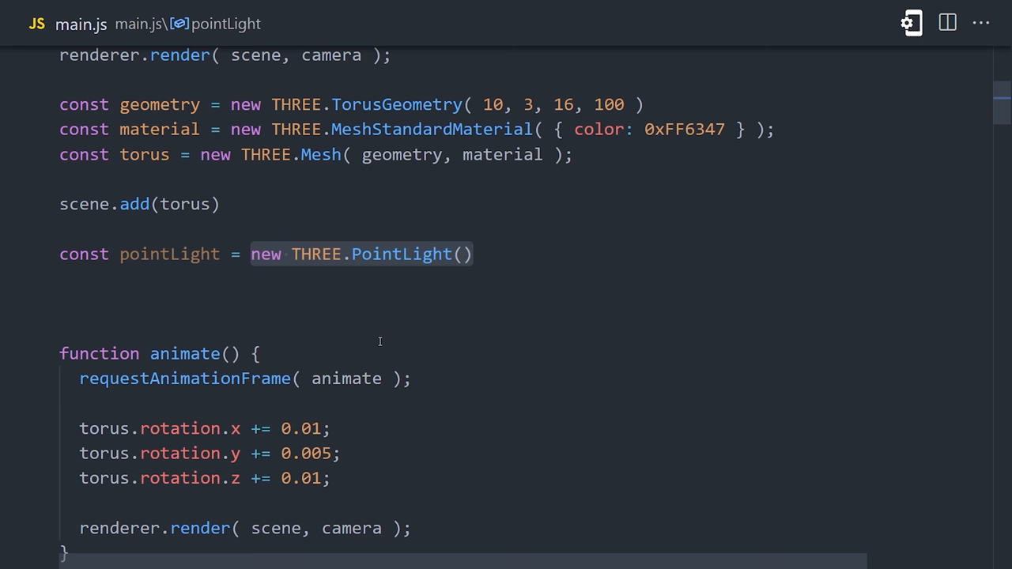
type("0xffffff")
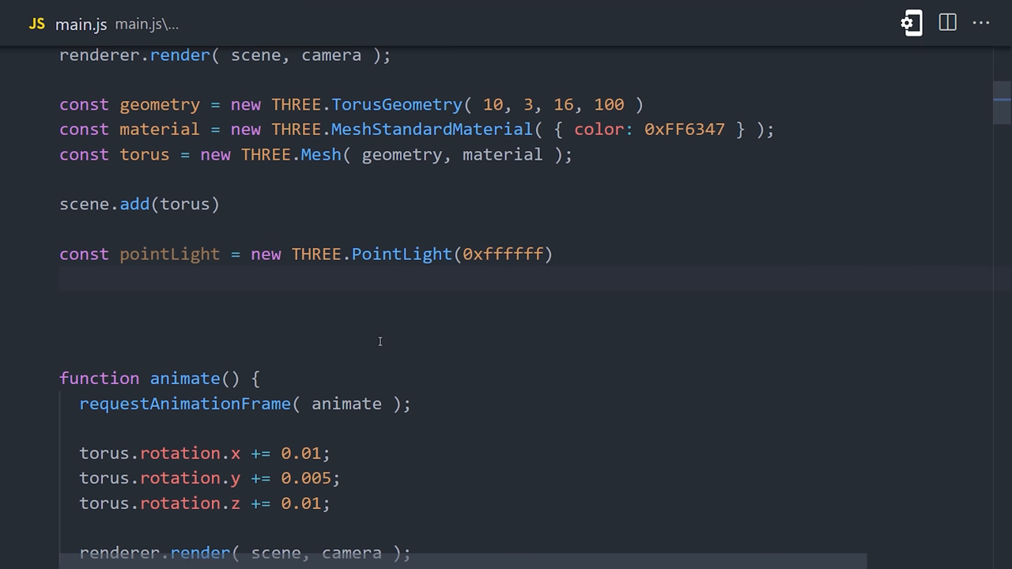
- Position the point light at (5,5,5), add it to the scene, and begin an ambient light
type("pointLight.position.set()")
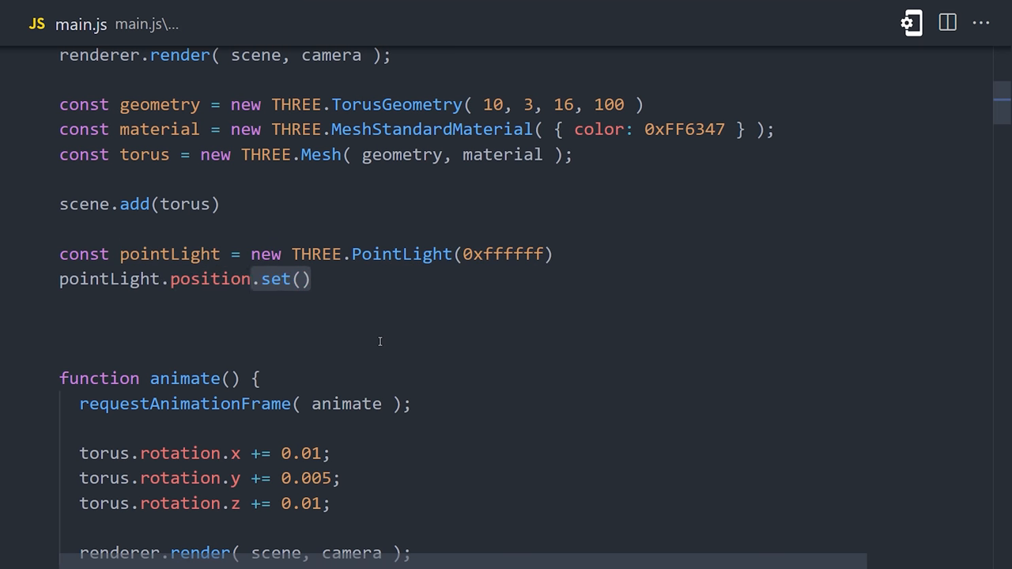
type("5,5,5")
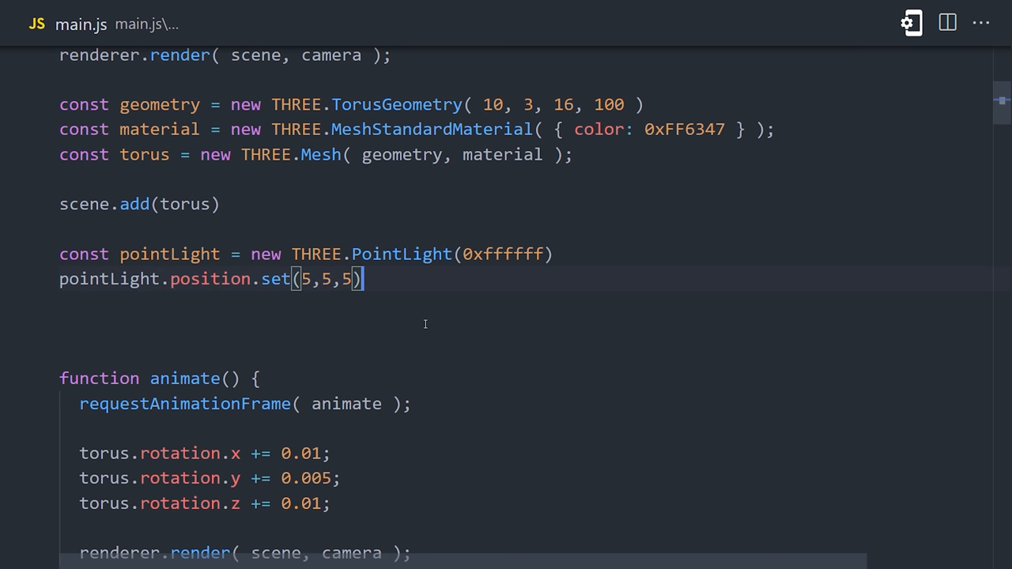
type("scene.add(pointLight)")
type("2")
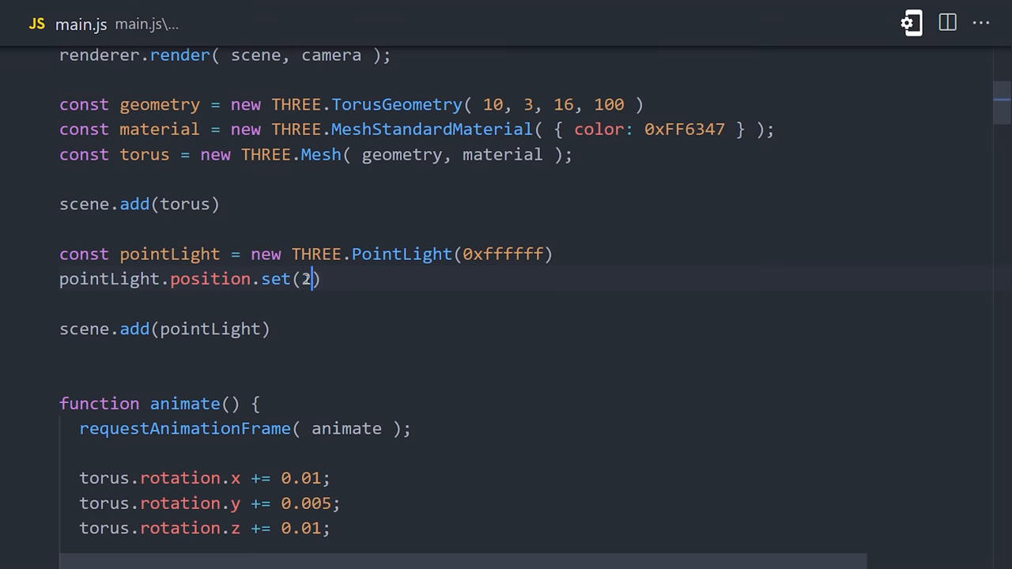
type("0, 20,")
type("const ambientLight = new THREE.AmbientLight(0xffffff);")
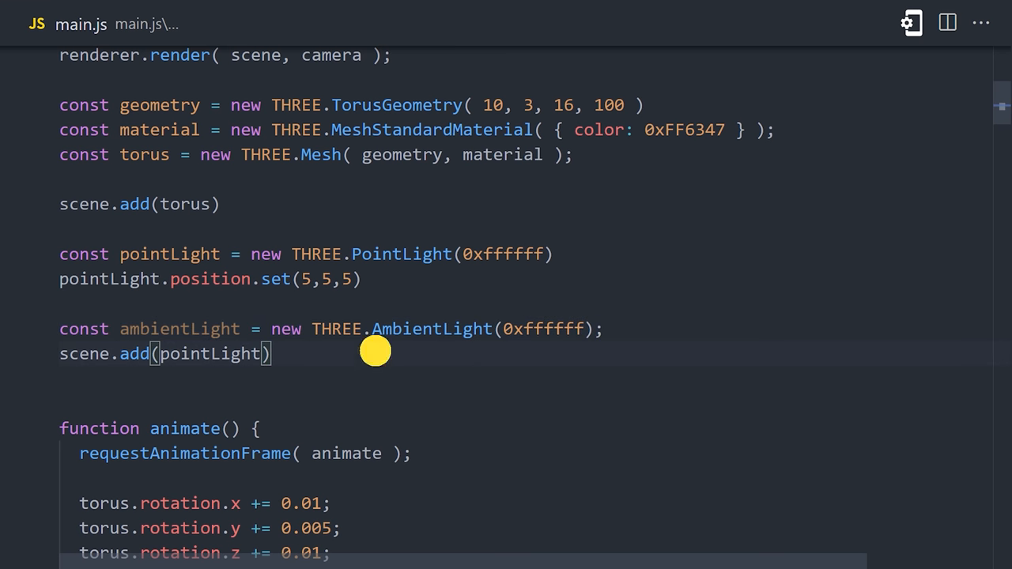
mouse_move(430, 329)
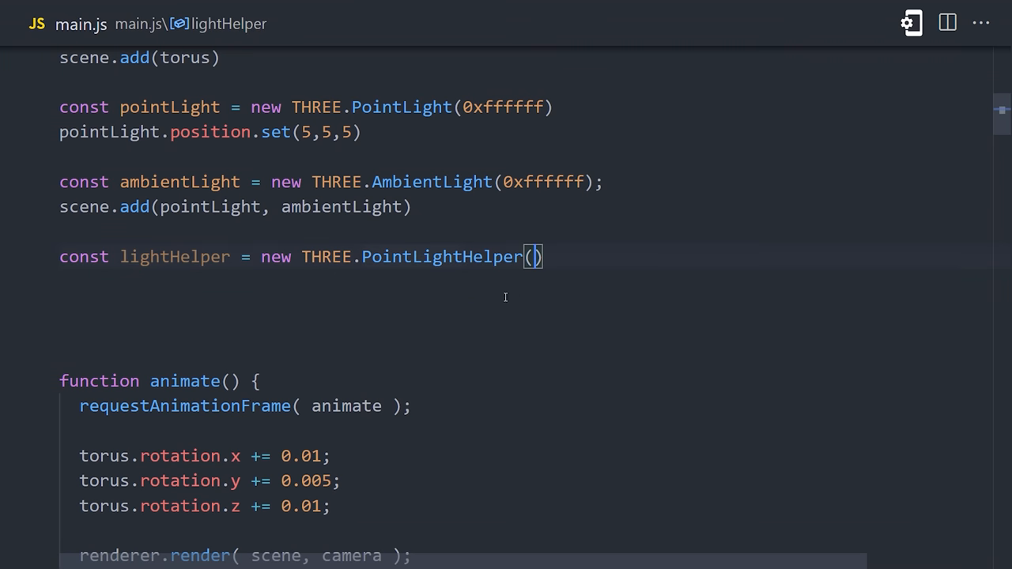
- Add a PointLightHelper for pointLight and a GridHelper(200, 50) via scene.add(lightHelper, gridHelper)
type("pointLight")
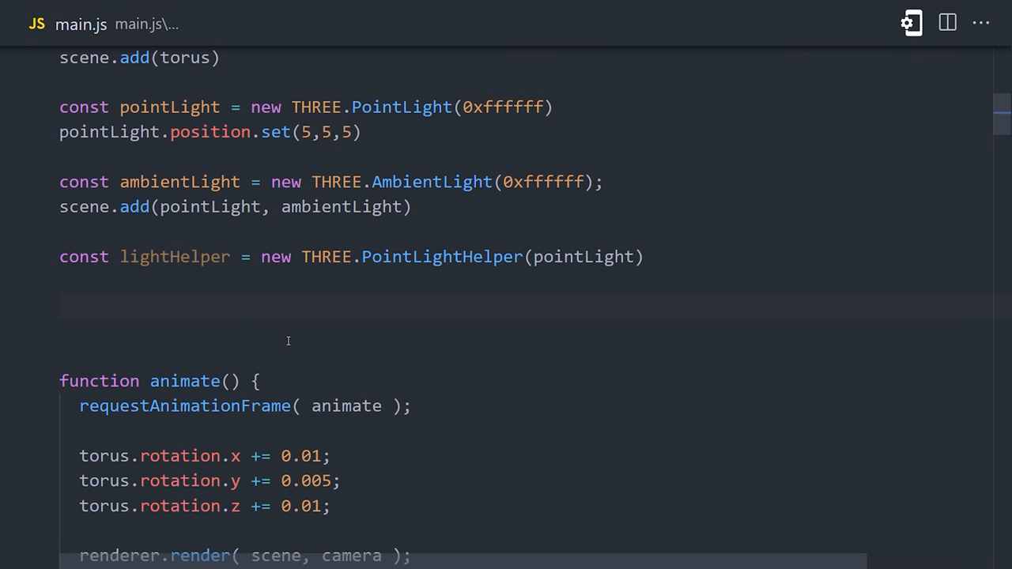
type("scene.add(lightHelper)")
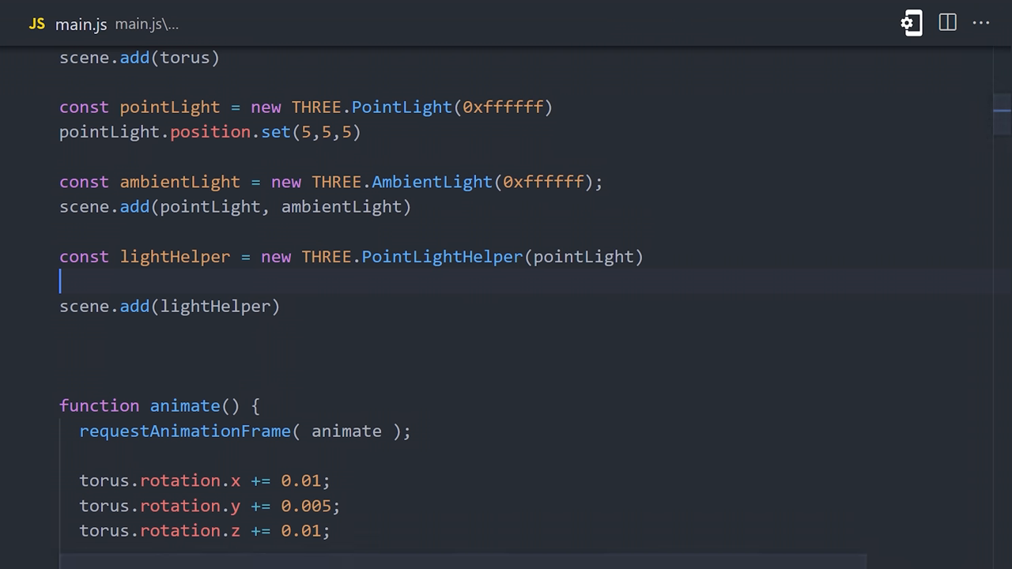
type("const gridHelper =")
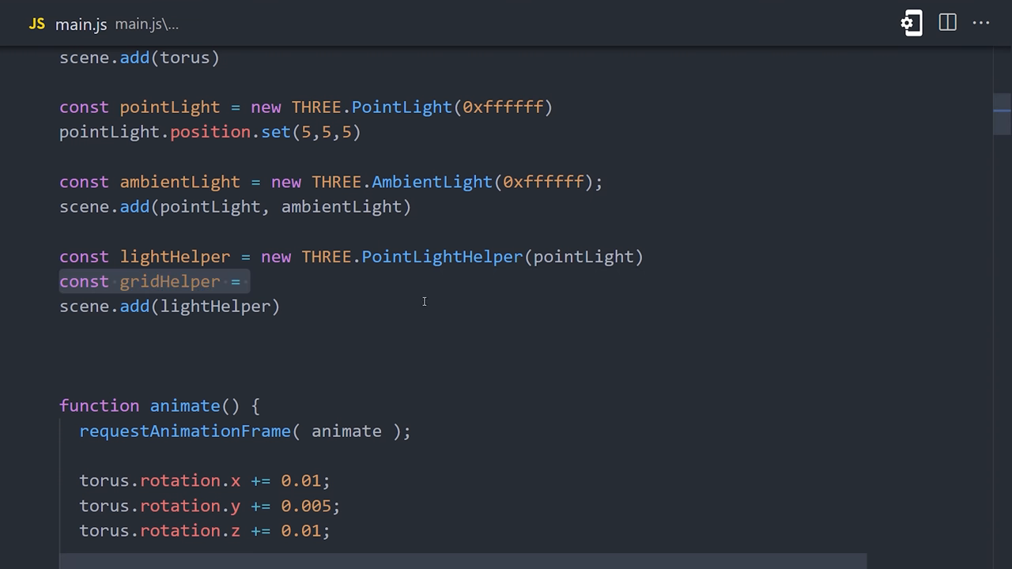
type("new THREE.GridHelper(200, 50);")
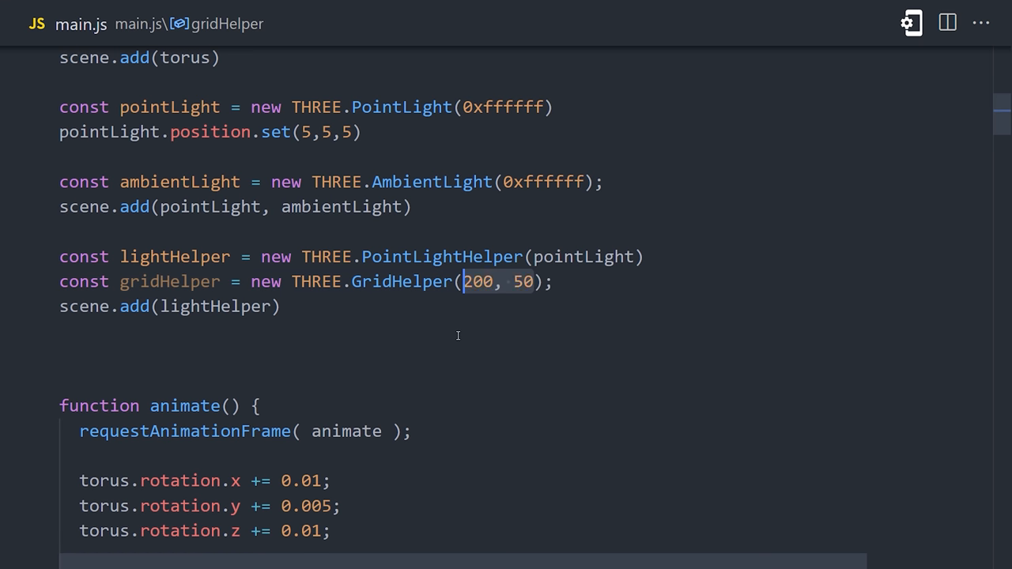
mouse_move(477, 322)
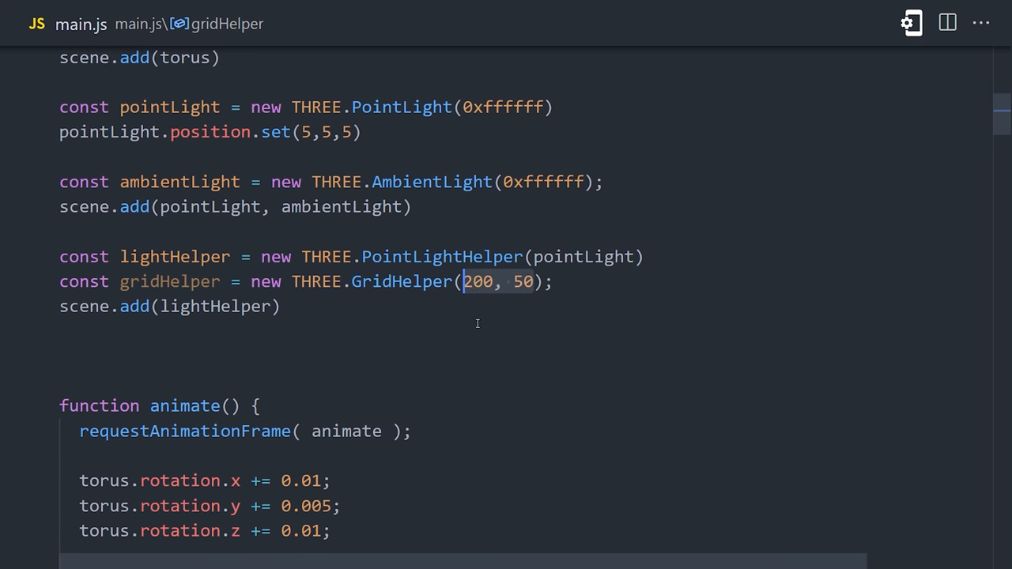
type(", gridHelper")
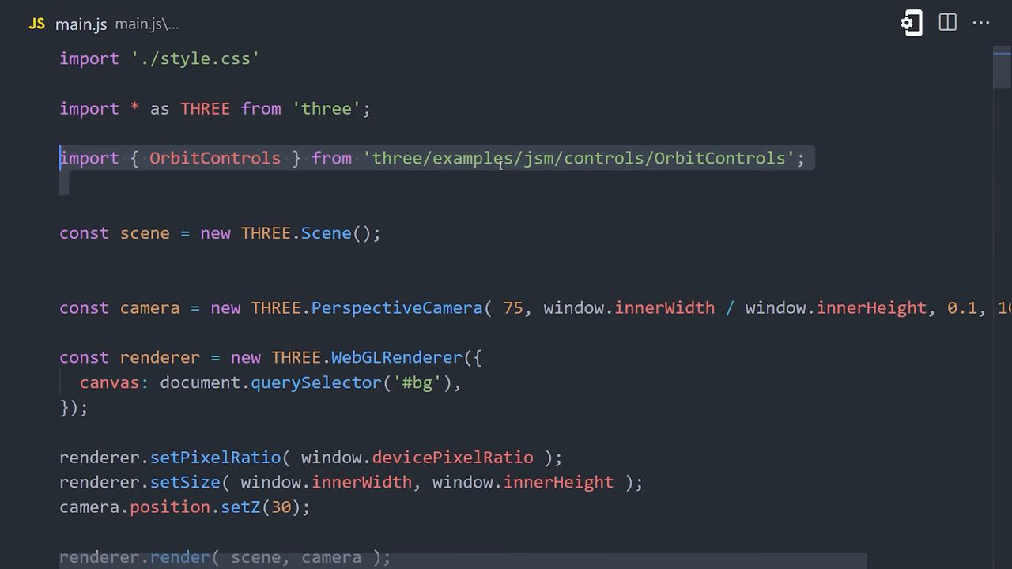
- Review the OrbitControls import and create const controls = new OrbitControls(camera, renderer.domElement)
double_click(215, 158)
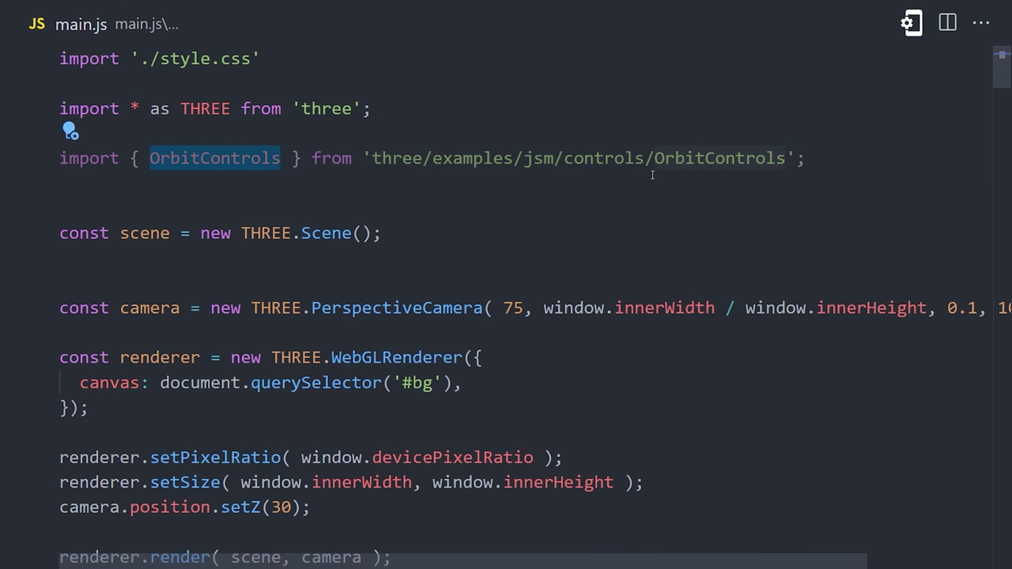
left_click(662, 158)
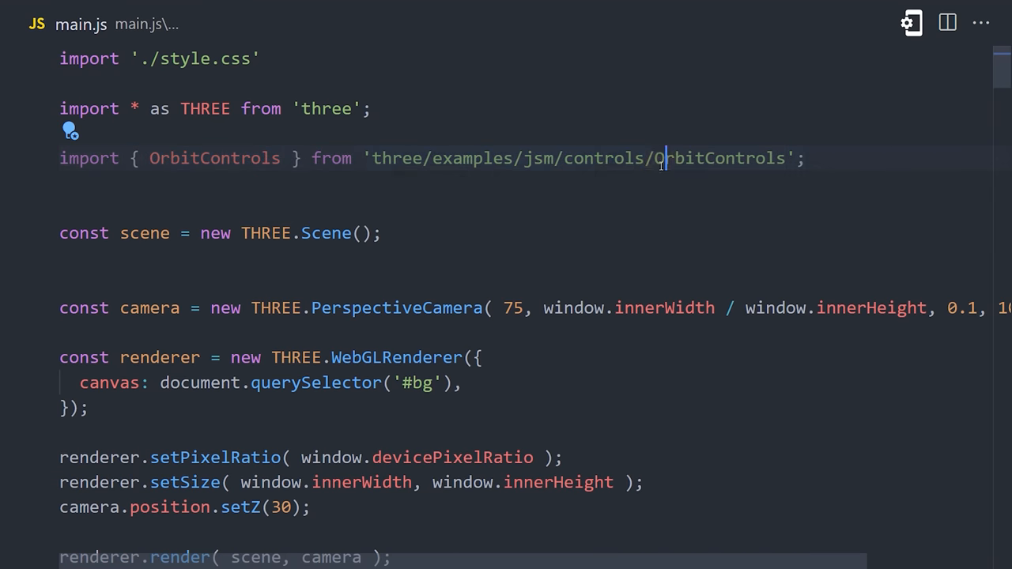
double_click(582, 158)
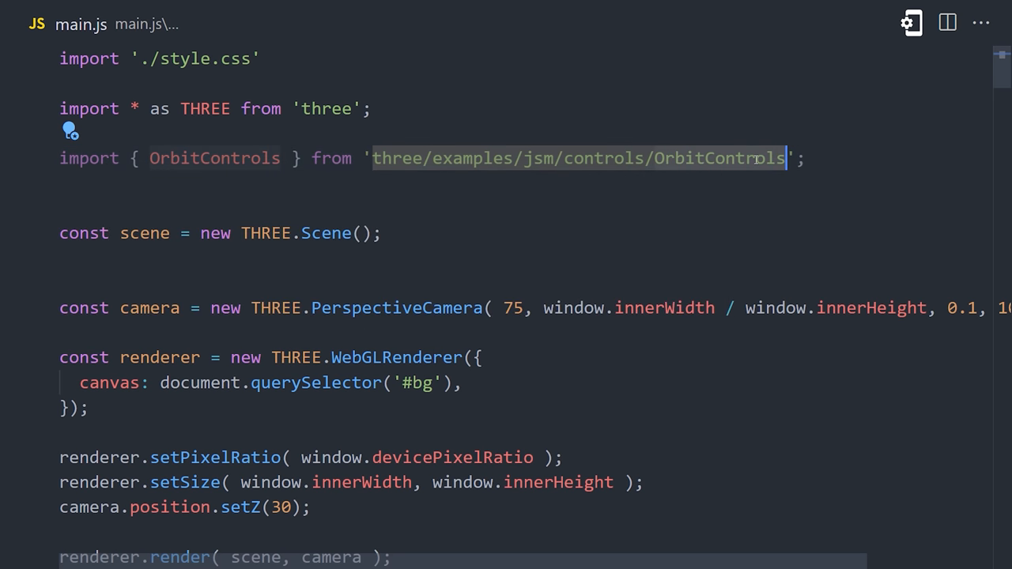
scroll("down", 3)
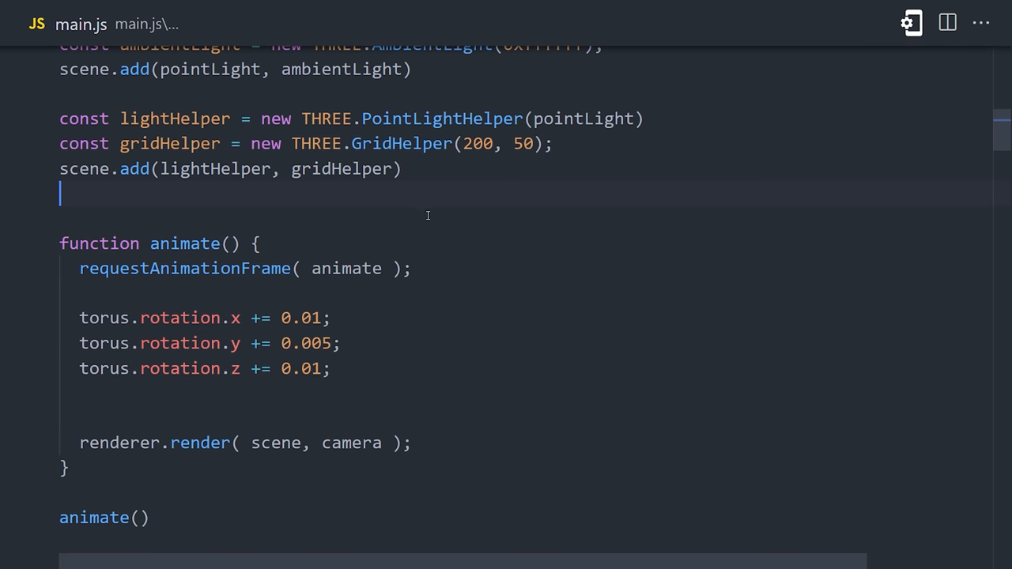
type("const controls = new OrbitControls();")
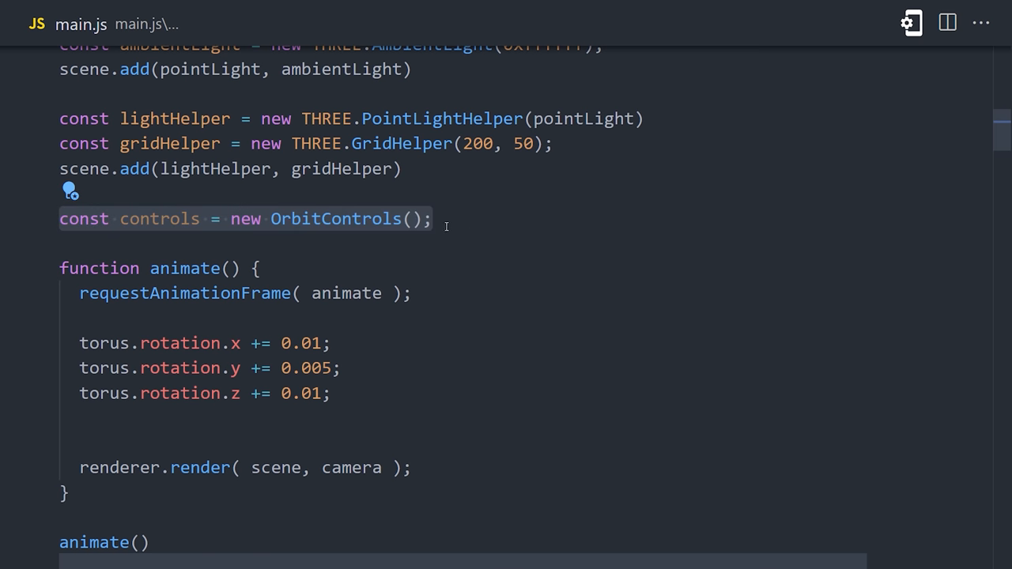
type("camera, renderer.domElement")
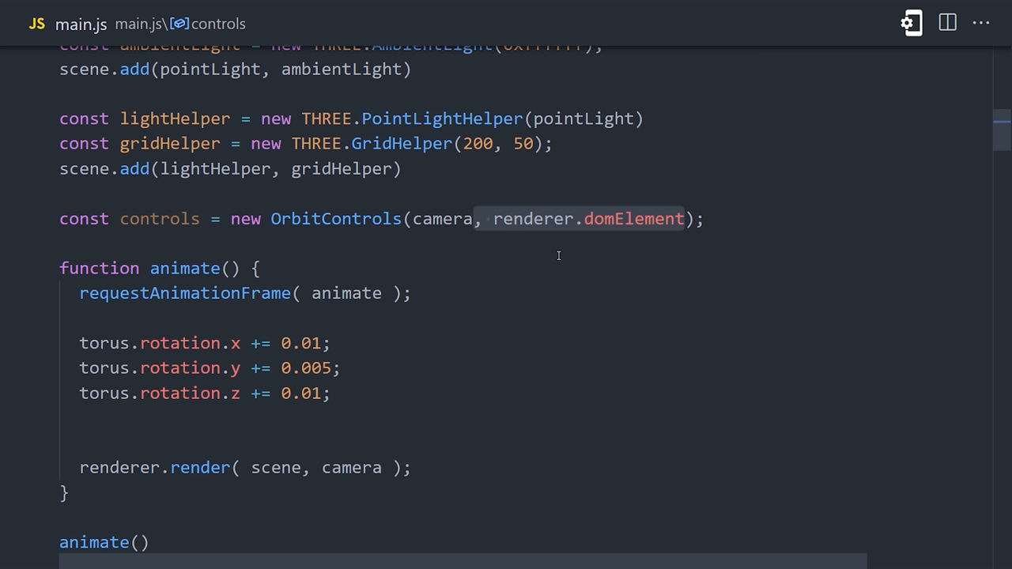
- Call controls.update() inside animate() so the controls refresh every frame
left_click(474, 218)
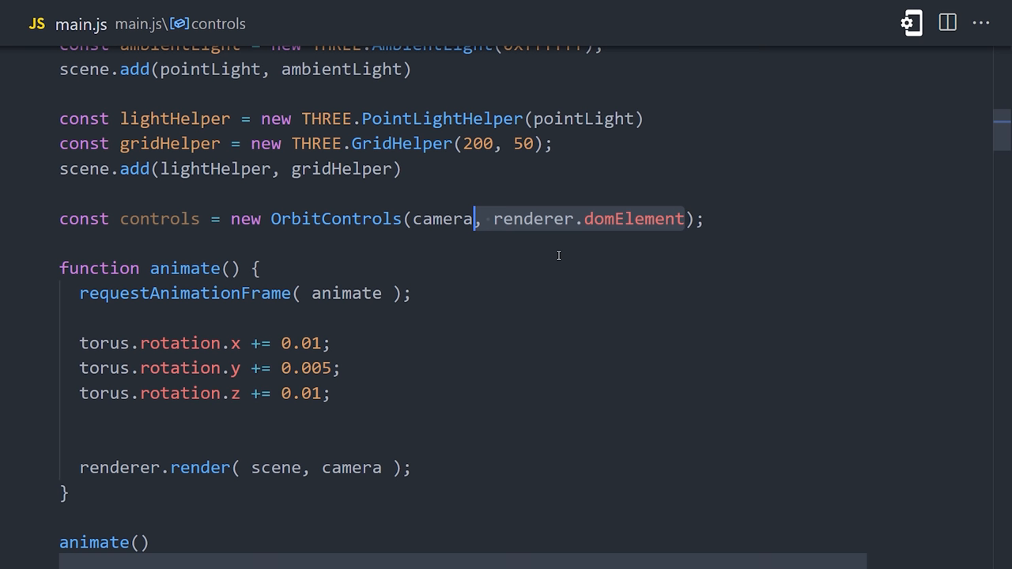
type("controls.update();")
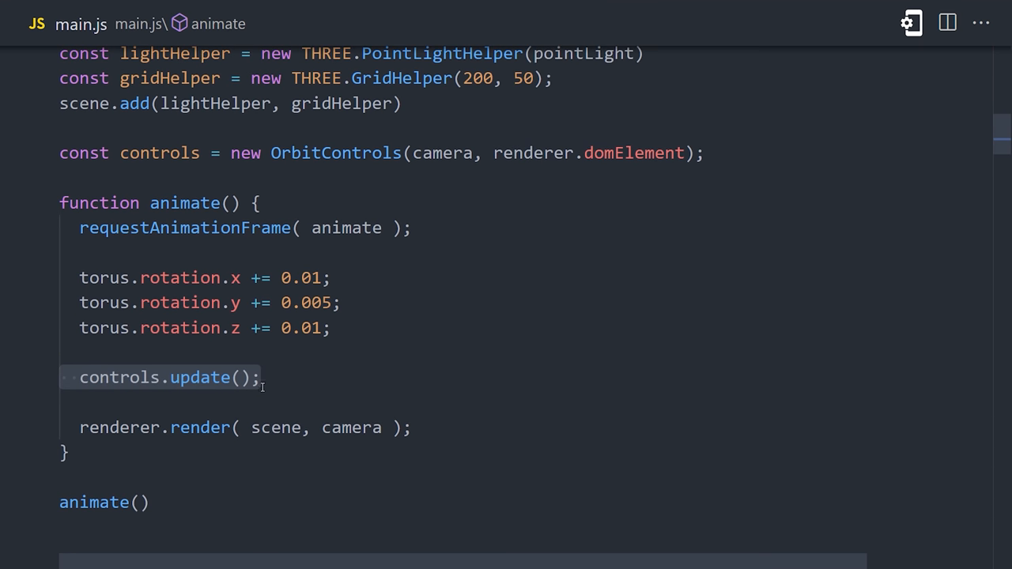
scroll("down", 3)
type("function addStar() {")
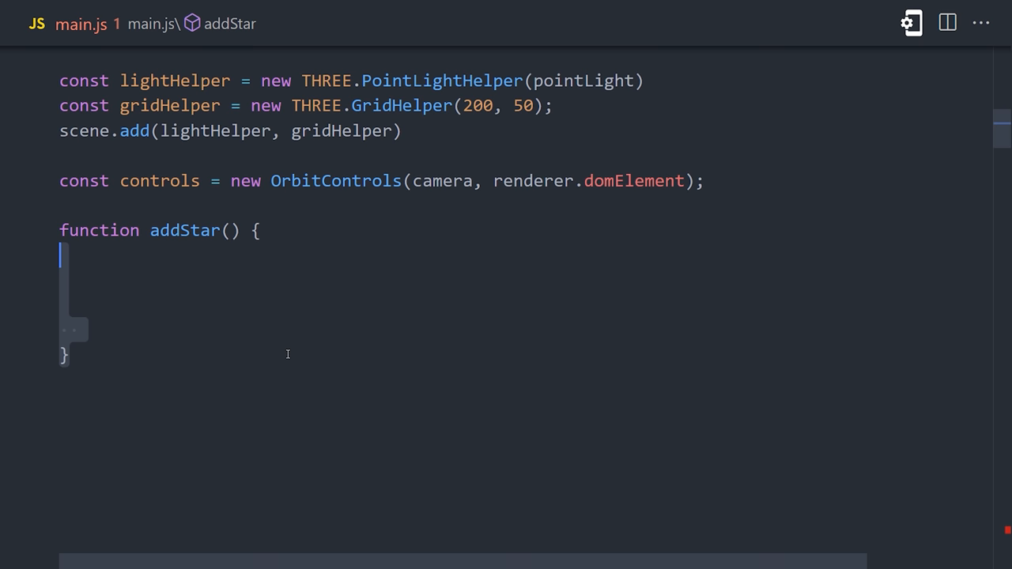
- In addStar, build a white MeshStandardMaterial star mesh on SphereGeometry(0.25, 24, 24)
type("const geometry =")
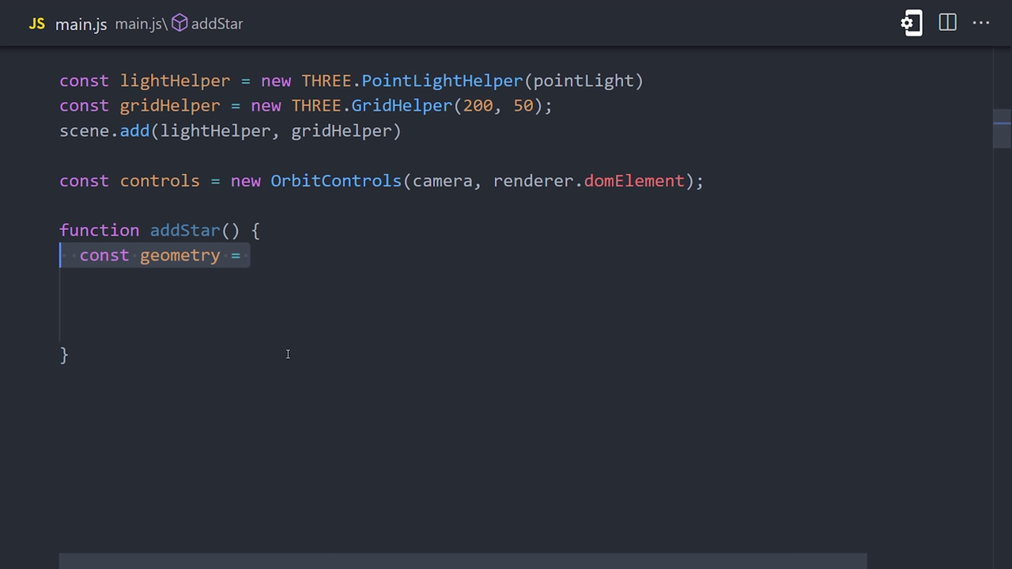
type("new THREE.SphereGeometry(0.25);")
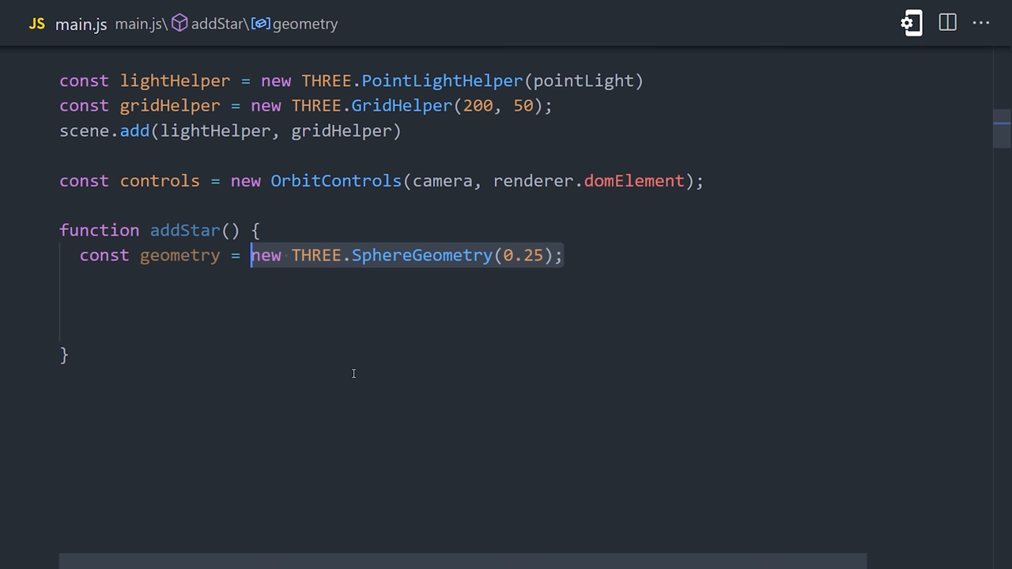
type(", 24, 24")
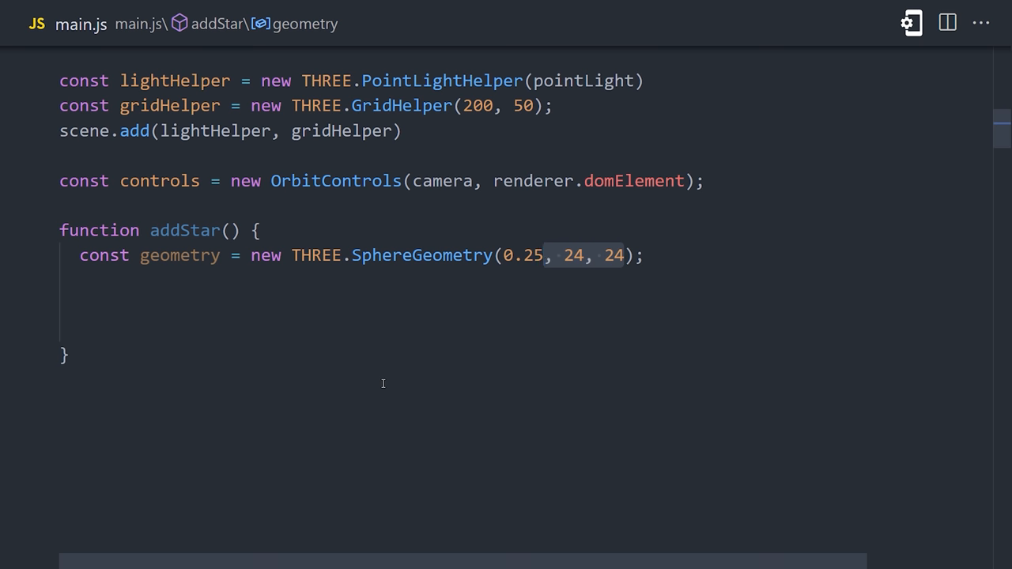
type("const material = new THREE.MeshStandardMaterial( { color: 0xffffff } )")
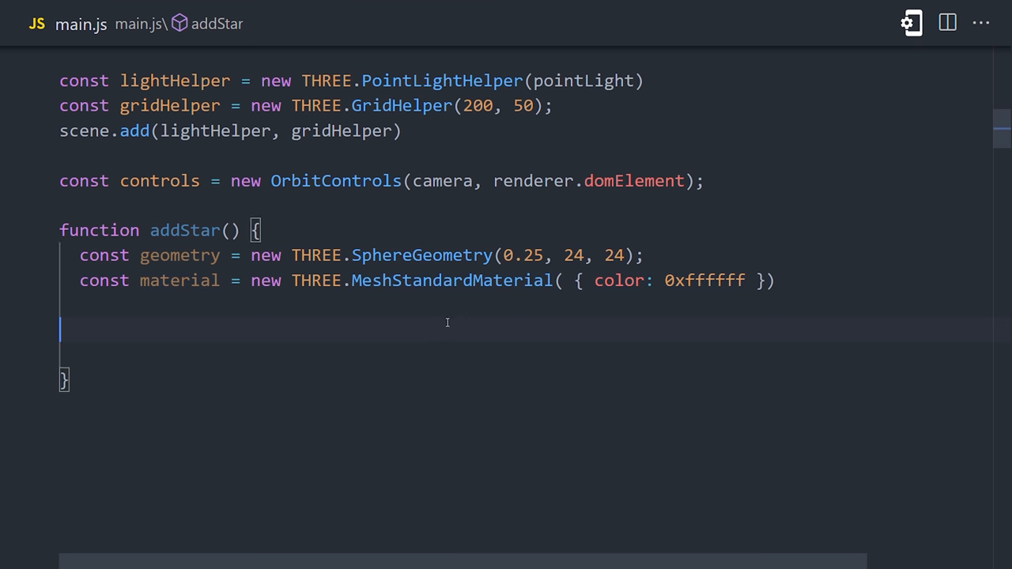
type("const star = new THREE.Mesh( geometry, material );")
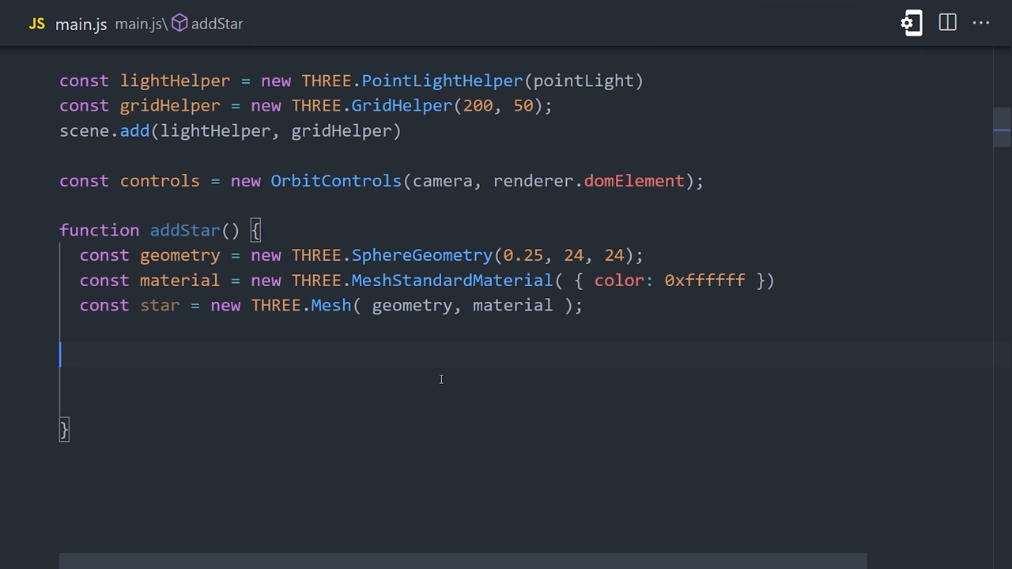
- Give each star random x, y, z from randFloatSpread(100), set its position and add it to the scene
scroll("down", 3)
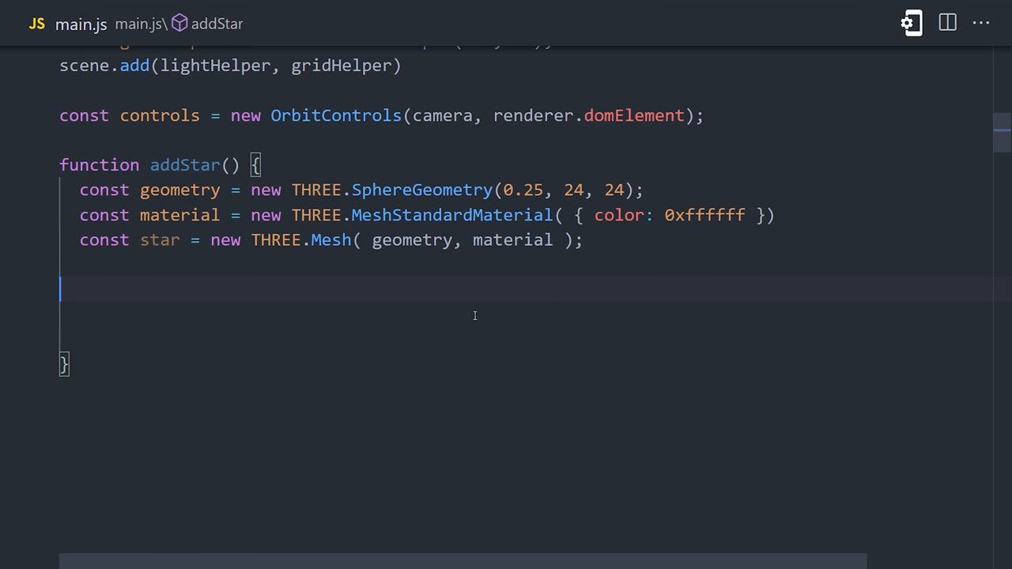
type("const [x, y, z] =")
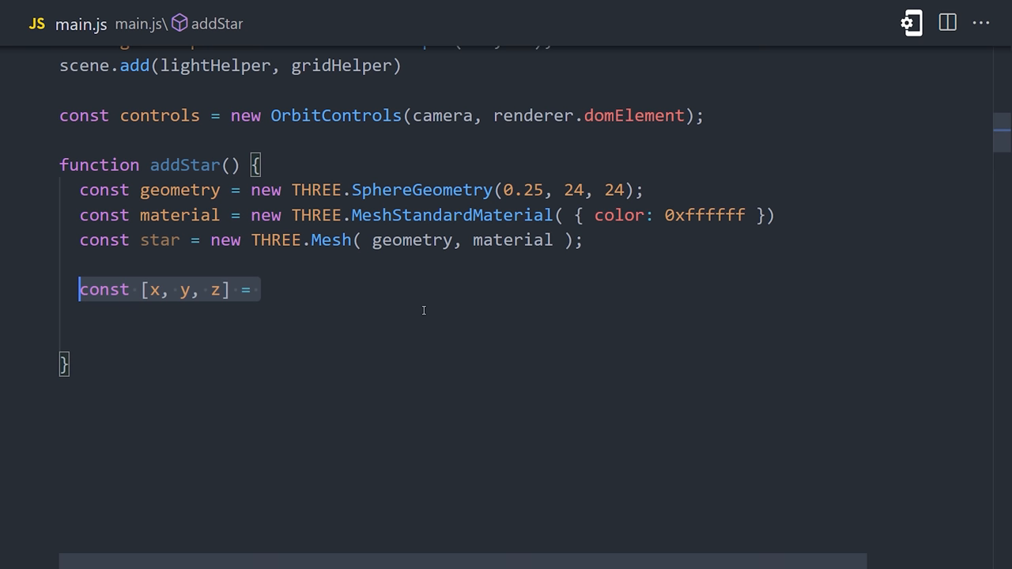
type("Array(3)")
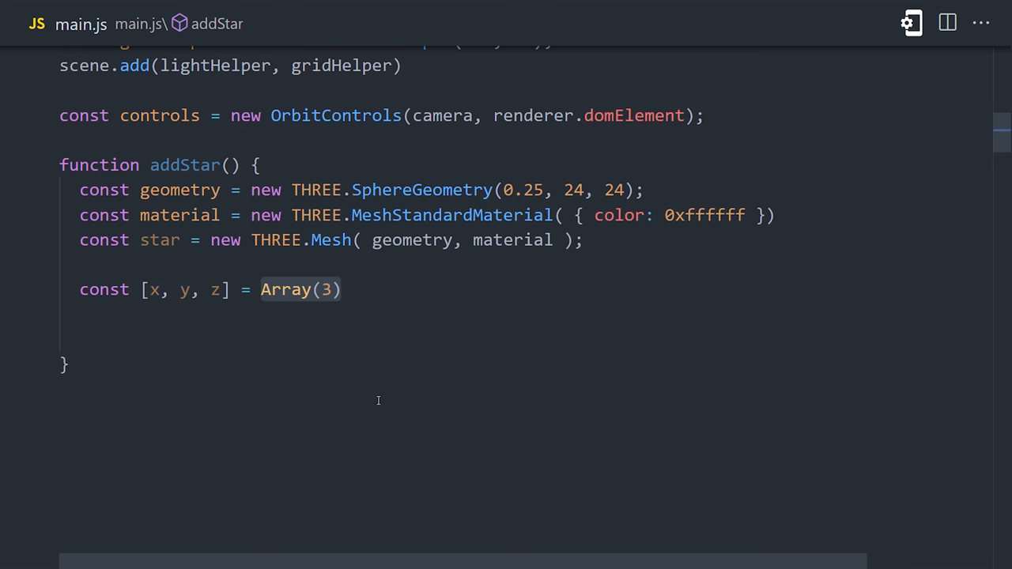
type(".fill().map(() => THREE.MathUtils.randFloatSpread(  ) );")
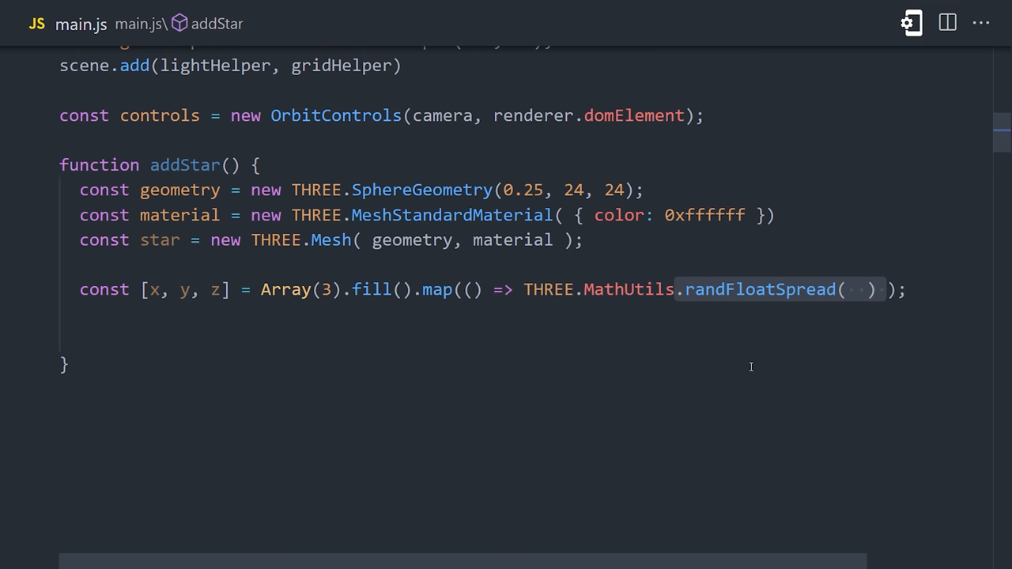
type("100")
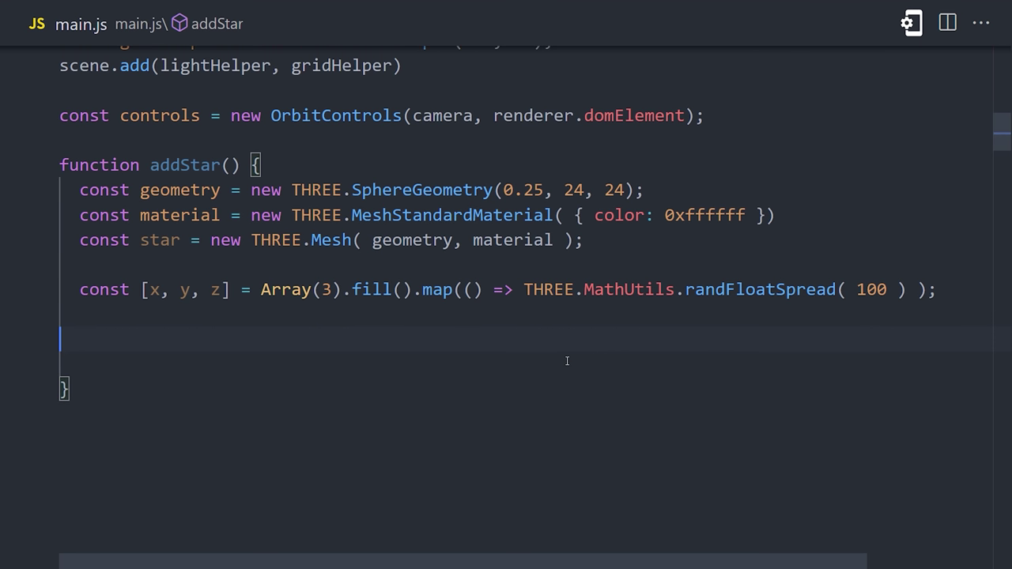
type("star.position.set(x, y, z);")
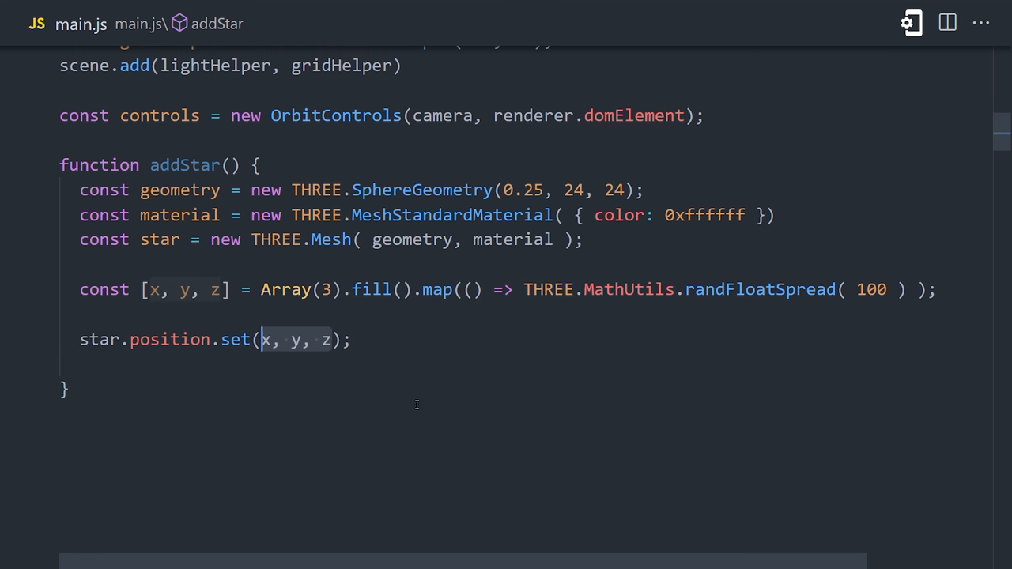
type("scene.add(star)")
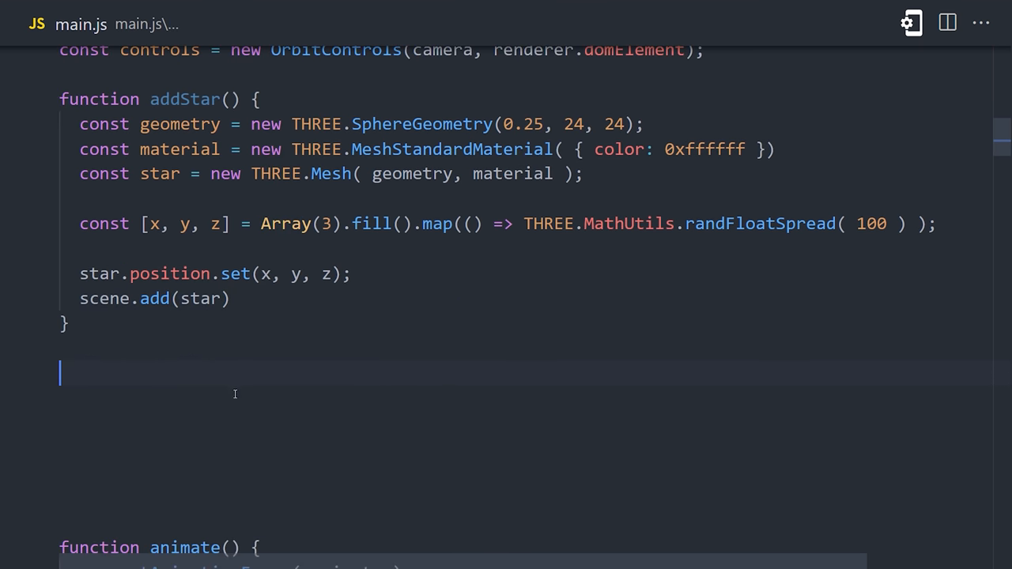
- Generate 200 stars with Array(200).fill().forEach(addStar)
type("Array(200).fill().forEach()")
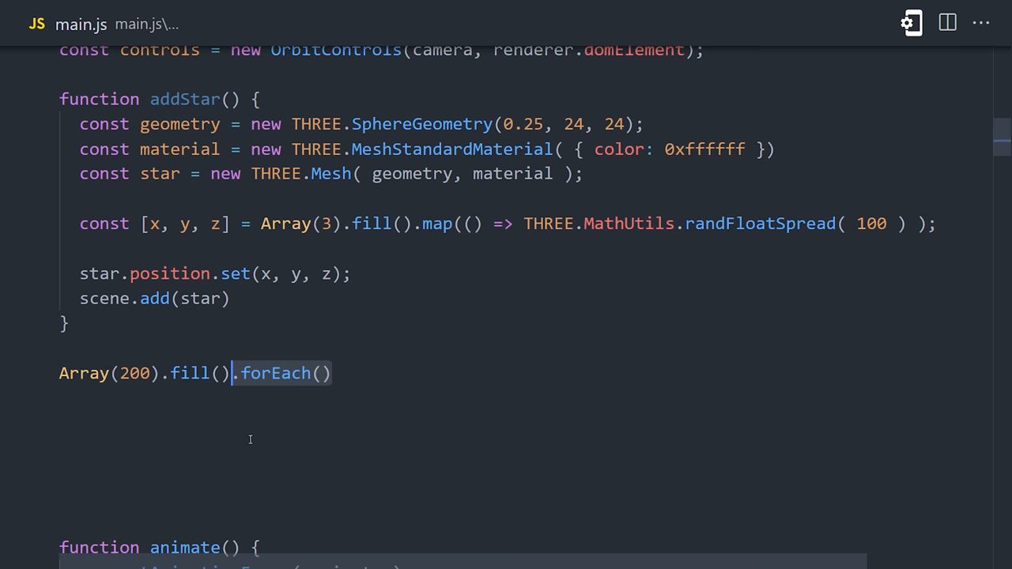
type("addStar")
left_click(194, 447)
type("const spaceTexture")
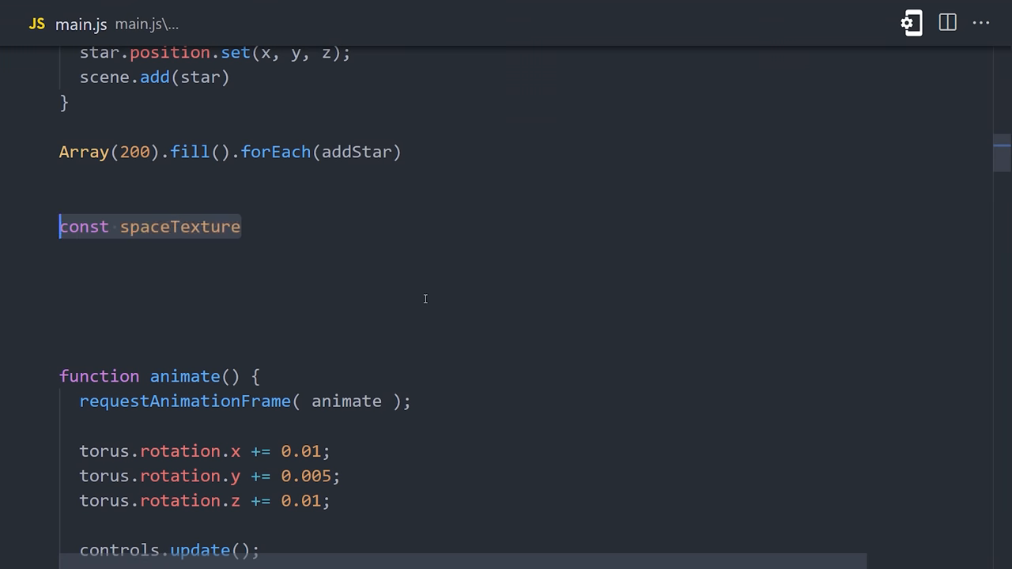
- Load space.jpg with TextureLoader into spaceTexture and assign it as scene.background
type("= new")
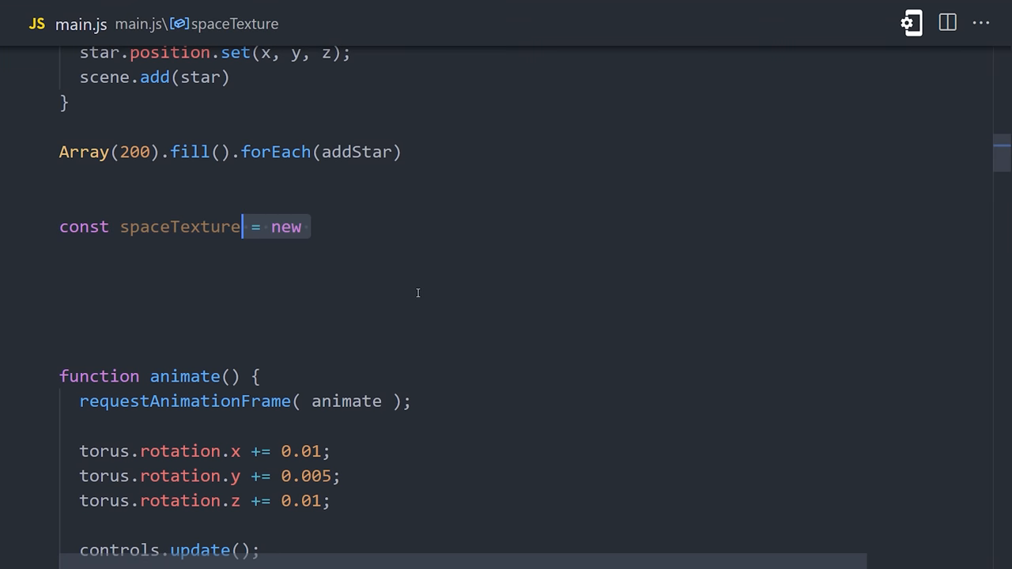
type("THREE.TextureLoader().load('space.jpg');")
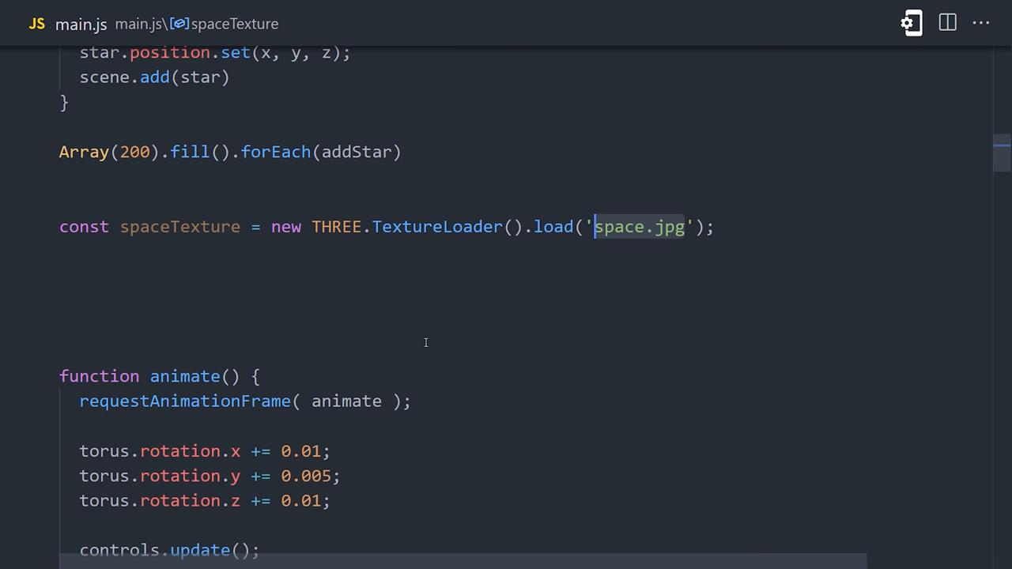
type("scene.background = spaceTexture;")
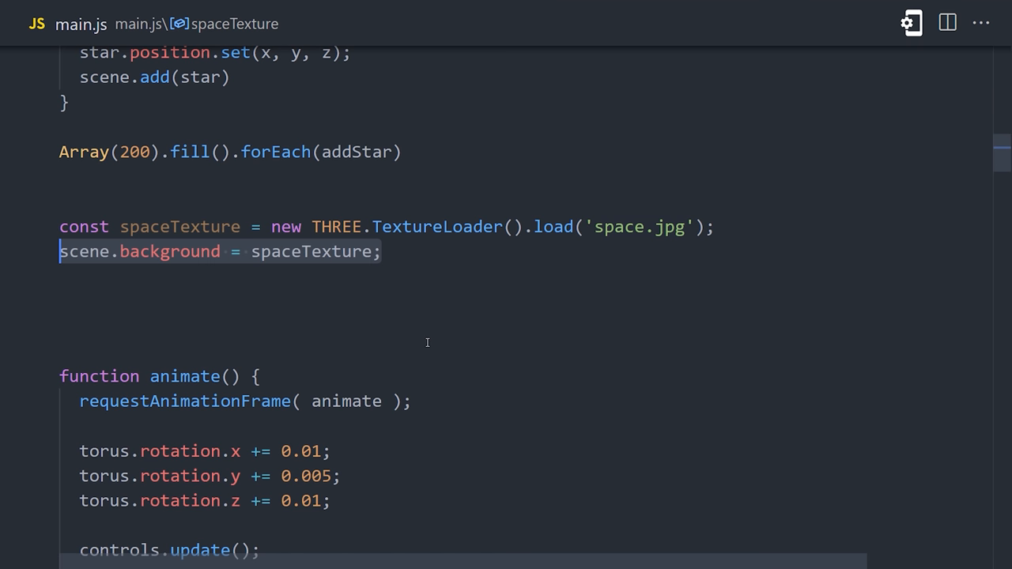
left_click(482, 228)
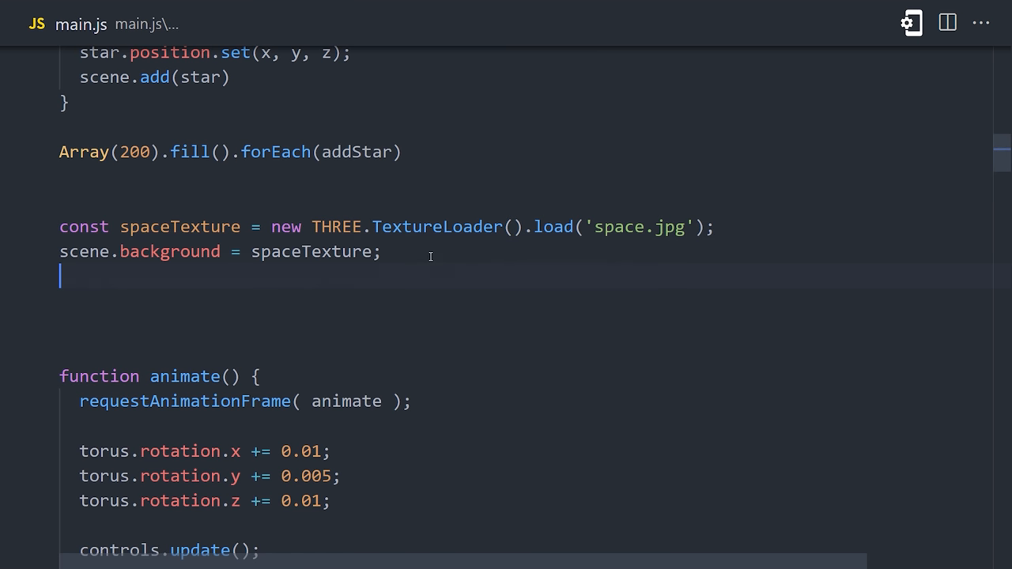
mouse_move(430, 256)
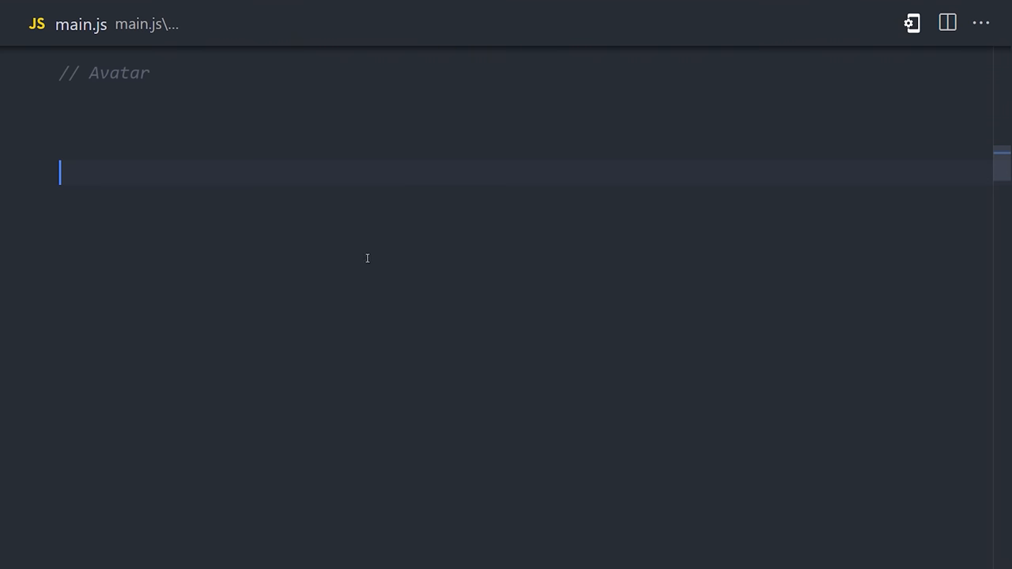
- Load jeff.png, build the jeff mesh on BoxGeometry(3,3,3) with that texture map, and add it to the scene
type("const jeffTexture = new THREE.TextureLoader().load('jeff.png');")
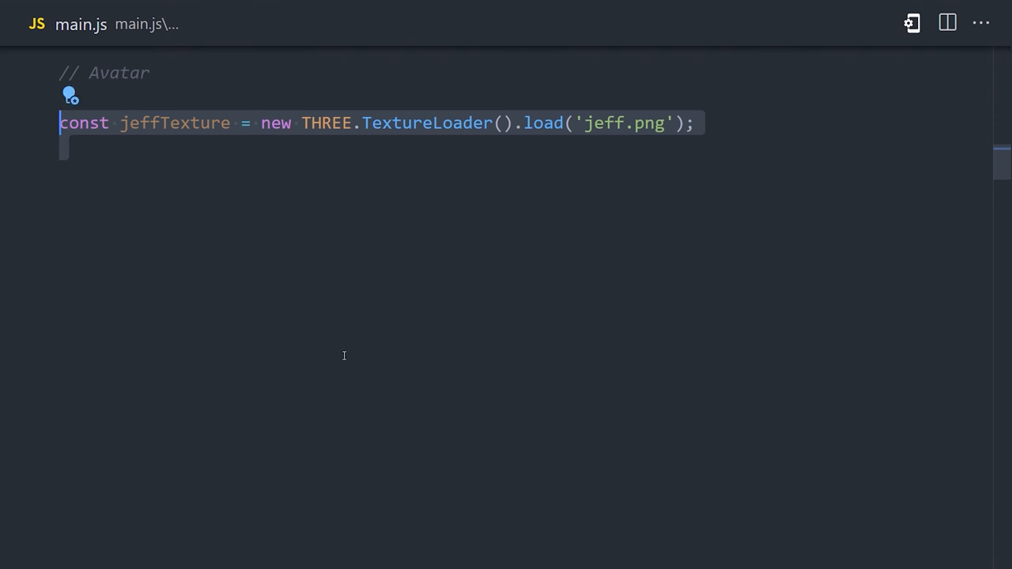
type("const jeff = new THREE.Mesh(")
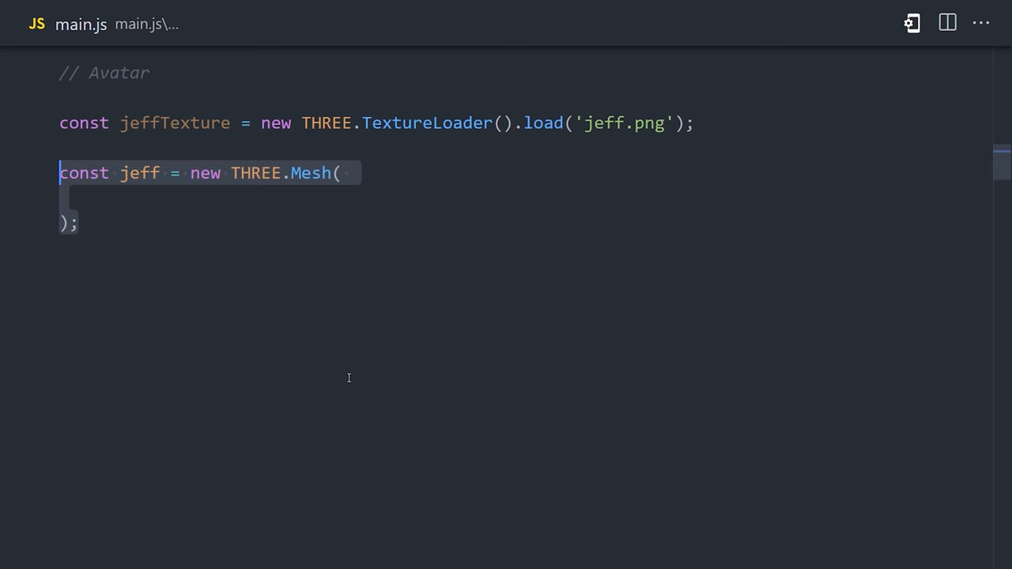
type("new THREE.BoxGeometry(3,3,3),")
type("new THREE.MeshBasicMaterial( { map: jeffTexture } ")
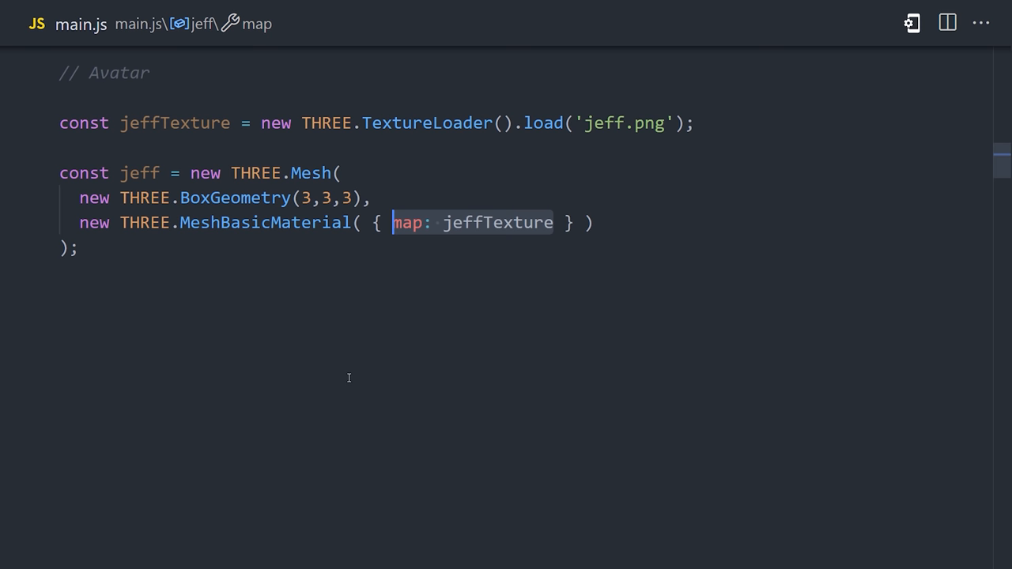
type("scene.add(jeff);")
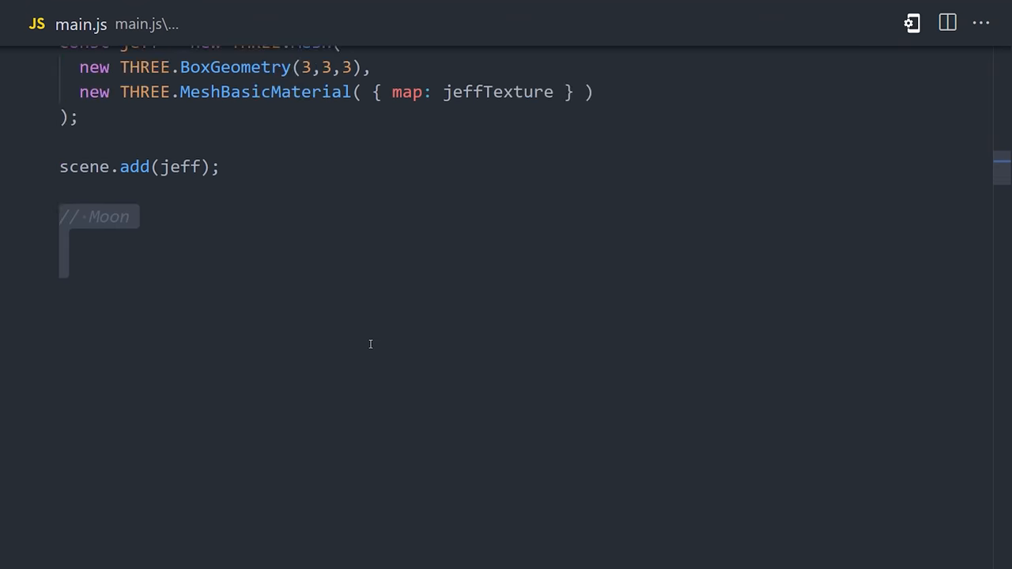
- Create the moon mesh from SphereGeometry(3, 32, 32) and a MeshStandardMaterial, then preview normal.jpg
scroll("down", 3)
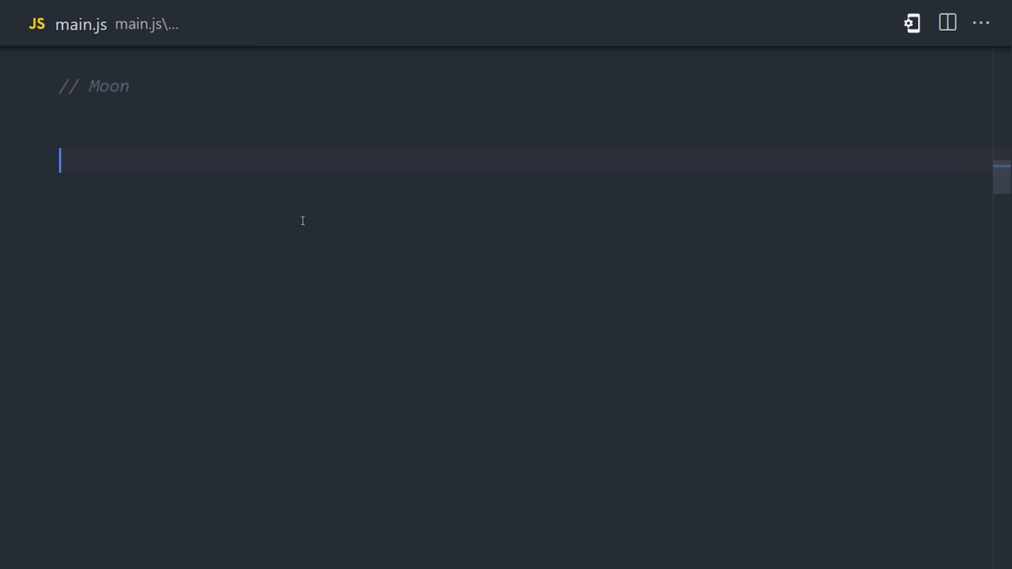
type("const moon = new THREE.Mesh(")
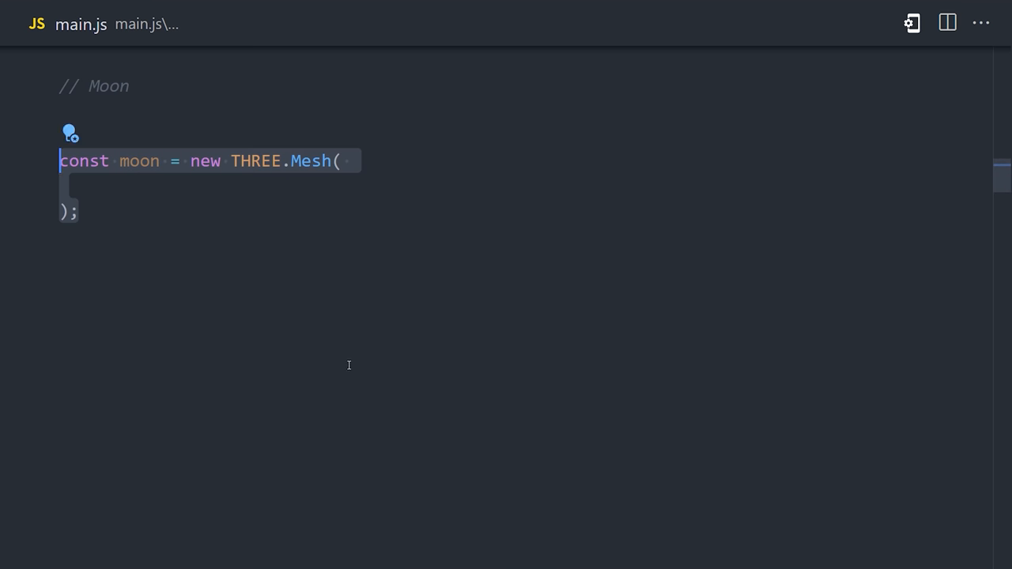
type("new THREE.SphereGeometry(3, 32, 32),")
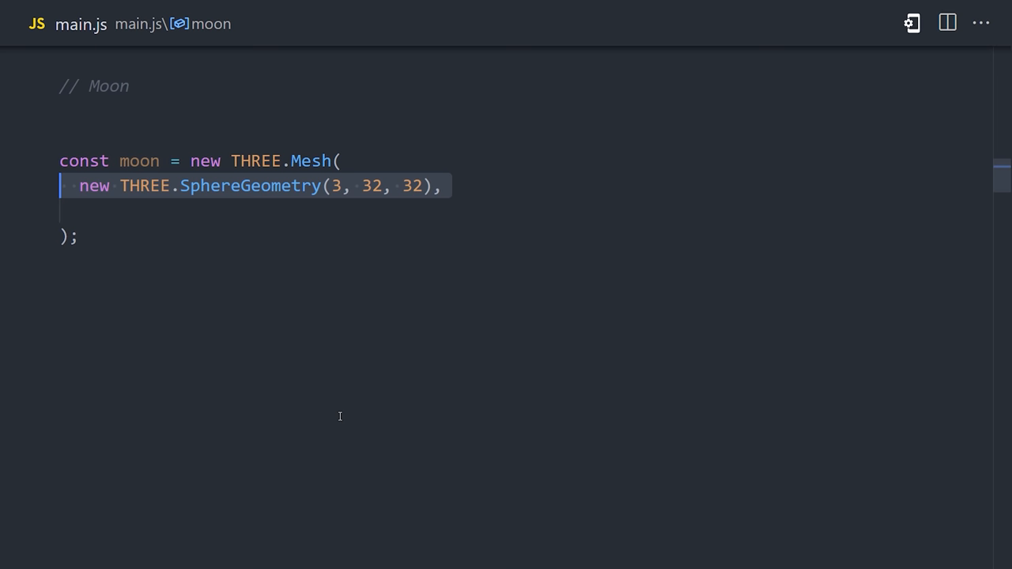
type("new THREE.MeshStandardMaterial()")
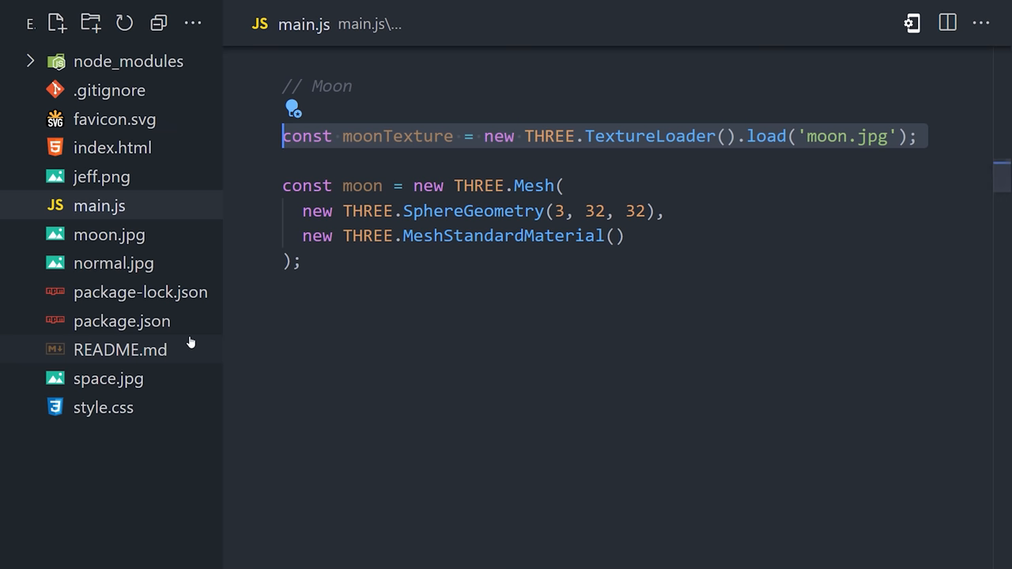
left_click(110, 234)
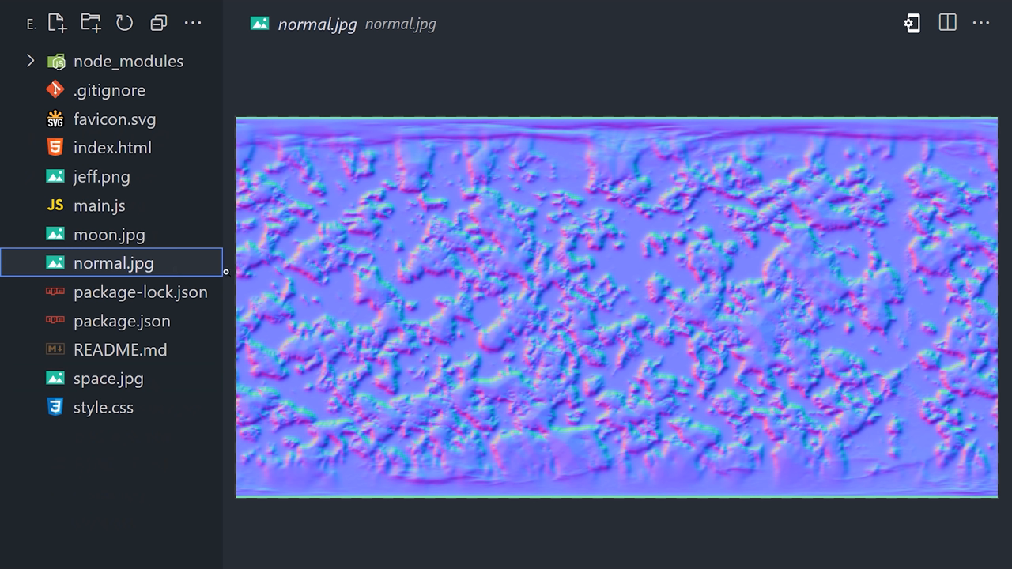
mouse_move(591, 389)
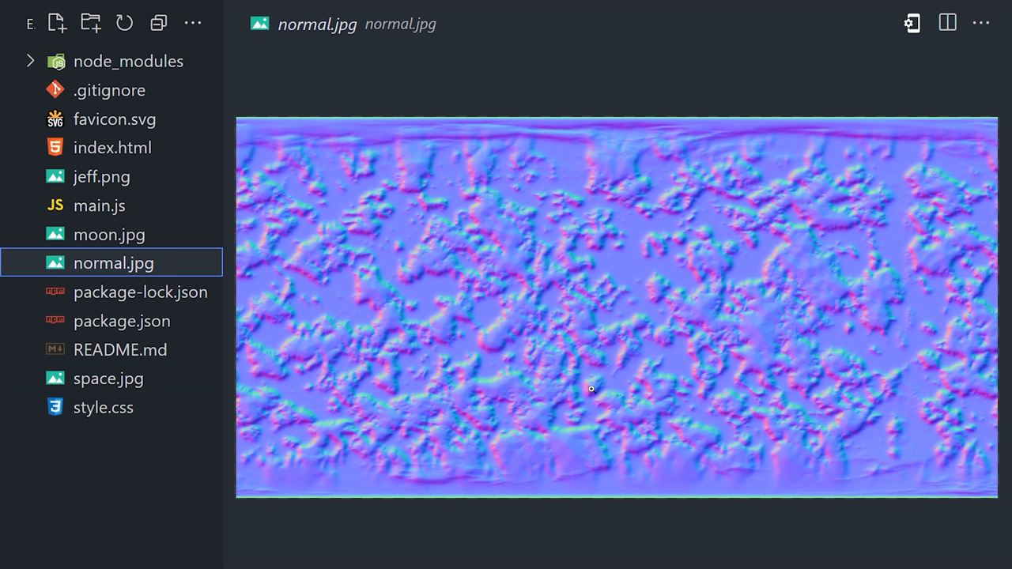
mouse_move(562, 389)
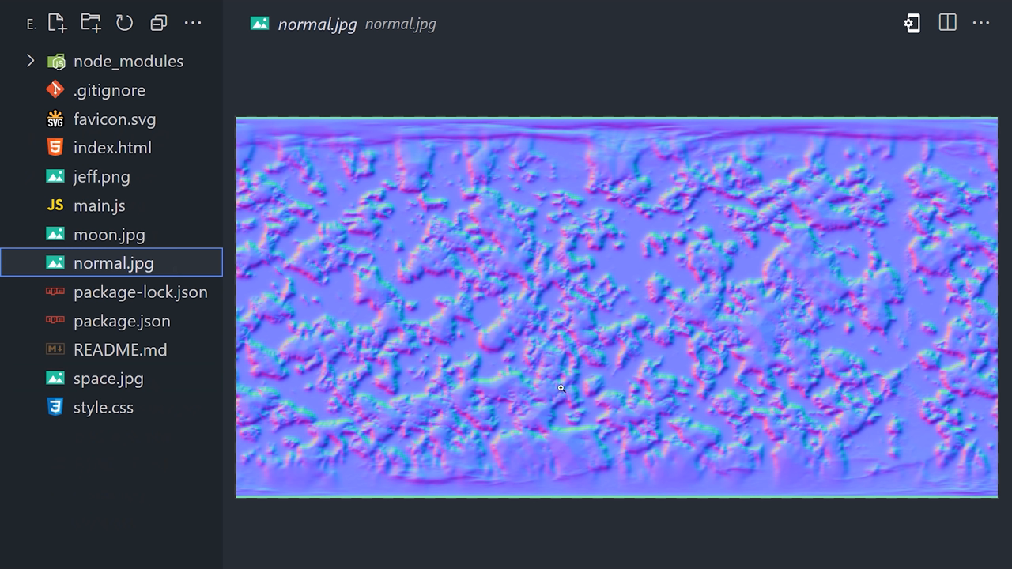
mouse_move(99, 205)
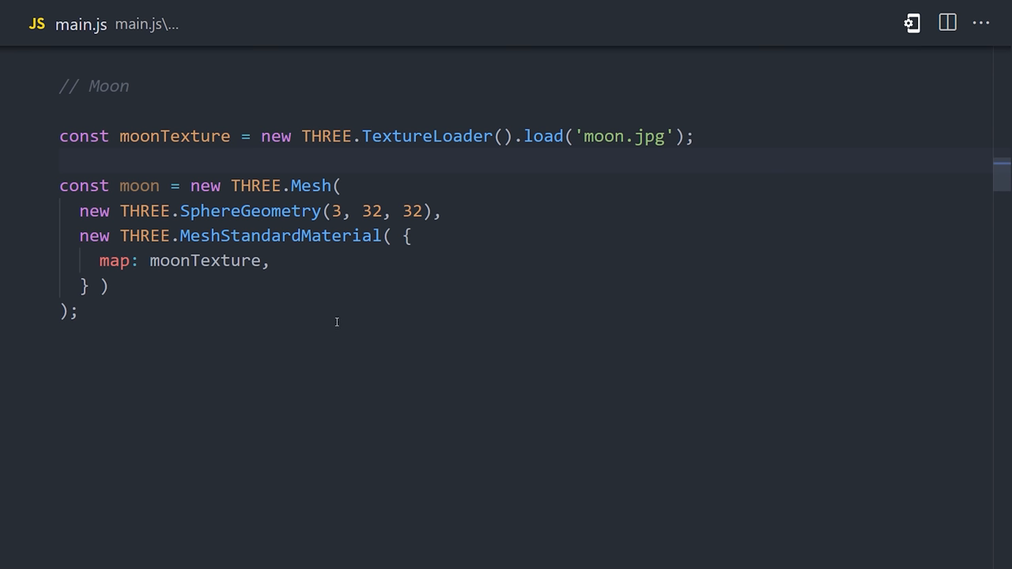
- Load normal.jpg into normalTexture and set normalMap: normalTexture on the moon material
type("const normalTexture = new THREE.TextureLoader().load('normal.jpg');")
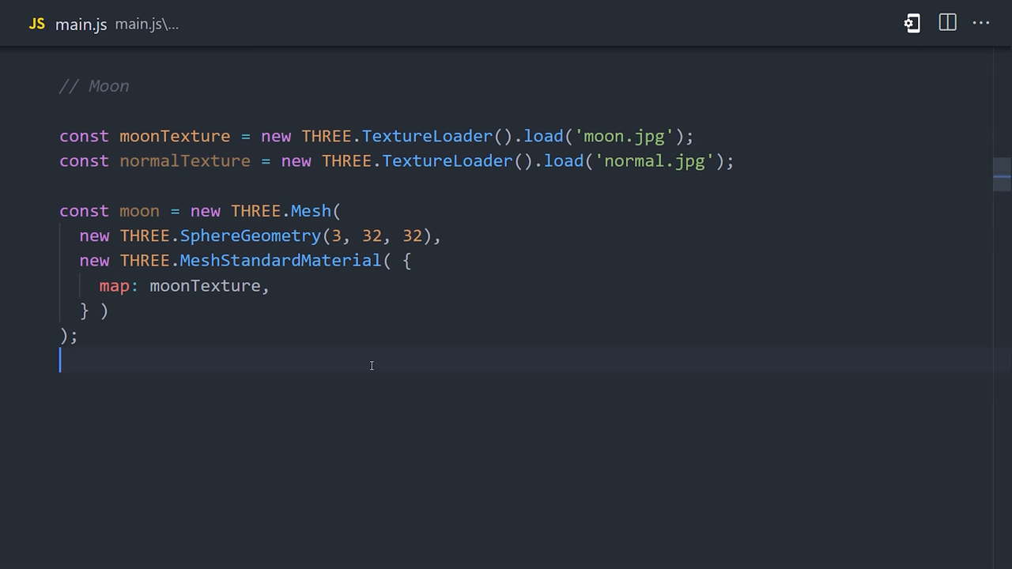
type("normalMap: normalTexture")
type("scene.add(moon);")
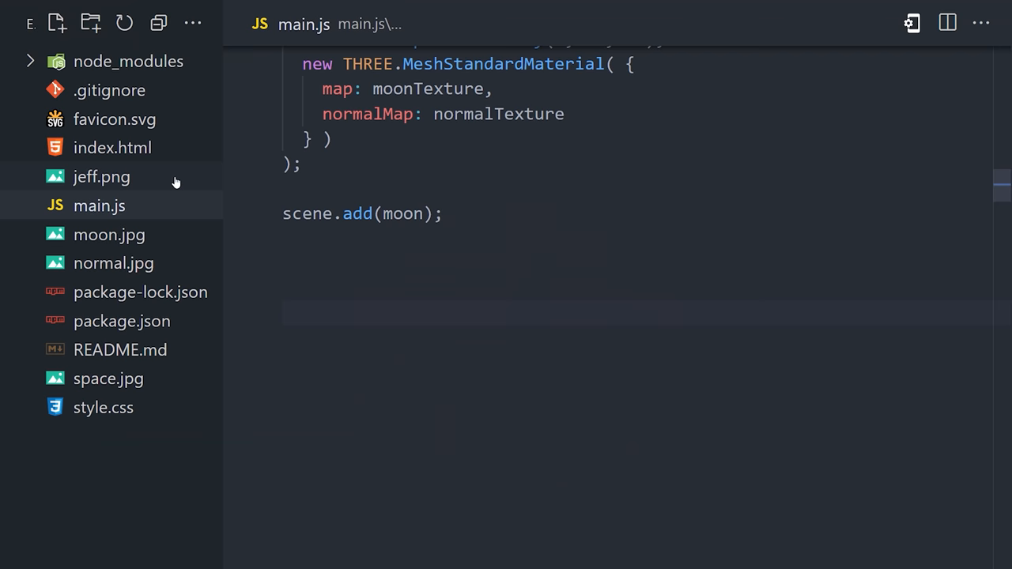
- Activate the main block with header, sections and blockquotes in index.html, then return to main.js
left_click(112, 147)
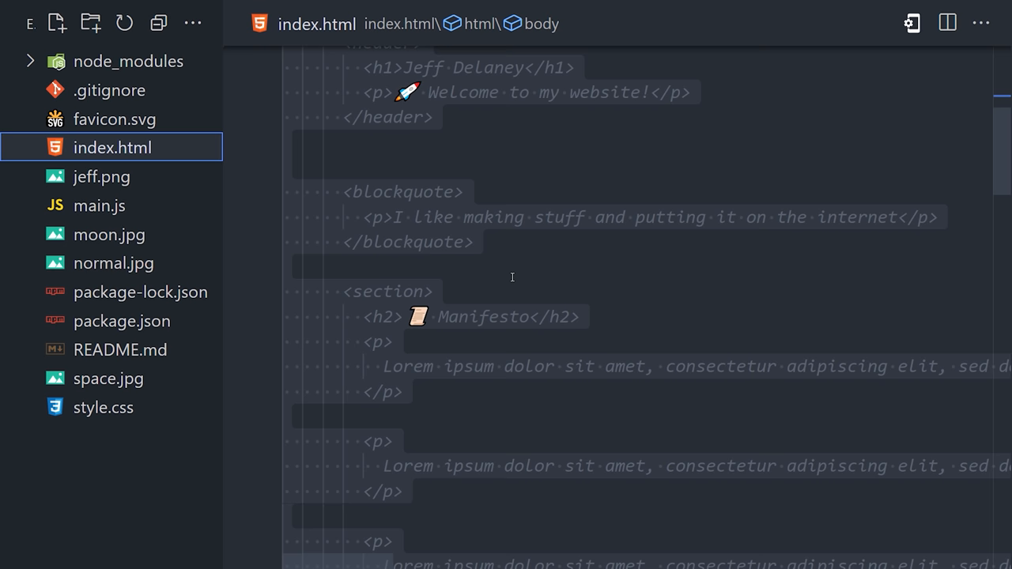
scroll("down", 3)
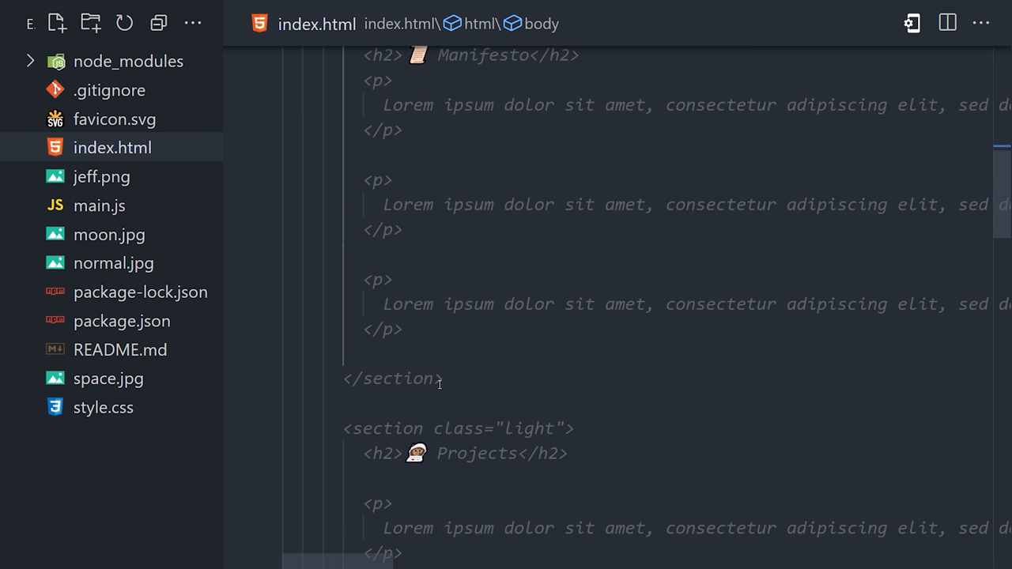
scroll("down", 3)
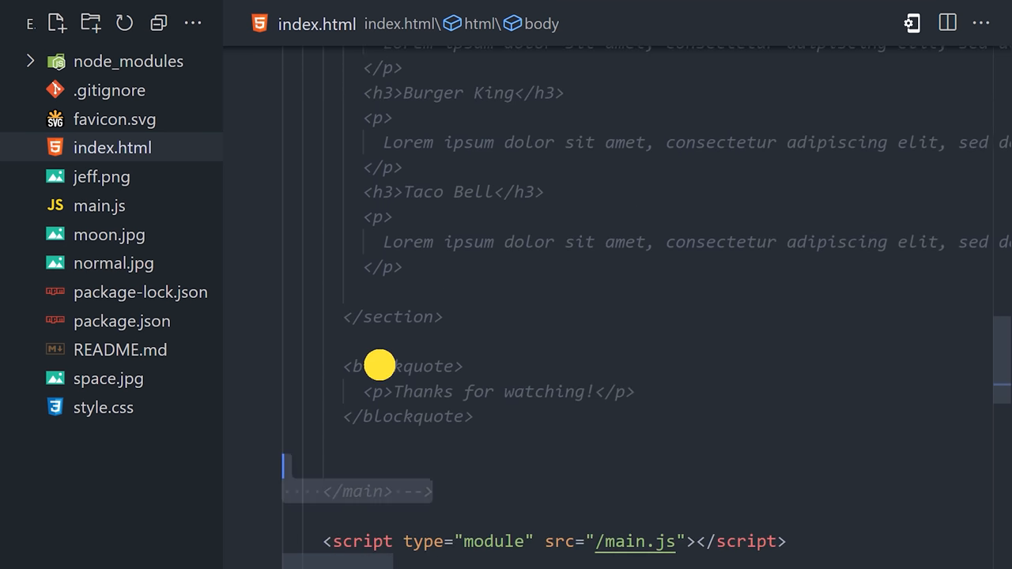
scroll("up", 3)
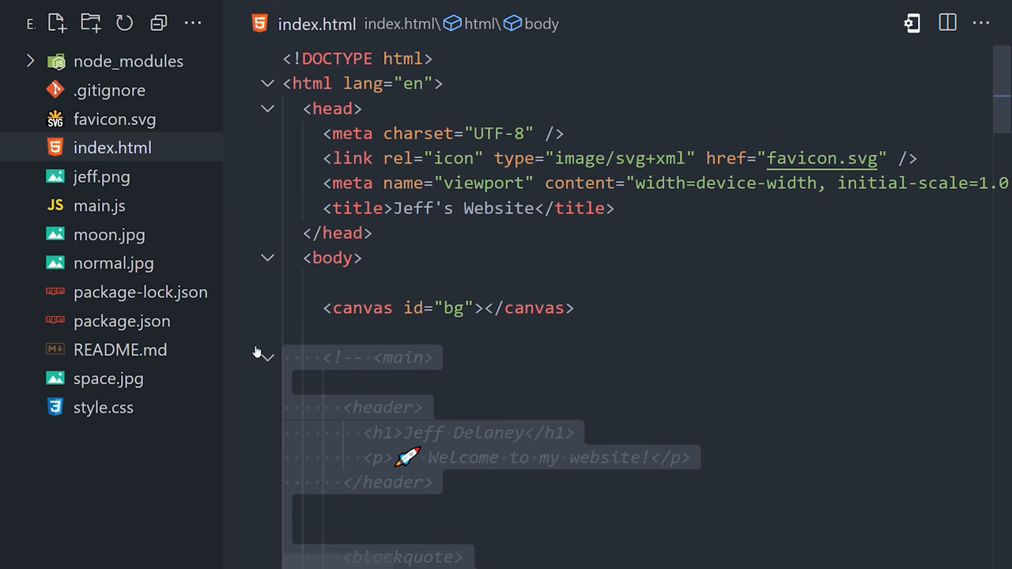
scroll("down", 3)
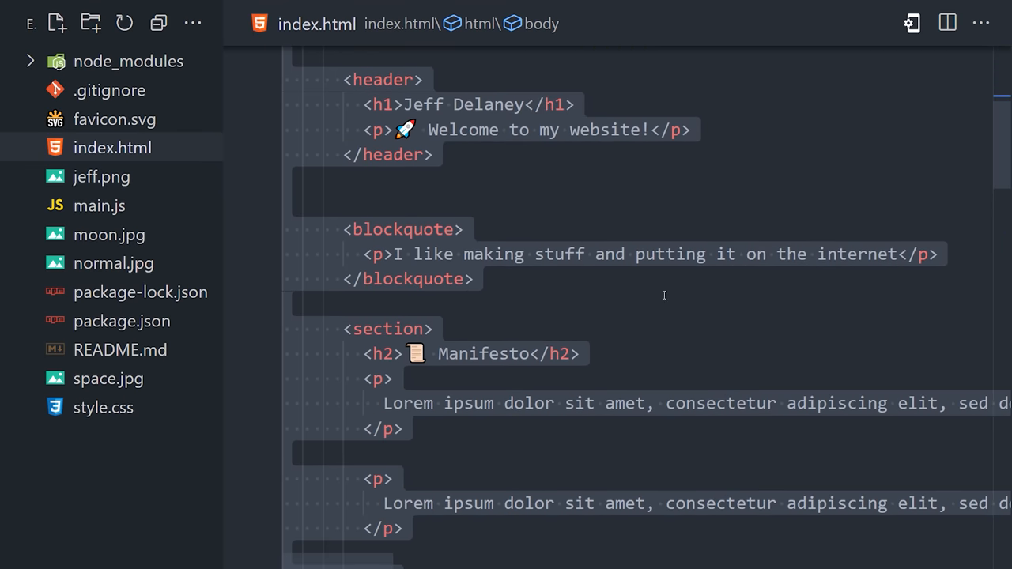
scroll("down", 3)
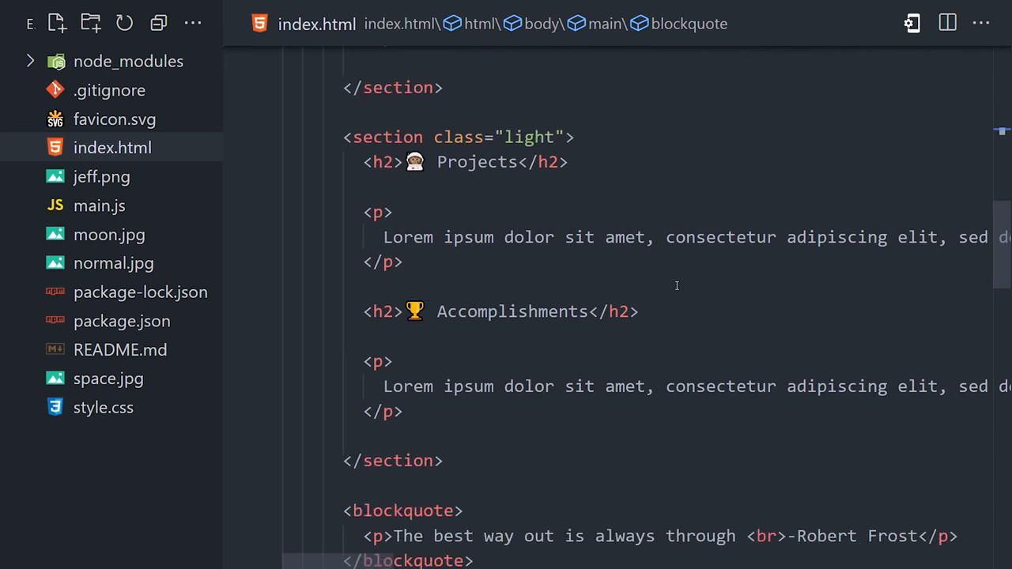
scroll("down", 3)
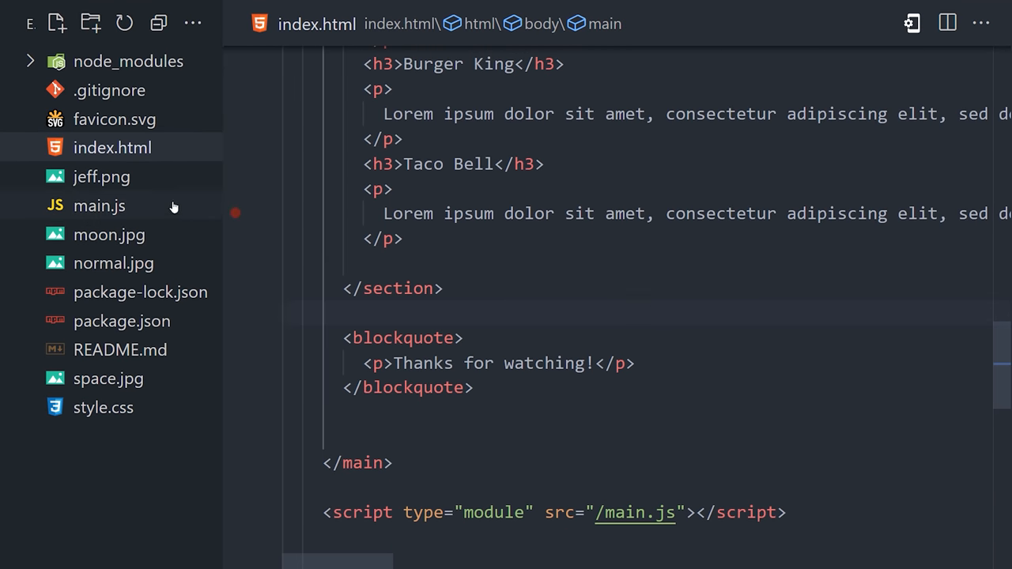
left_click(104, 408)
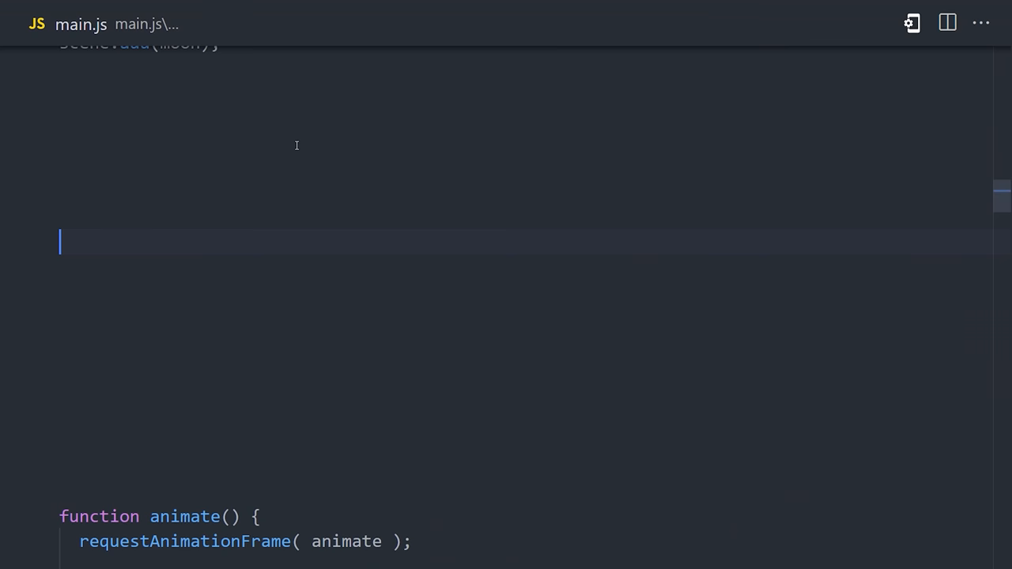
- Position the moon at z 30 and setX -10 below scene.add(moon)
type("moon.position.z = 30;")
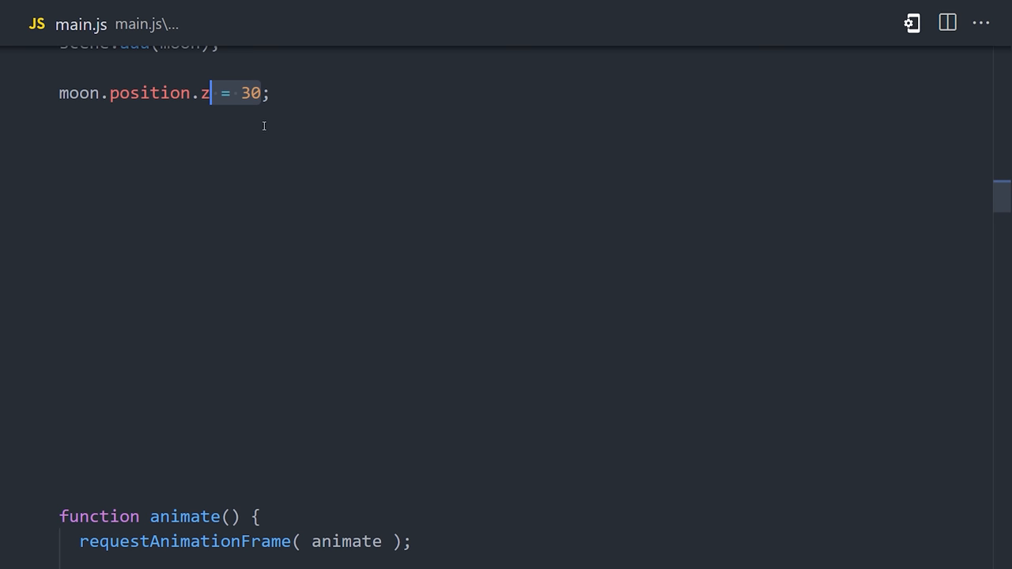
type("moon.position.setX(-10);")
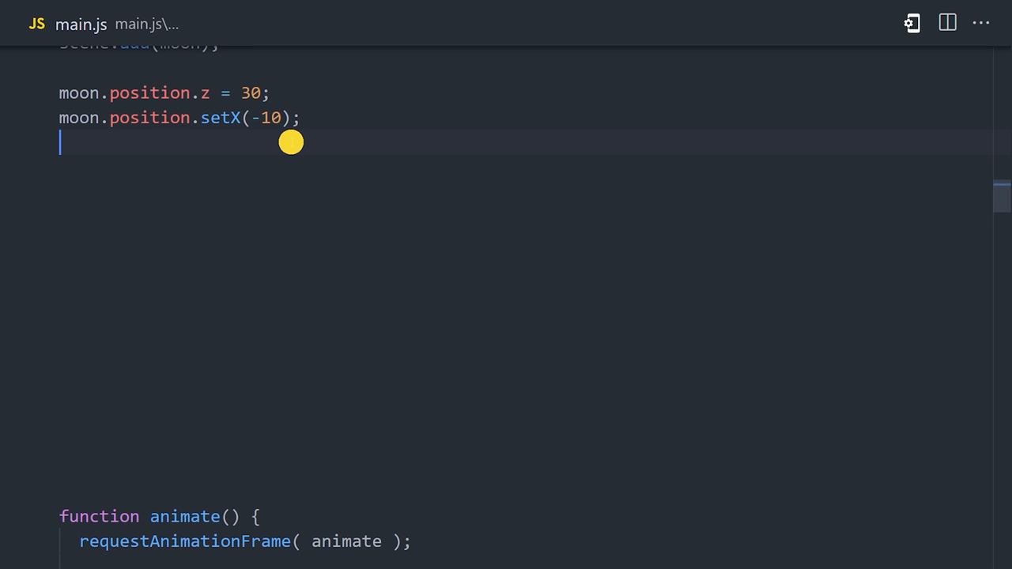
scroll("down", 3)
type("function moveCamera() {")
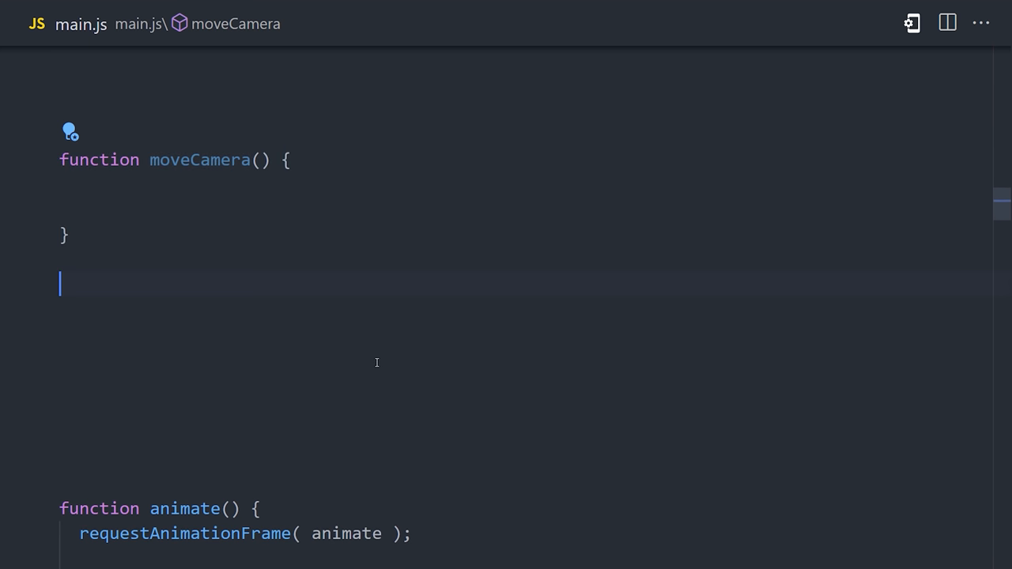
- Assign document.body.onscroll = moveCamera and read t from getBoundingClientRect().top
type("document.body.onscroll = moveCamera")
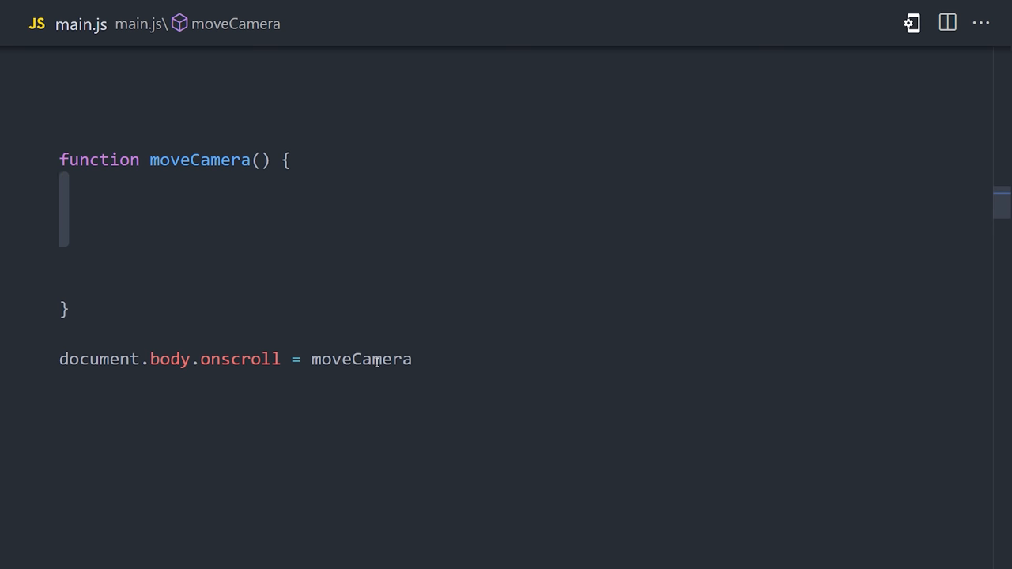
type("const t = document.body;")
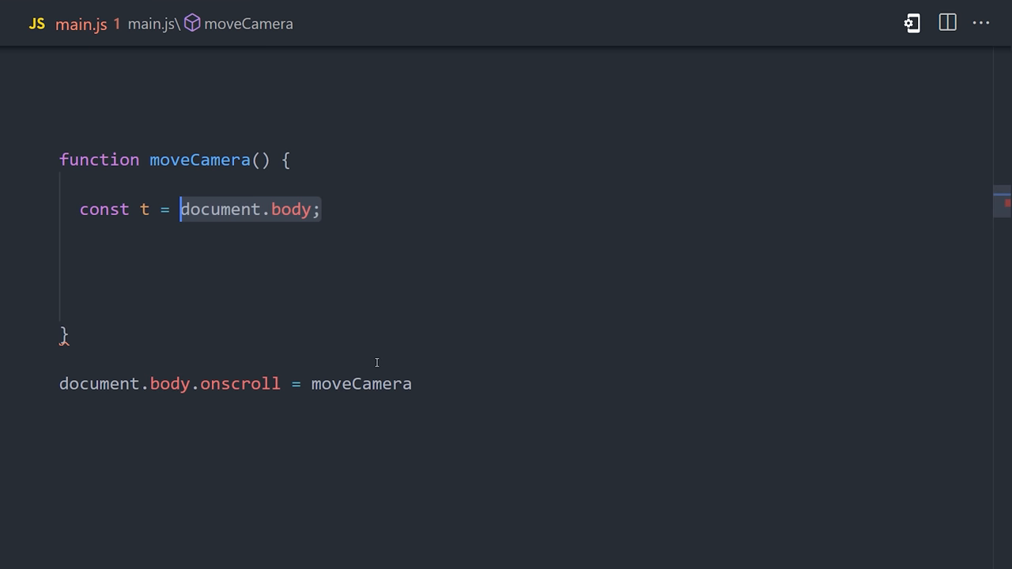
type(".getBoundingClientRect()")
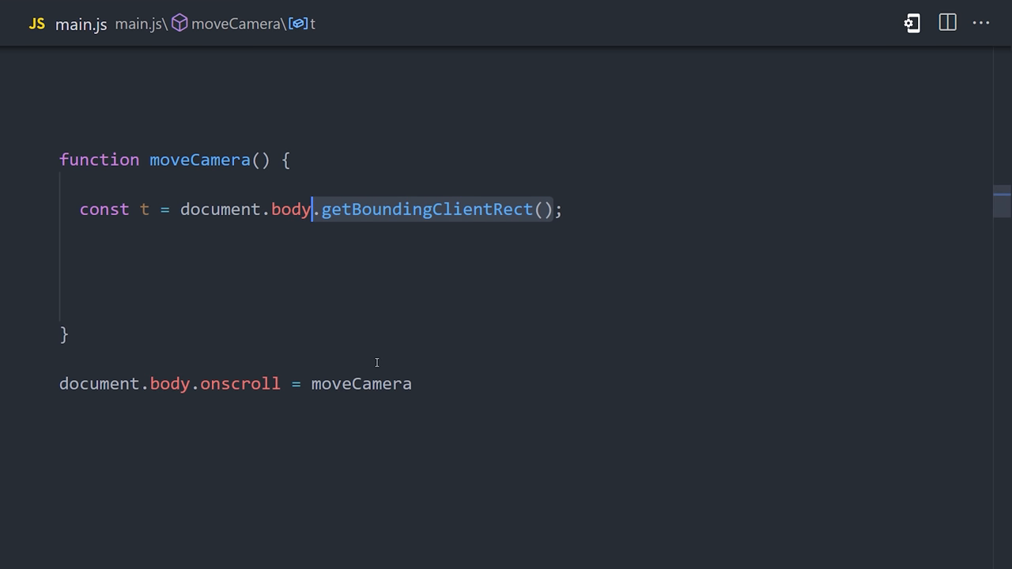
type(".top")
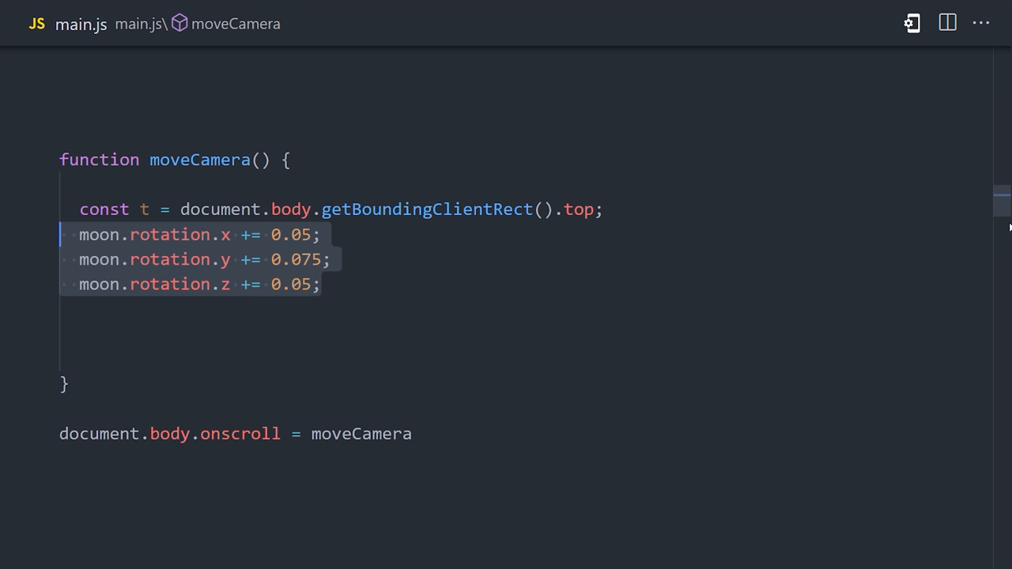
- Drive camera.position.z and camera.rotation.y = t * -0.0002 from the scroll offset
scroll("up", 3)
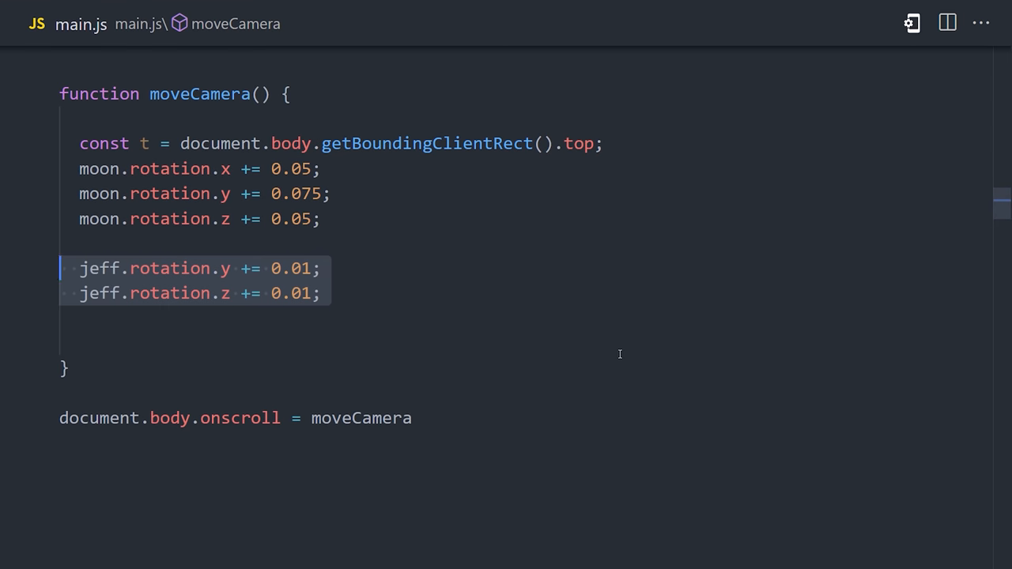
type("camera.position.z = t * -0.01;")
type("camera.position.x = t * -0.0002;")
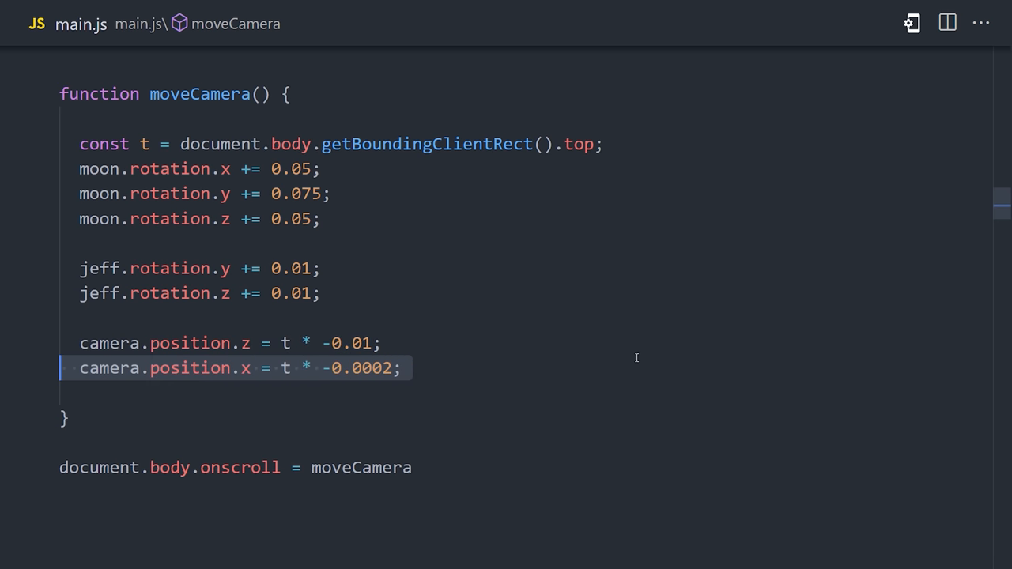
type("camera.rotation.y = t * -0.0002;")
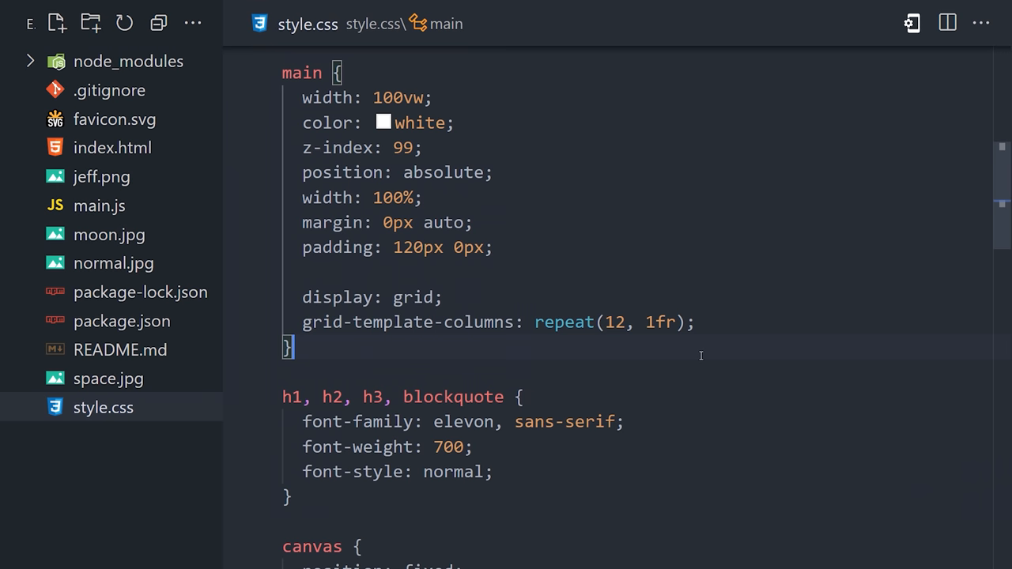
- Scroll style.css to the 12-column main grid and section grid-column: 2 / 8 rules
scroll("down", 3)
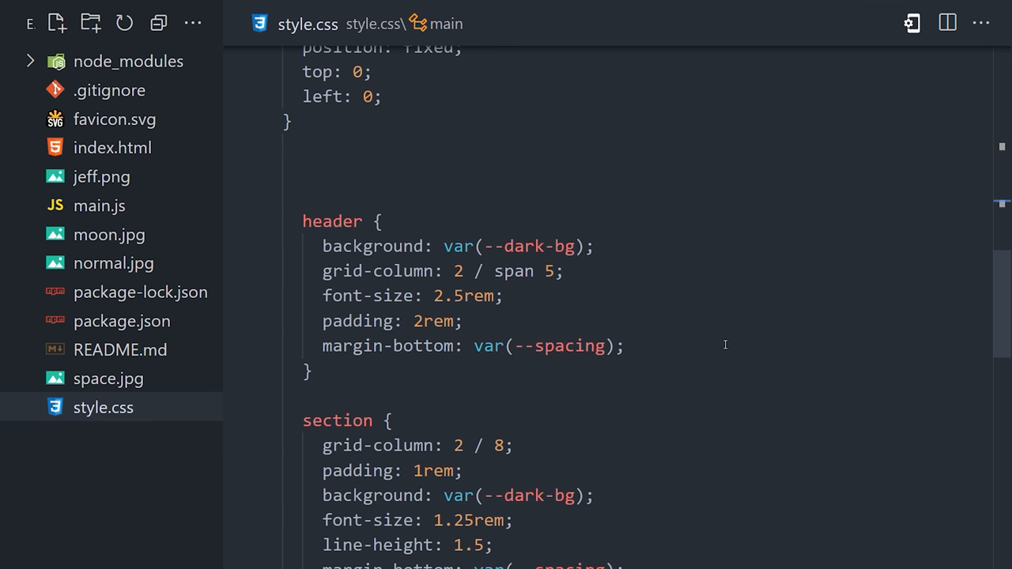
scroll("down", 3)
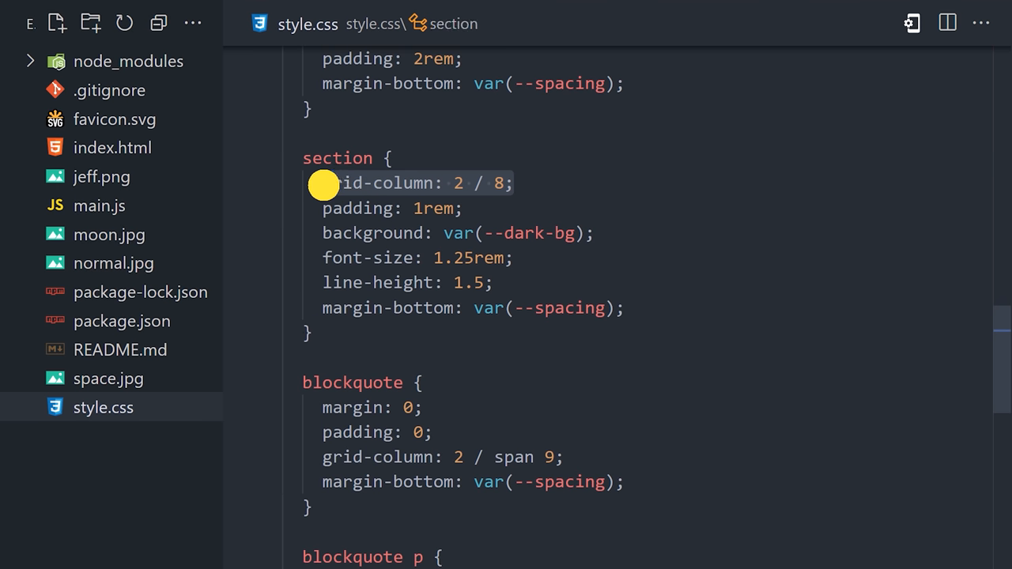
mouse_move(708, 237)
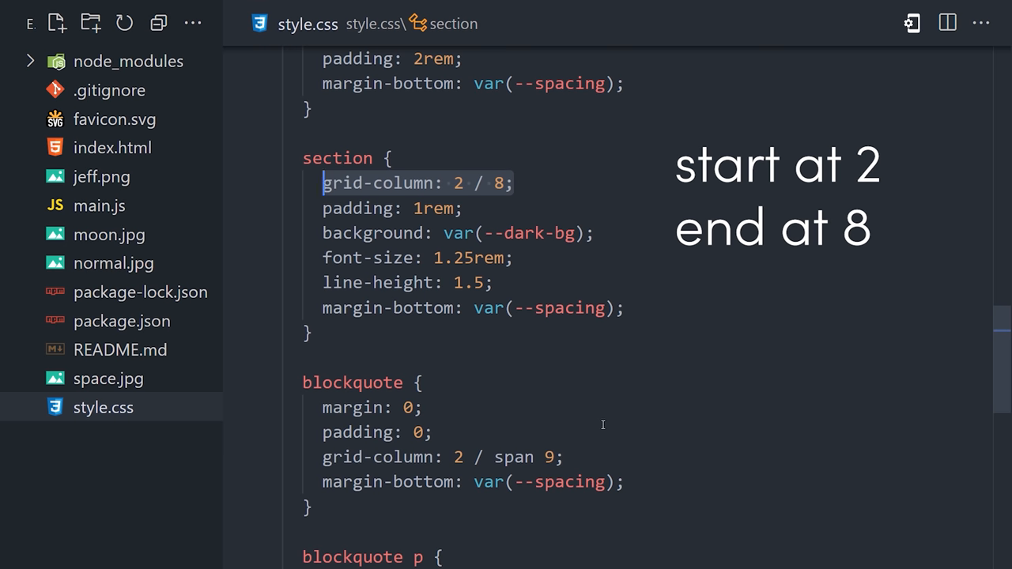
scroll("up", 3)
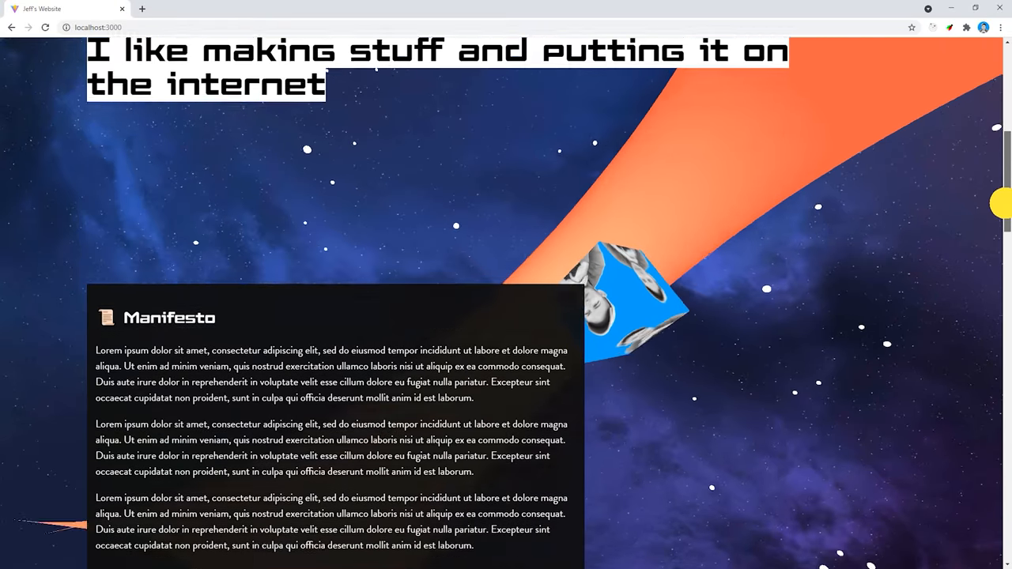
- Scroll the localhost:3000 page past the quotes and torus to Work History beside the moon
scroll("up", 3)
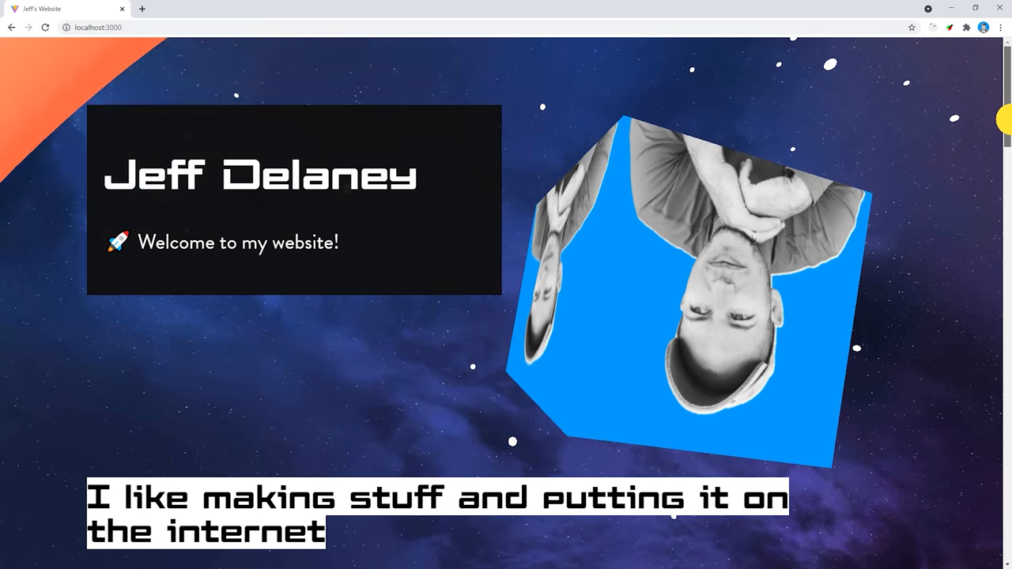
scroll("down", 3)
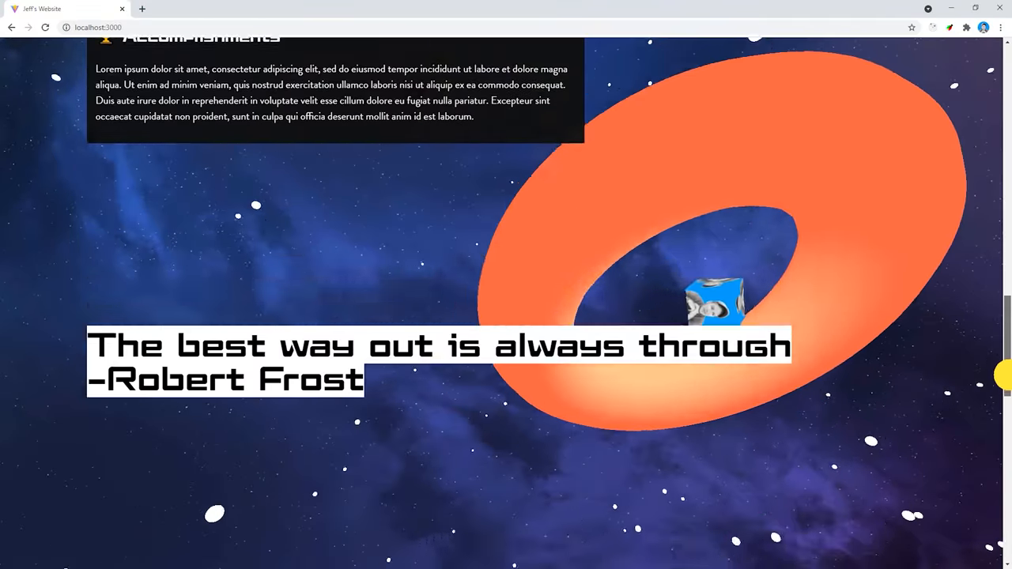
scroll("down", 3)
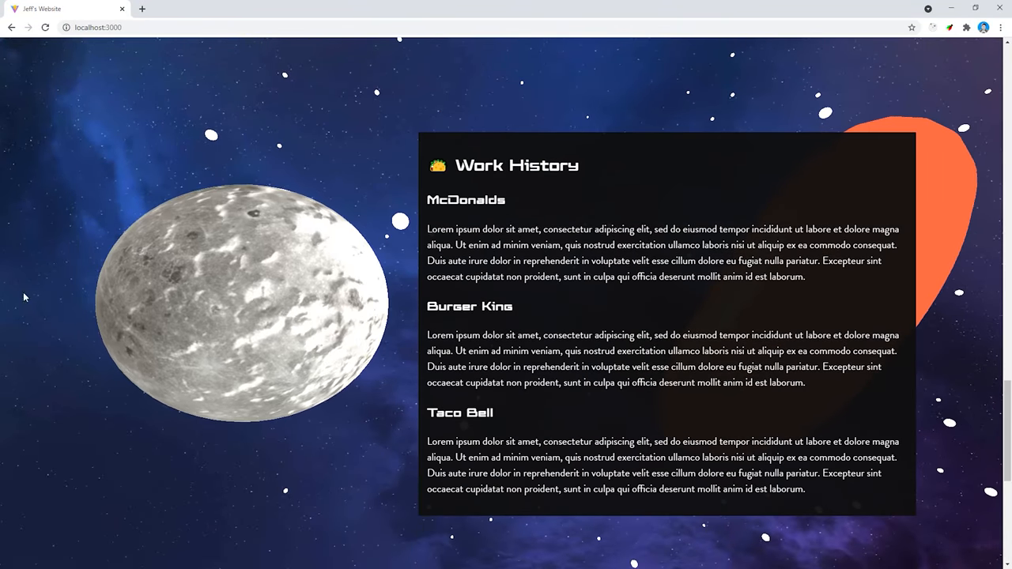